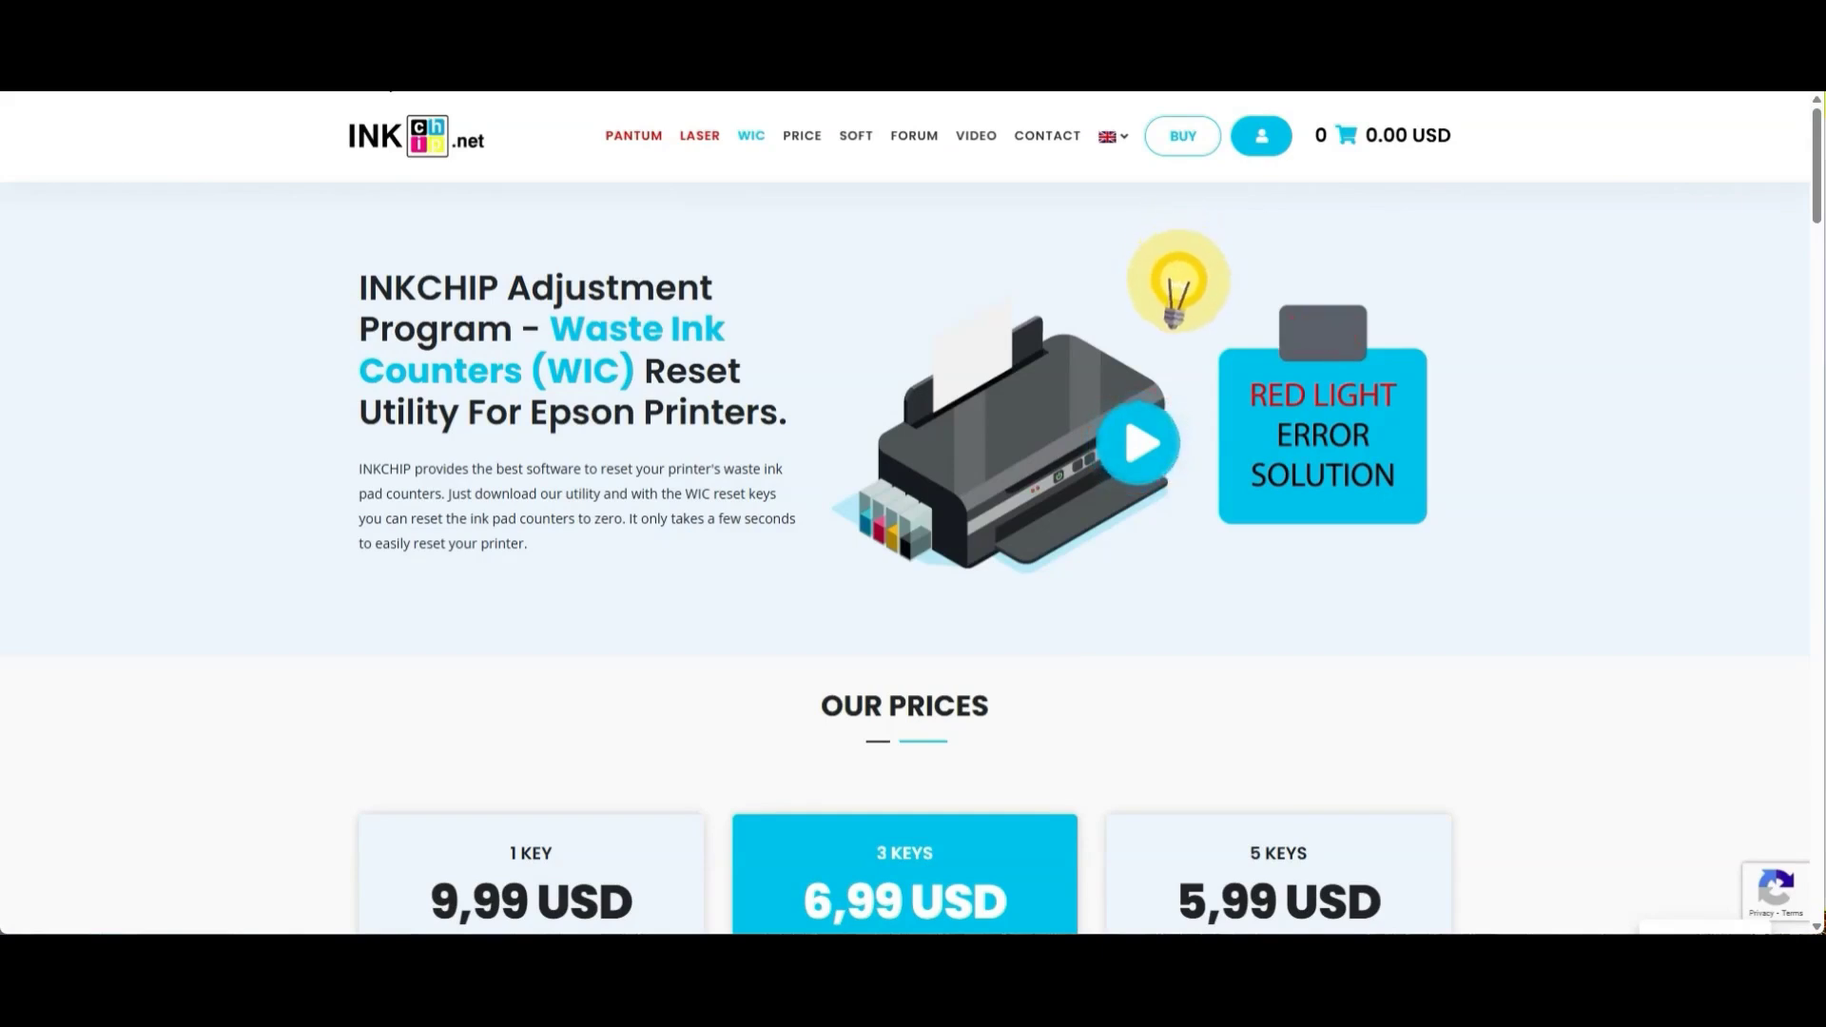
{"action": "mouse_move", "coordinate": [751, 140]}
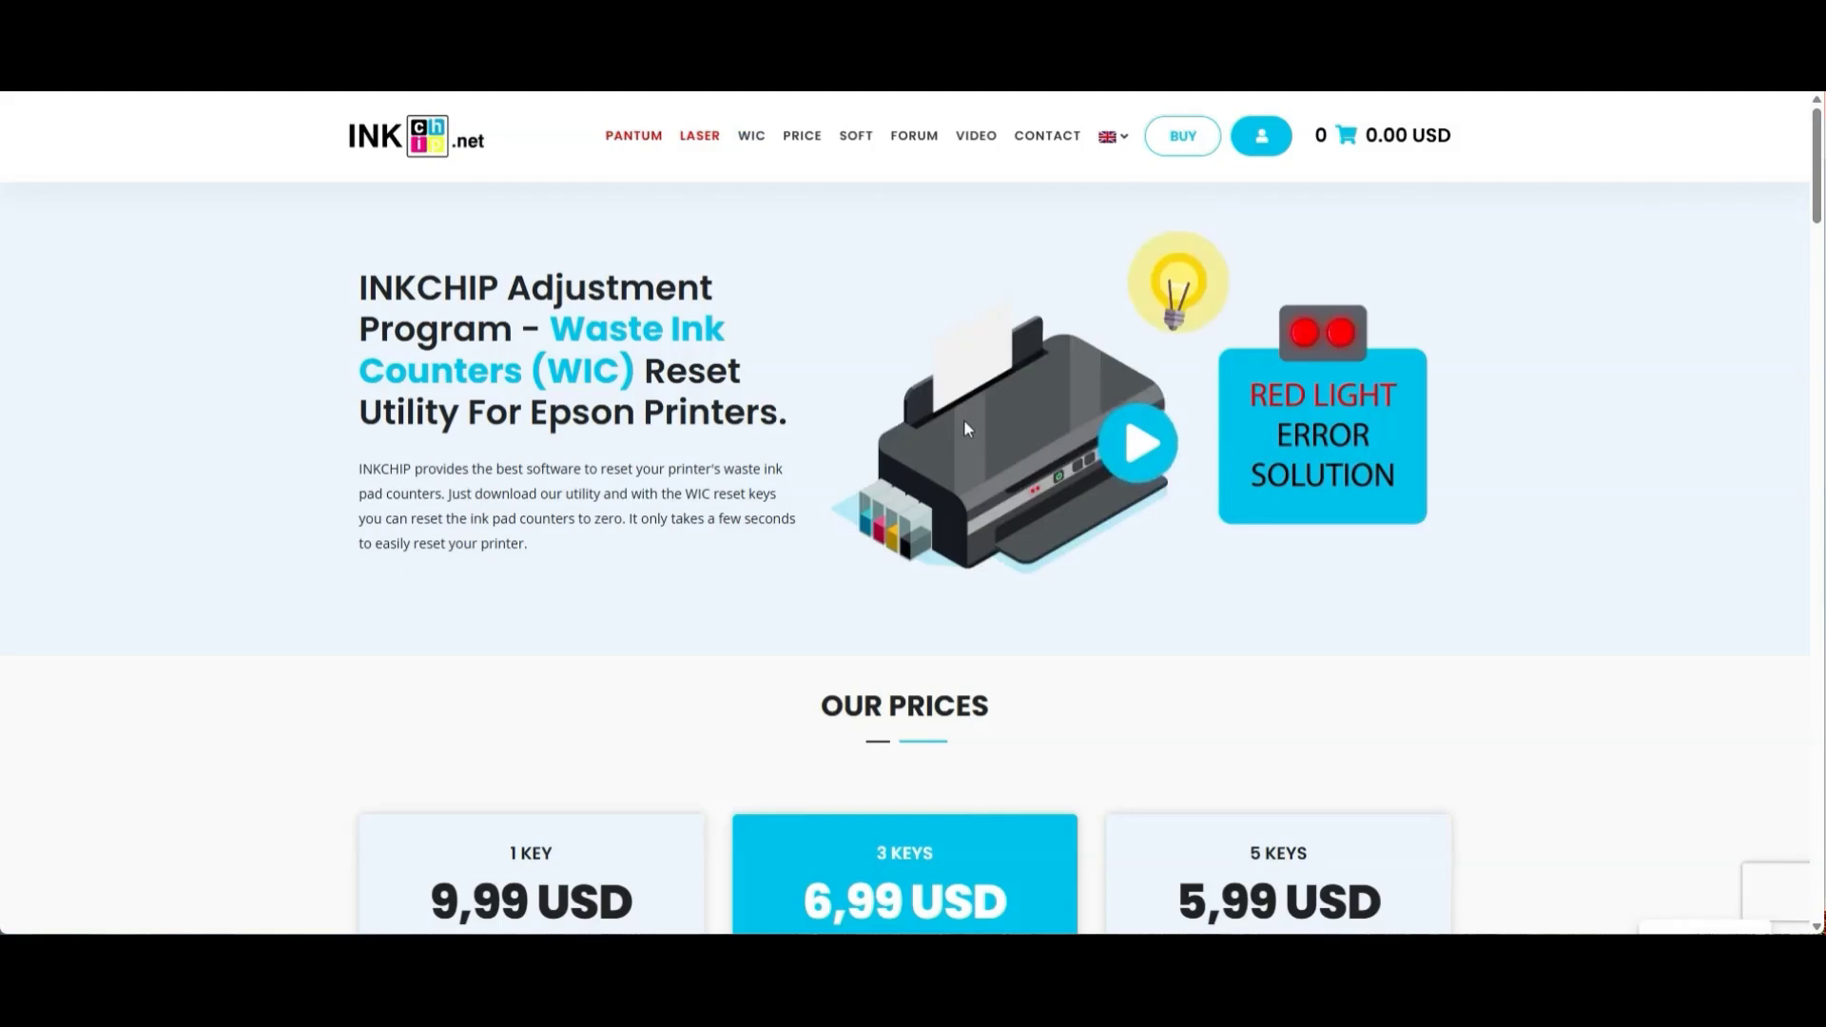
Download the English WIC utility from InkChip and open the blocked download's options.
{"action": "scroll", "scroll_direction": "down", "scroll_amount": 3}
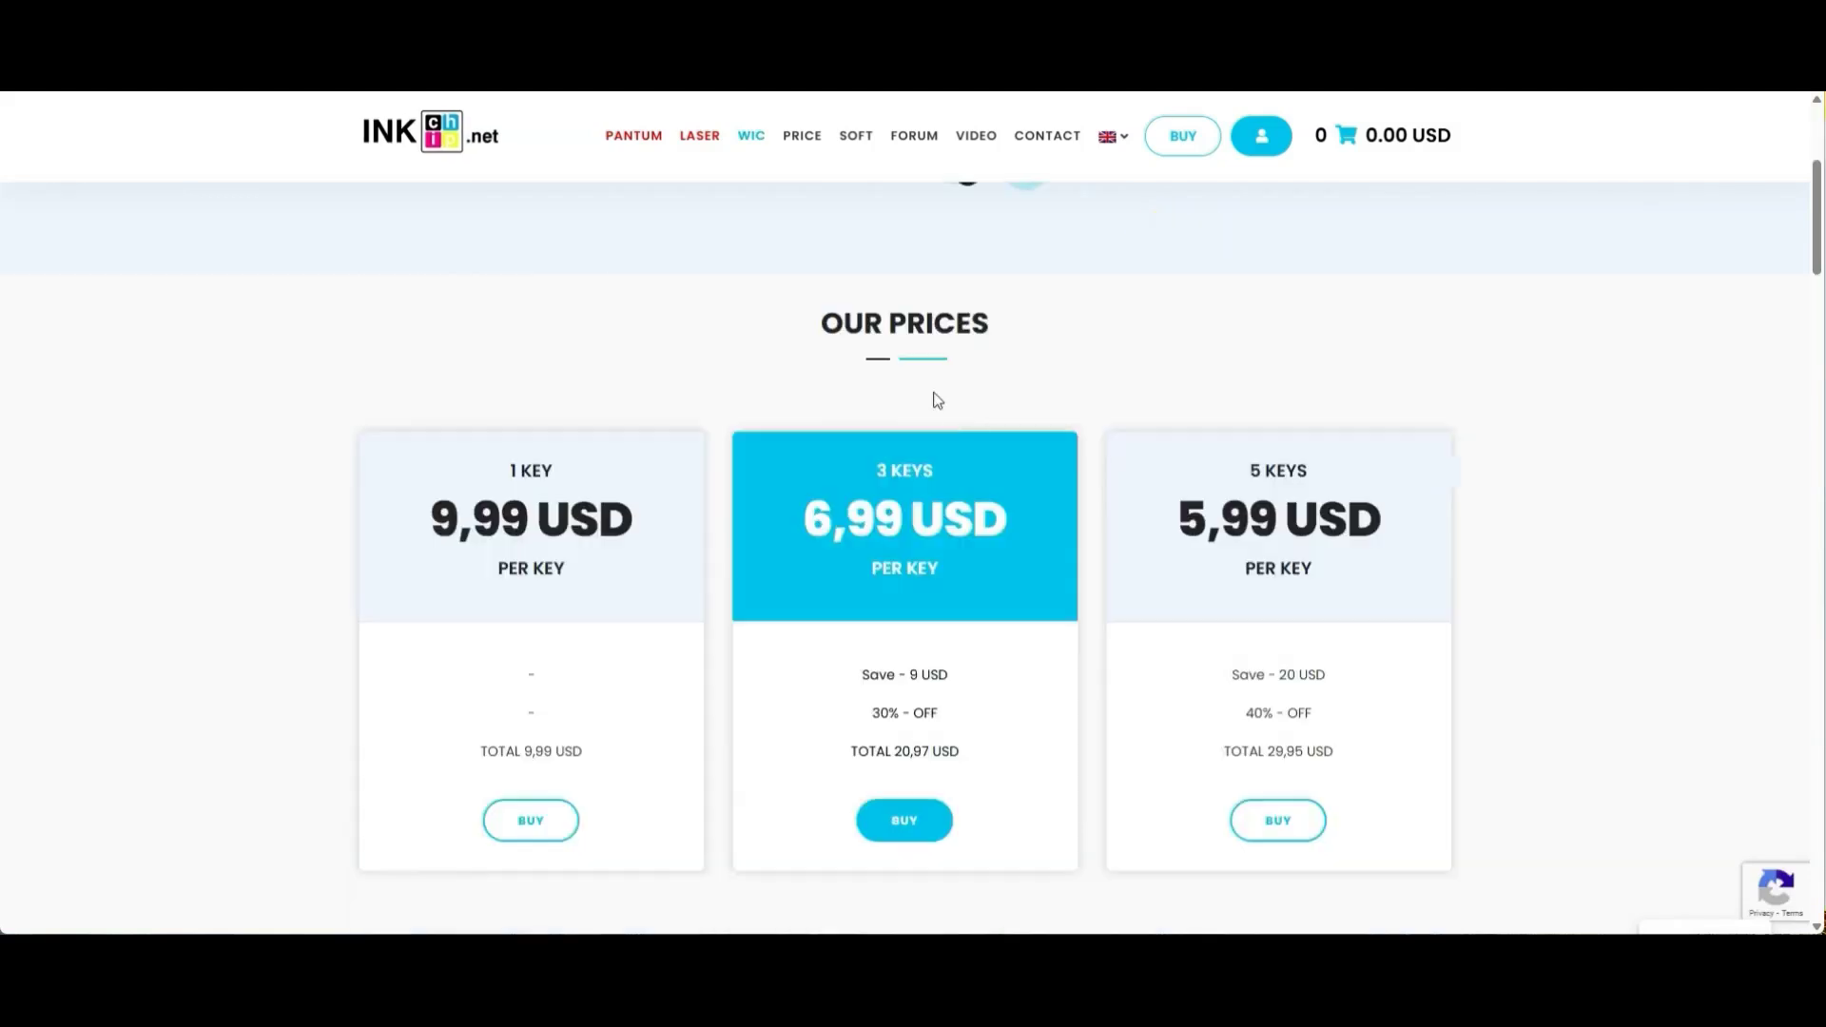
{"action": "scroll", "scroll_direction": "down", "scroll_amount": 3}
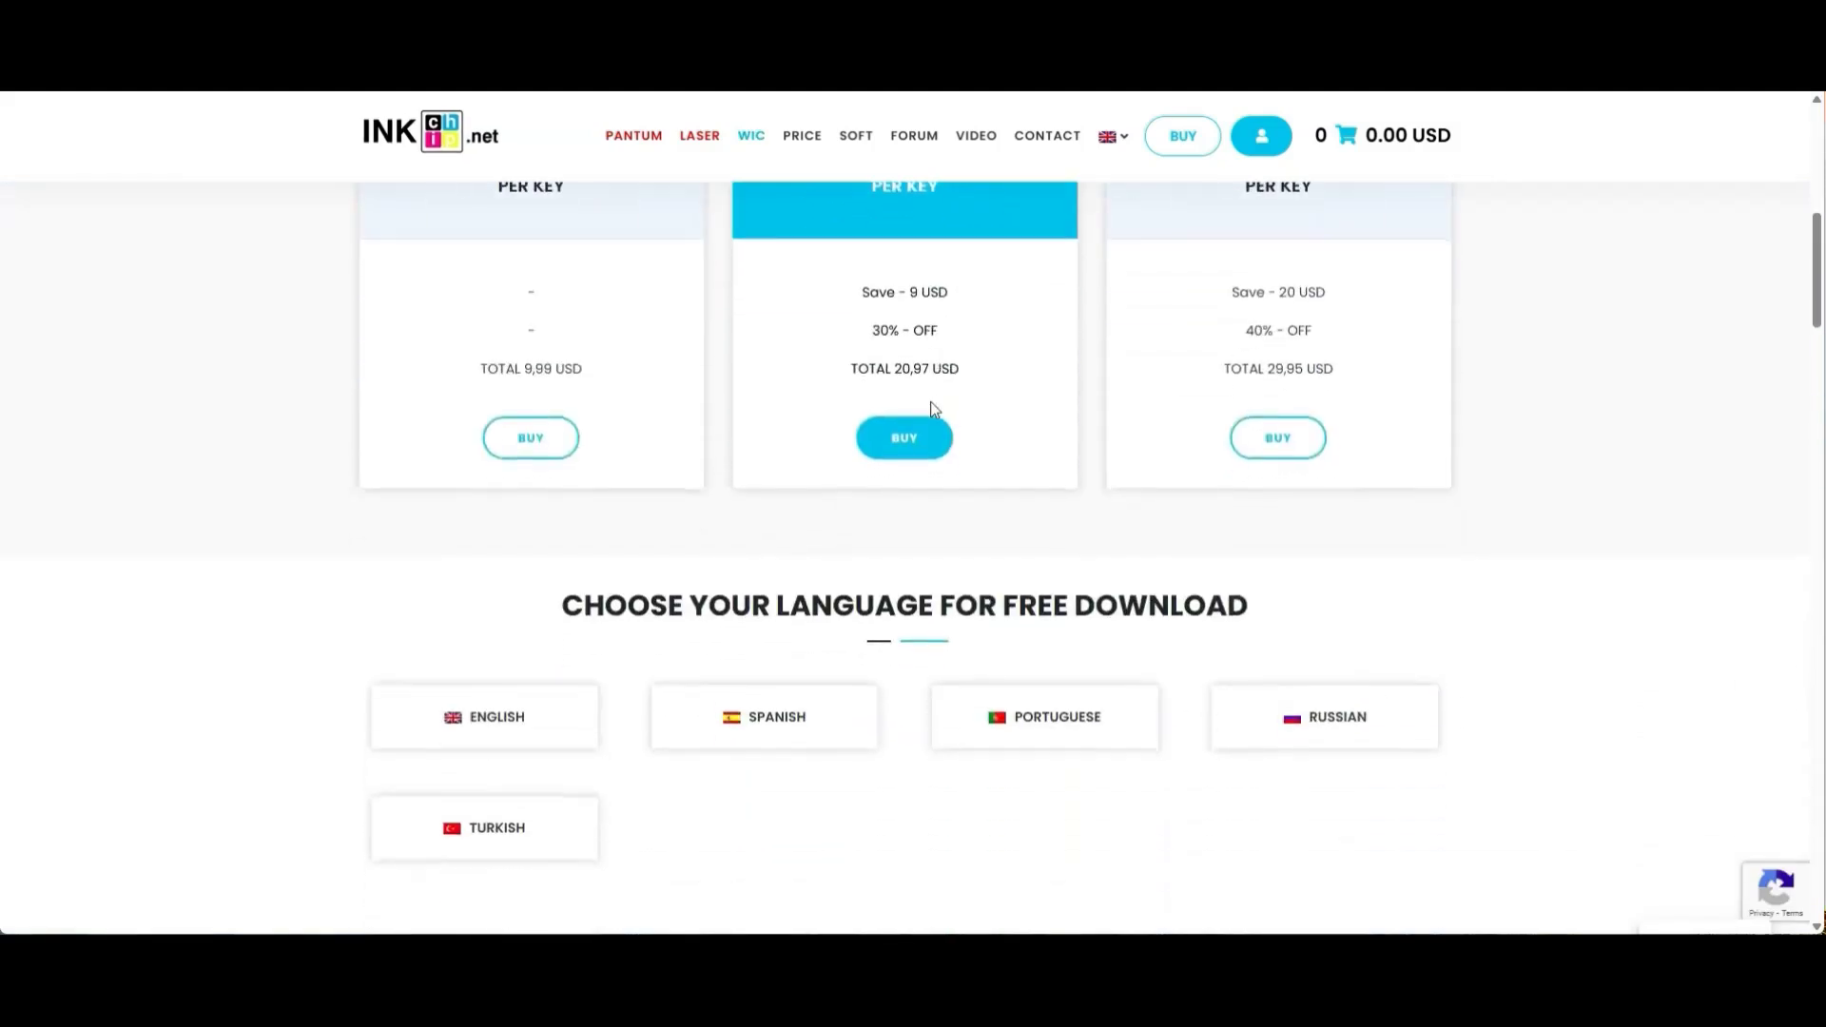
{"action": "scroll", "scroll_direction": "down", "scroll_amount": 3}
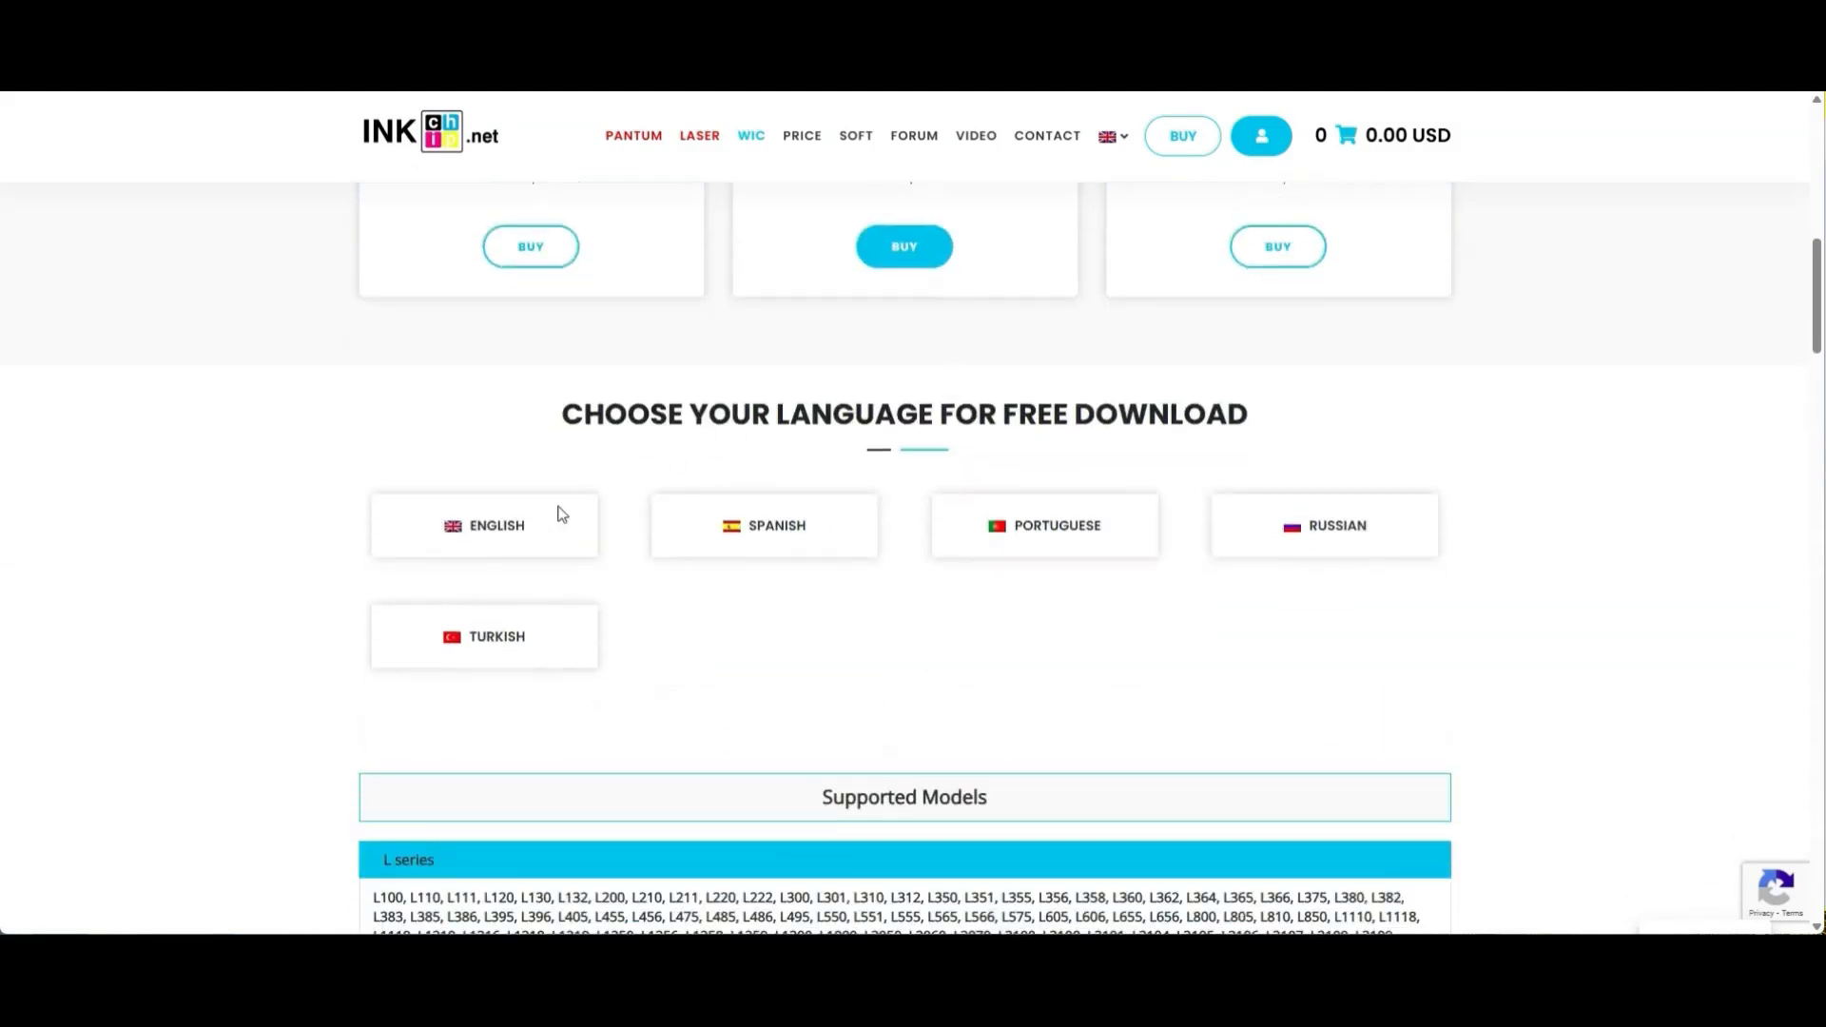
{"action": "mouse_move", "coordinate": [514, 536]}
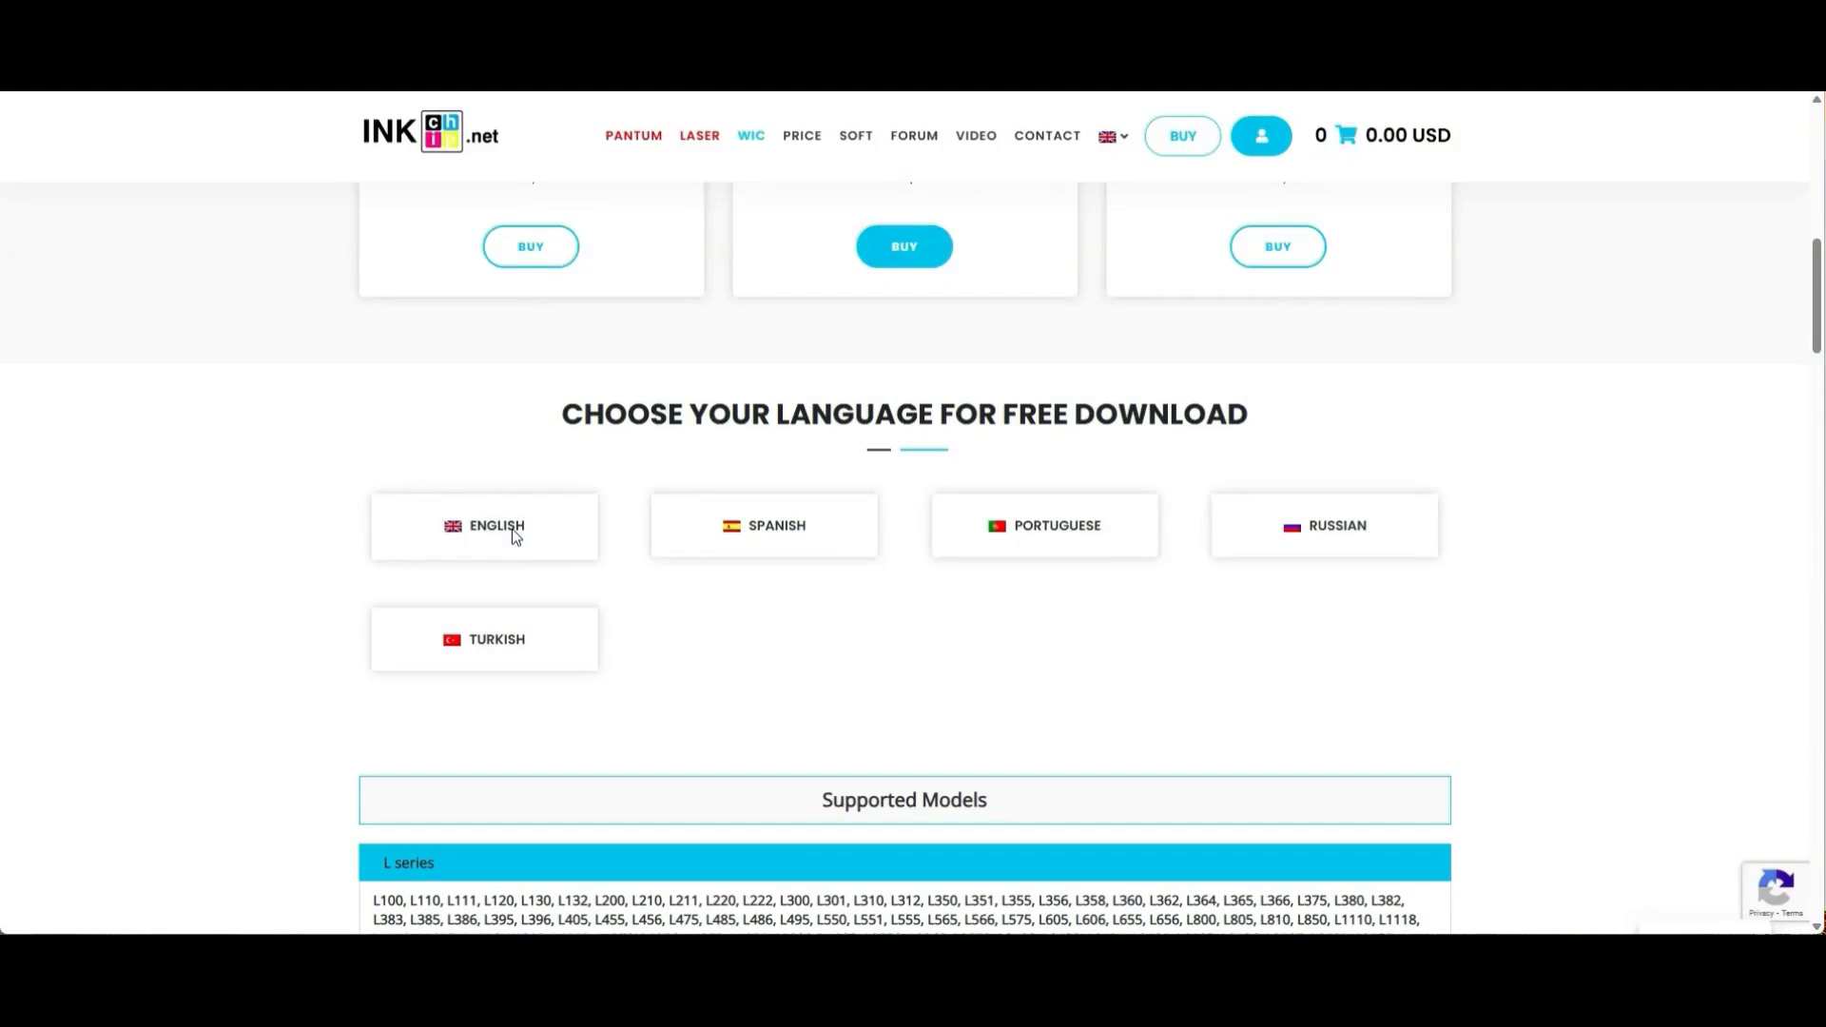
{"action": "left_click", "coordinate": [483, 525]}
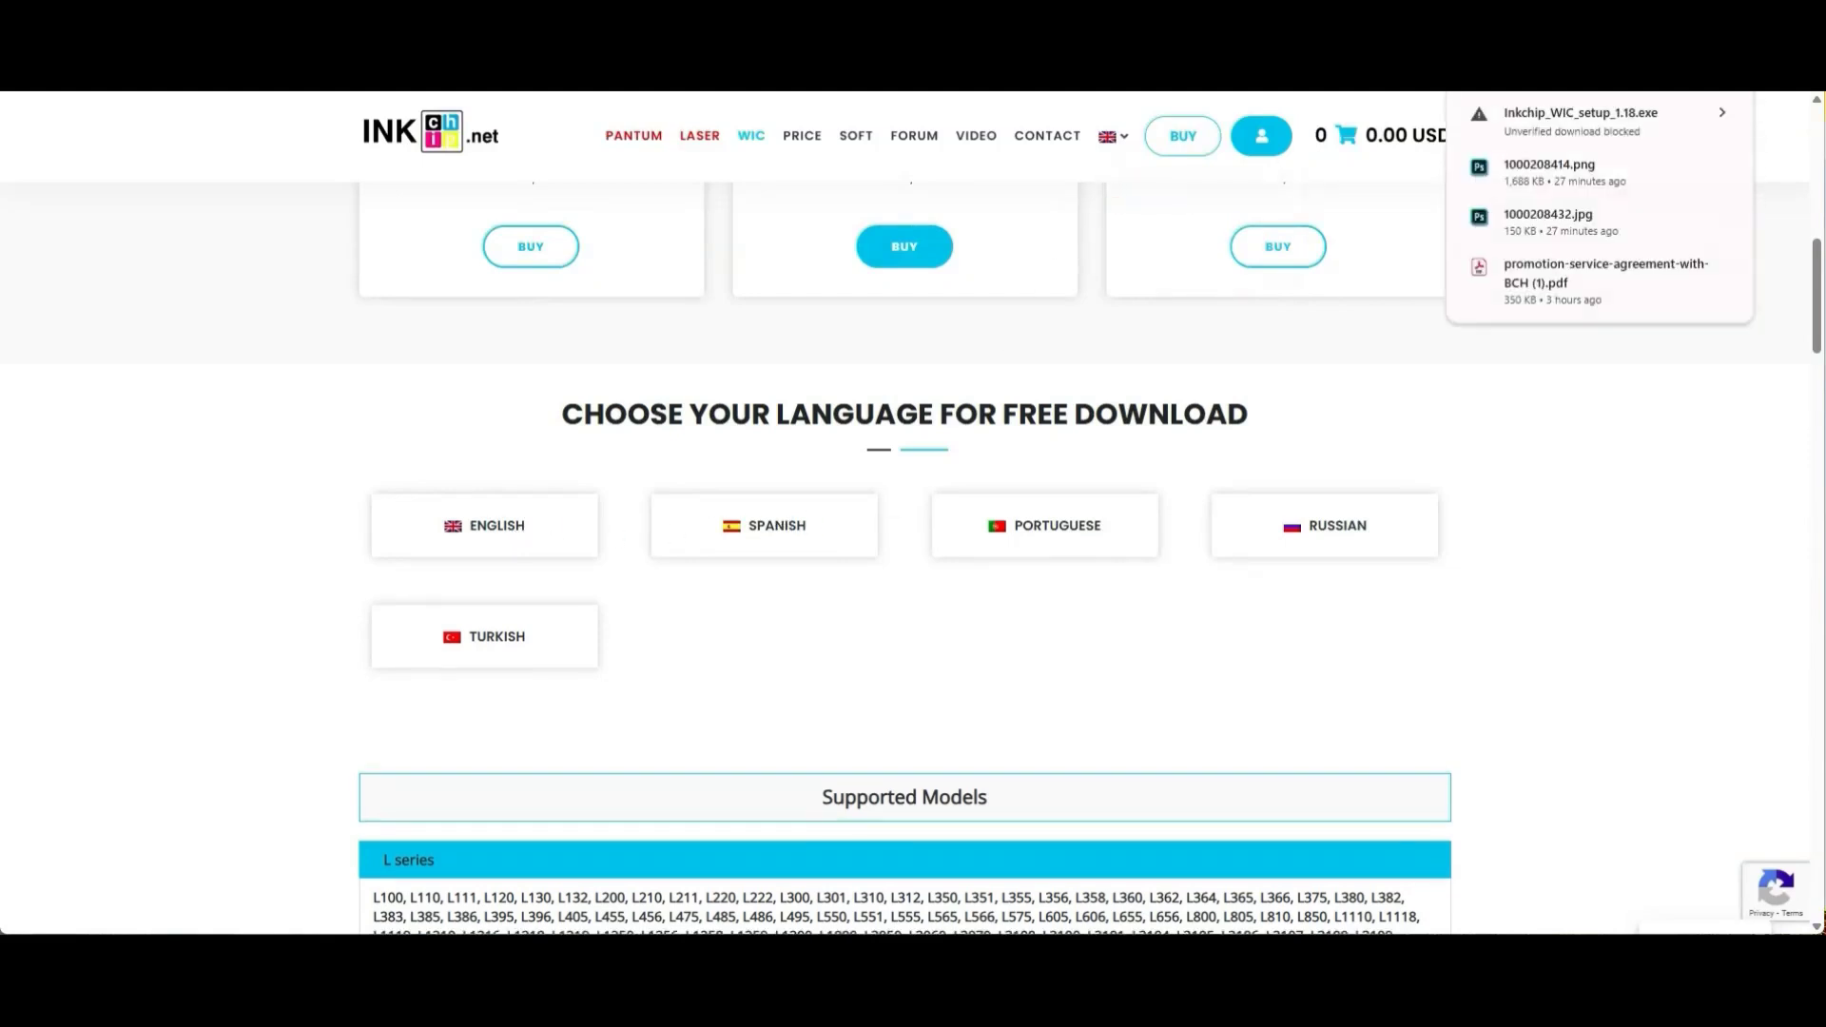
{"action": "left_click", "coordinate": [1717, 181]}
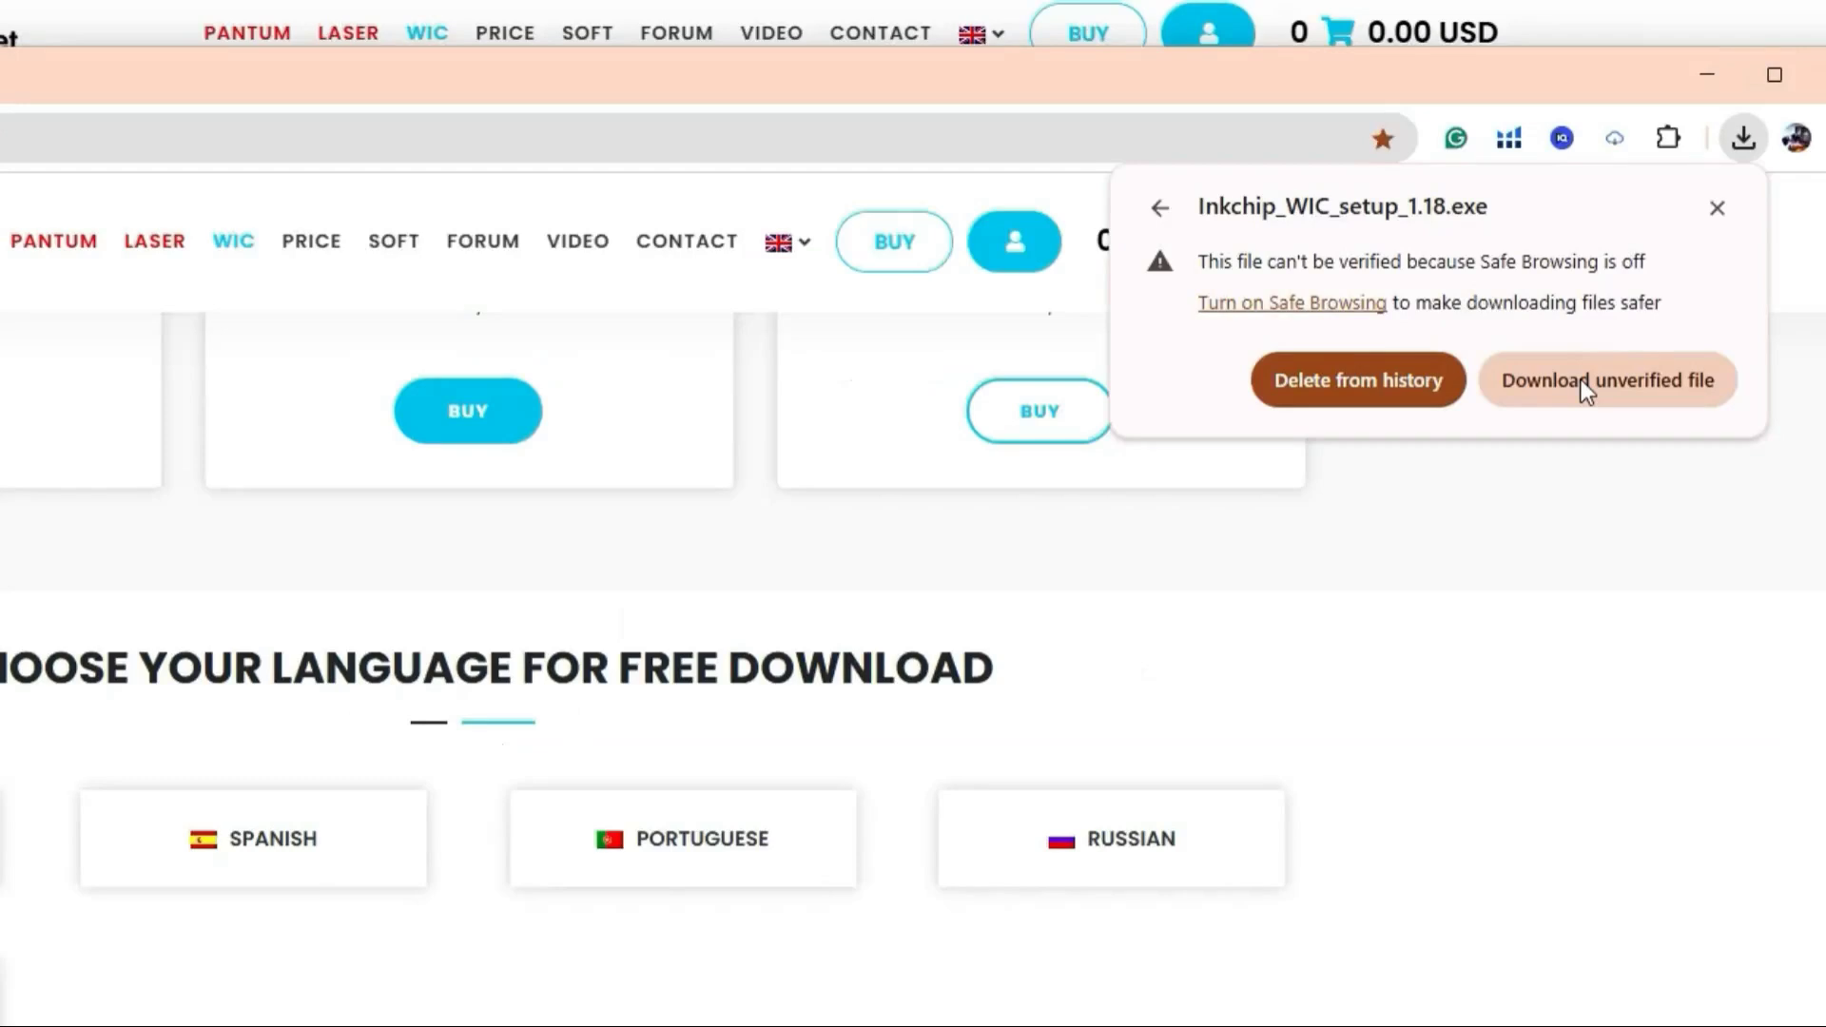
Keep the unverified Inkchip_WIC_setup_1.18 file and run its installer.
{"action": "left_click", "coordinate": [1606, 379]}
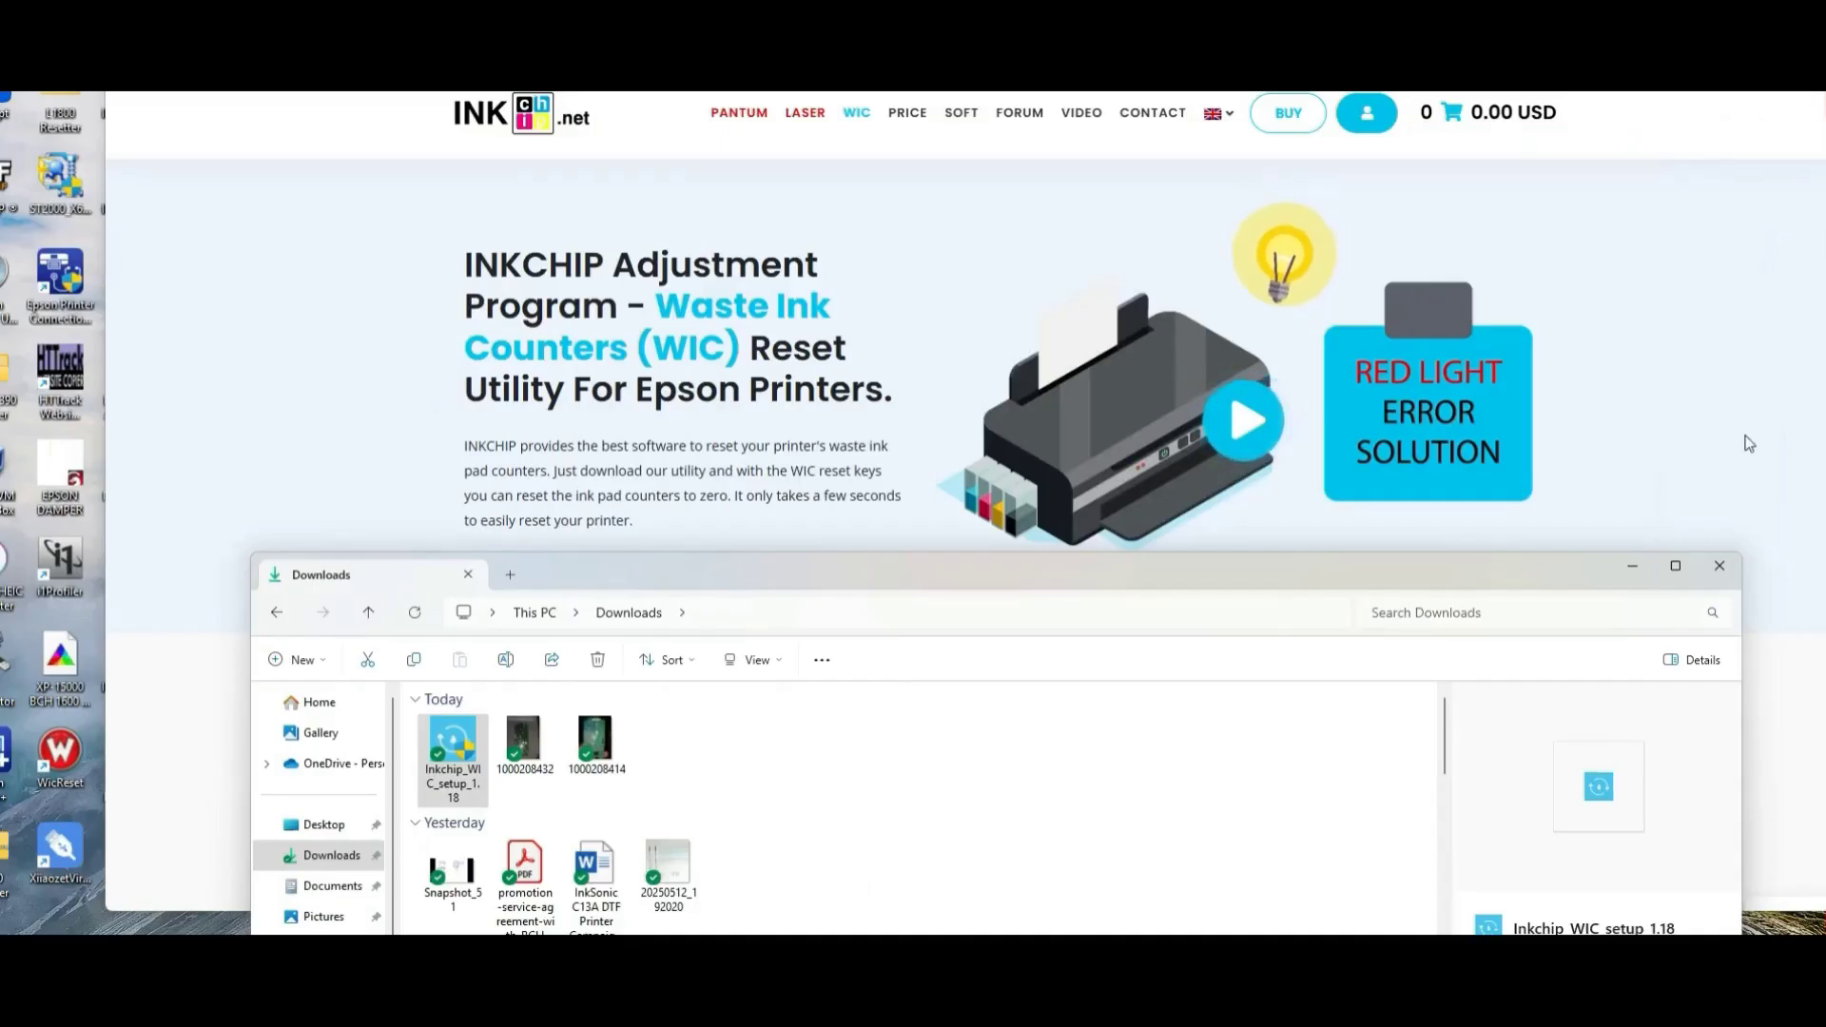
{"action": "left_click", "coordinate": [1718, 566]}
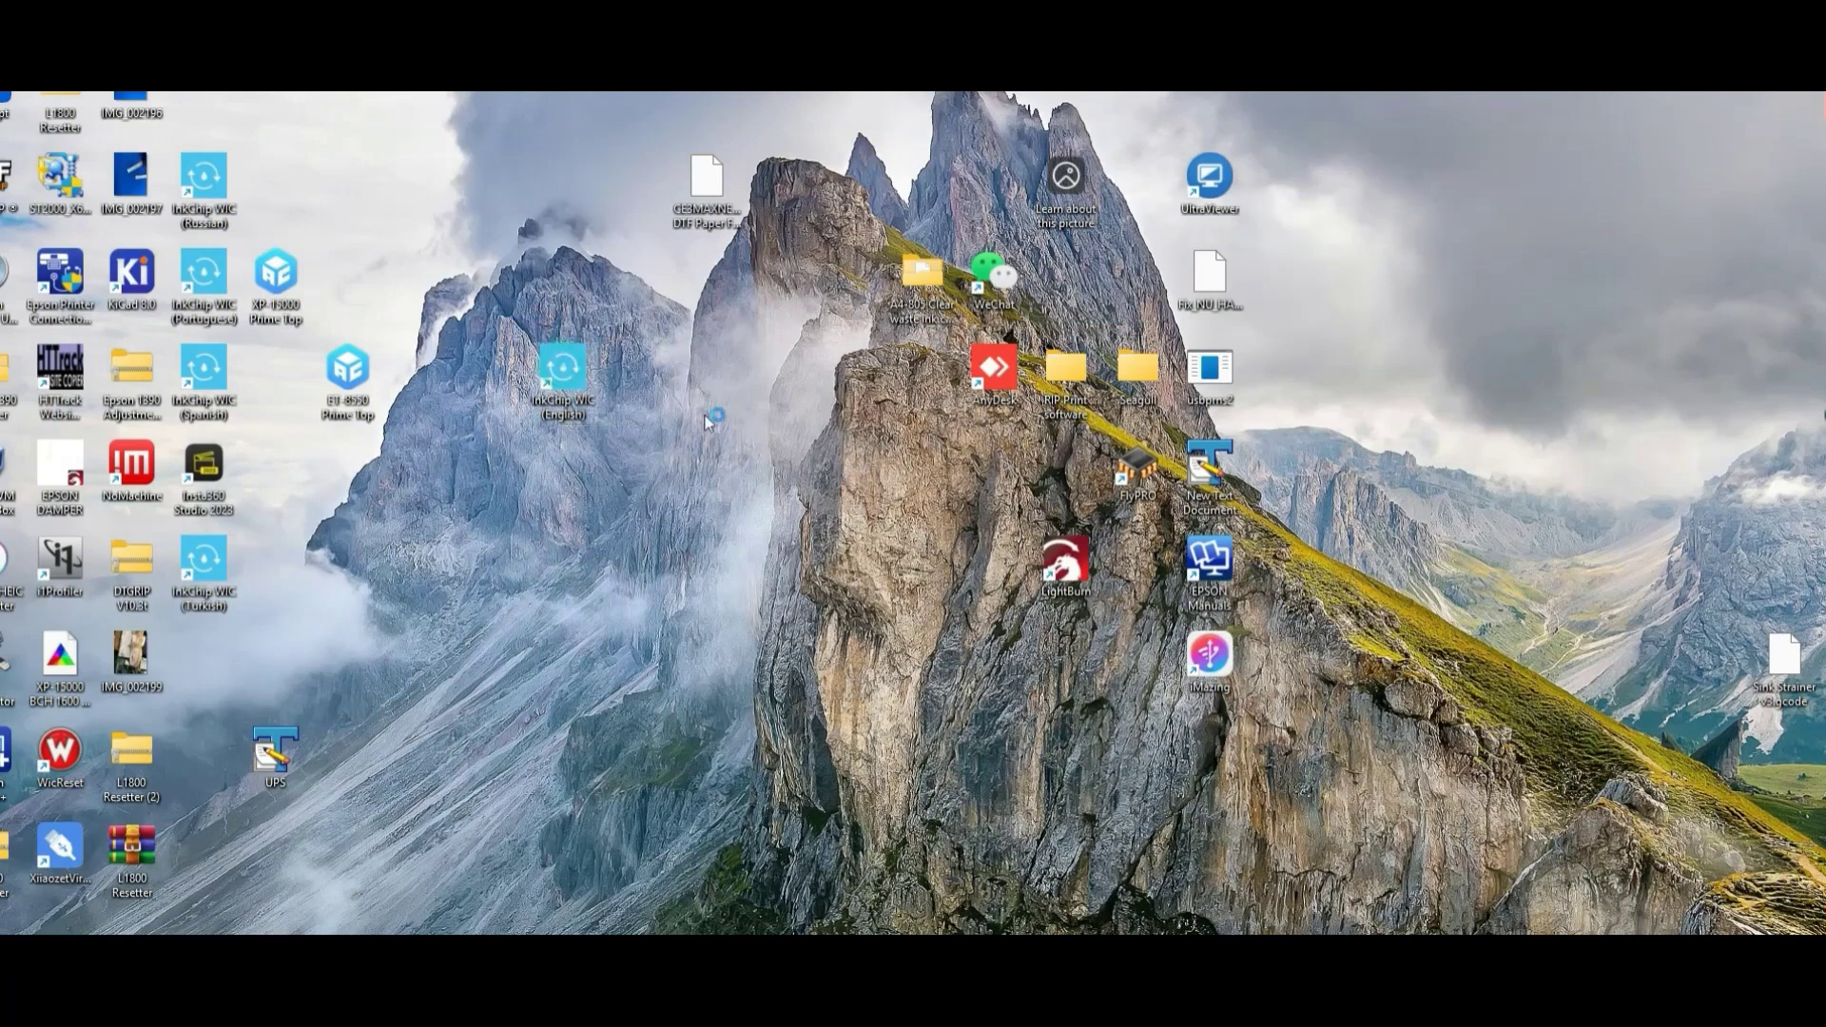
Launch INKCHIP Adjustment Program V1.18 from the InkChip WIC (English) desktop shortcut.
{"action": "double_click", "coordinate": [565, 370]}
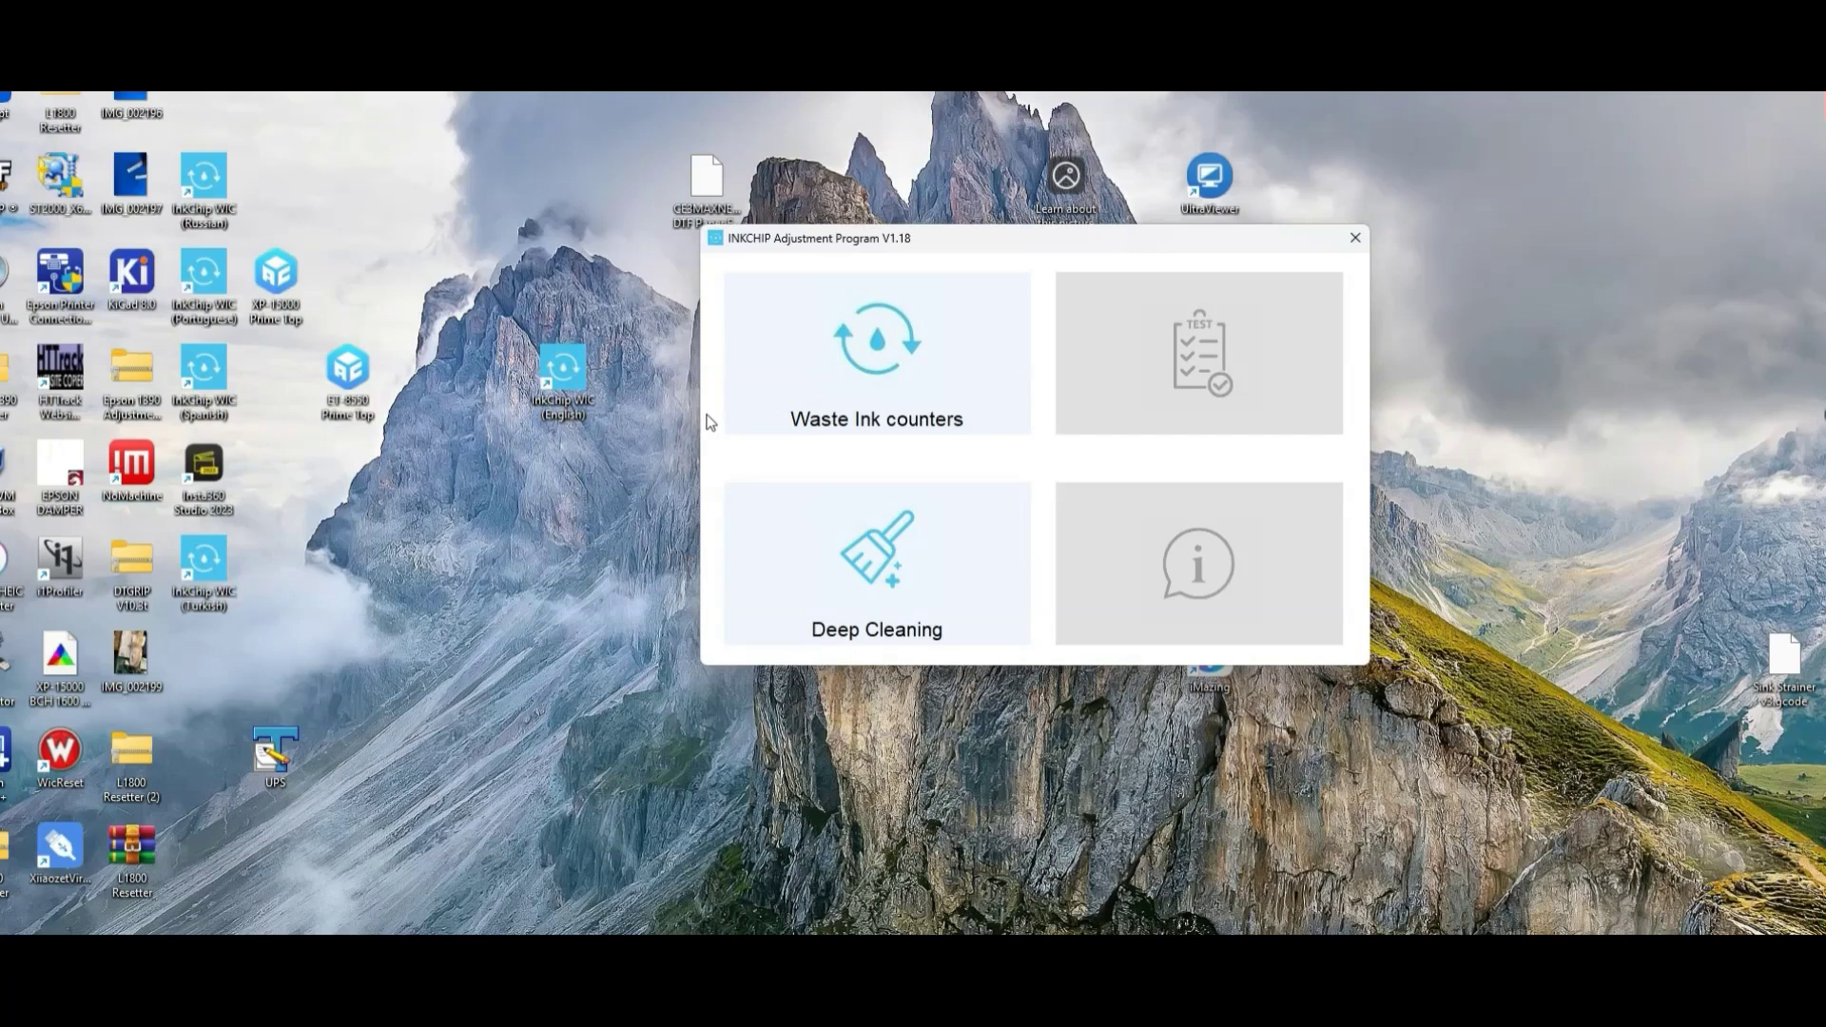
{"action": "mouse_move", "coordinate": [1793, 879]}
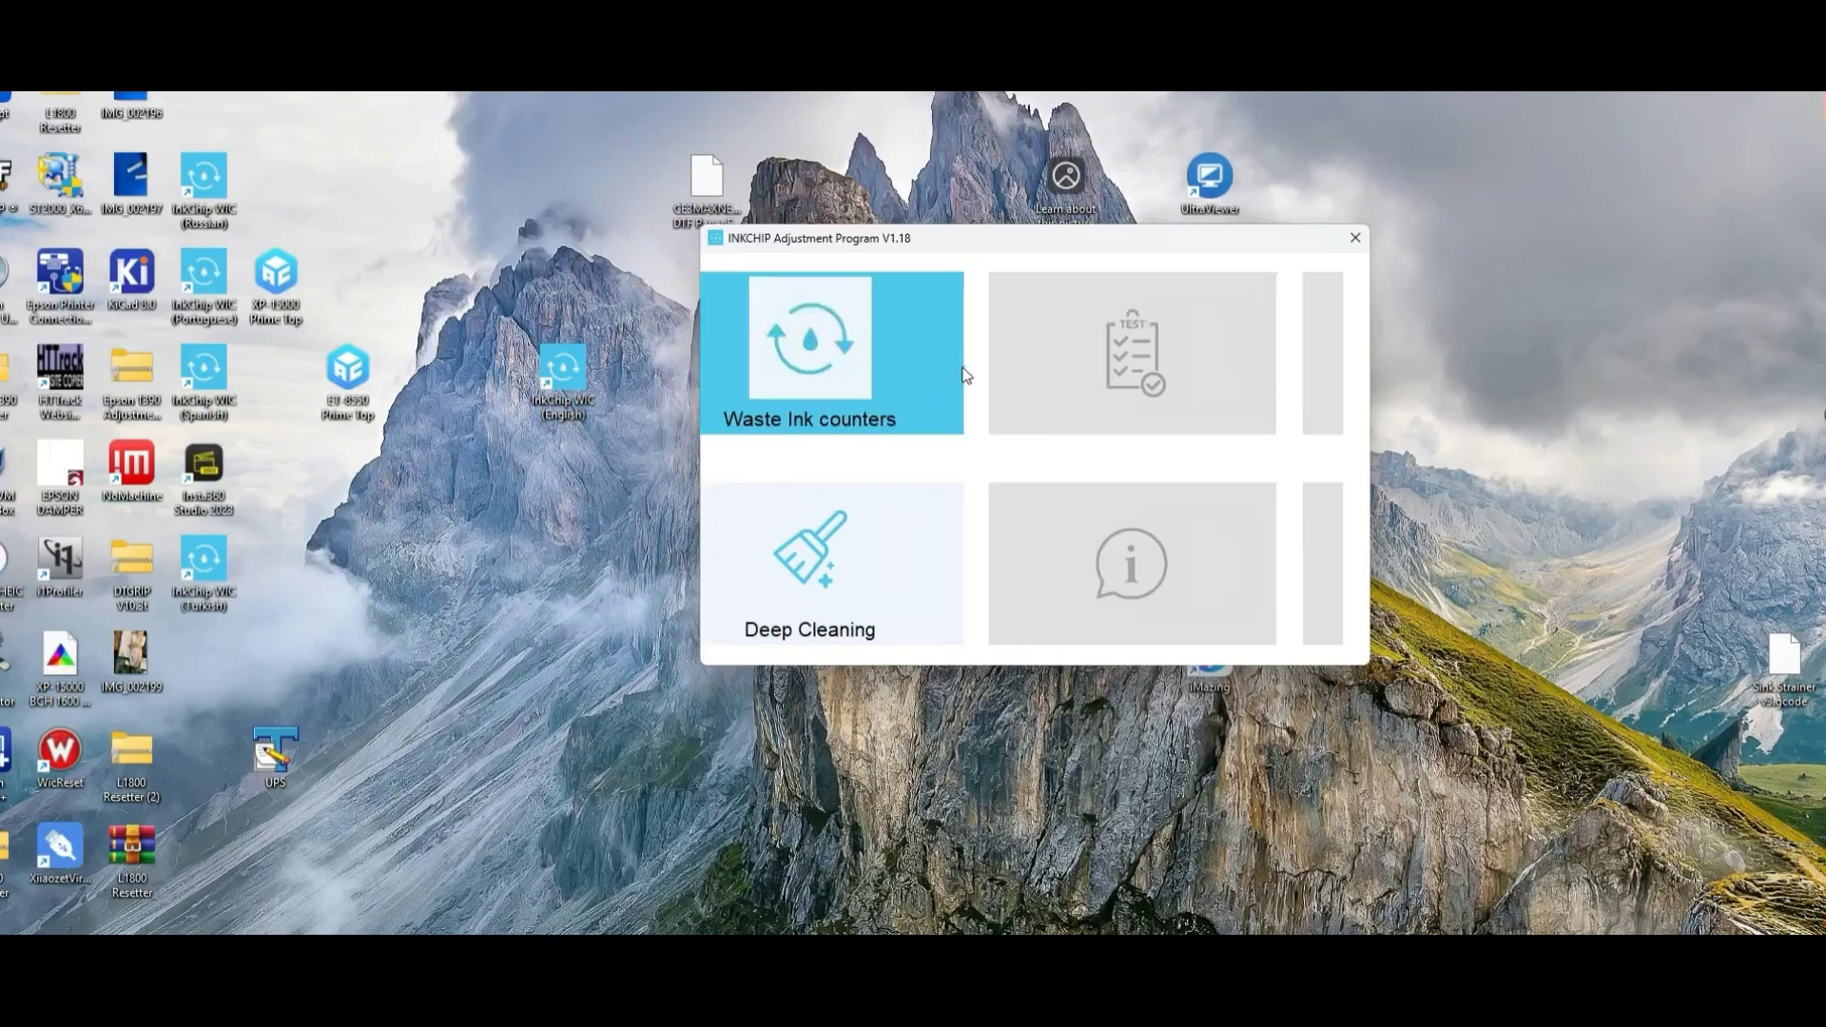
{"action": "left_click", "coordinate": [829, 349]}
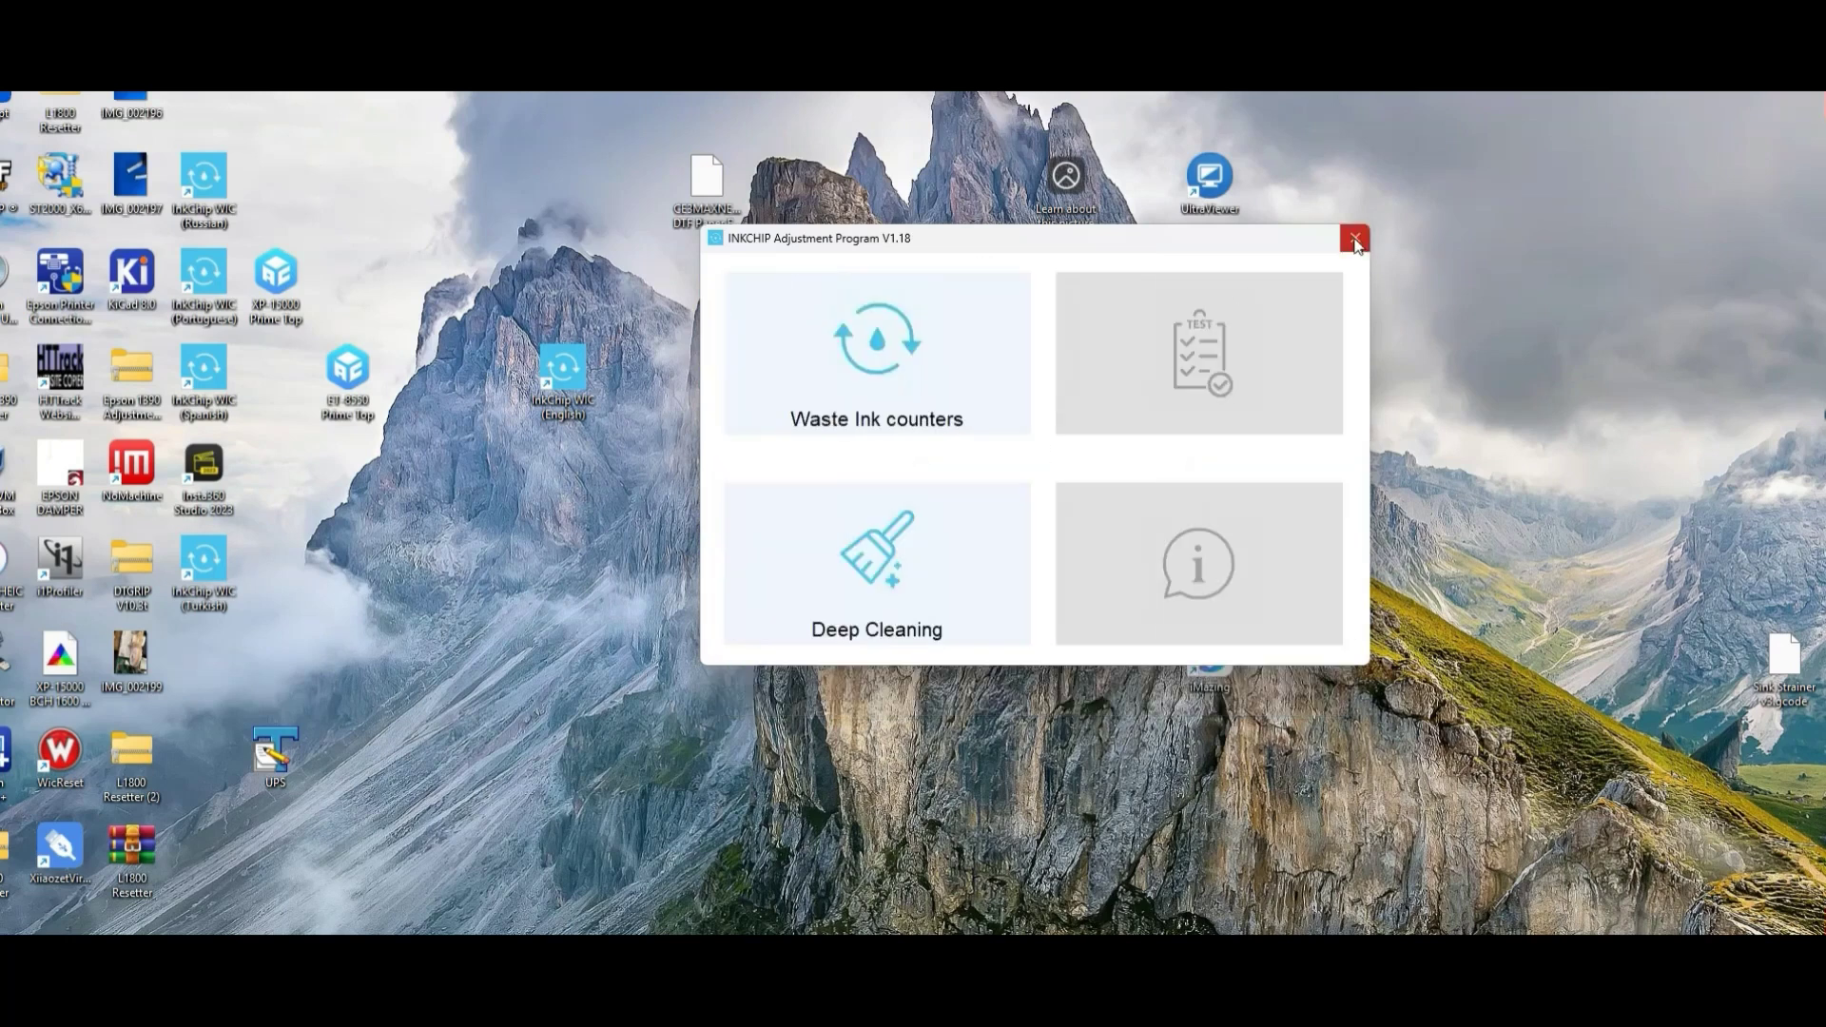
{"action": "mouse_move", "coordinate": [960, 336]}
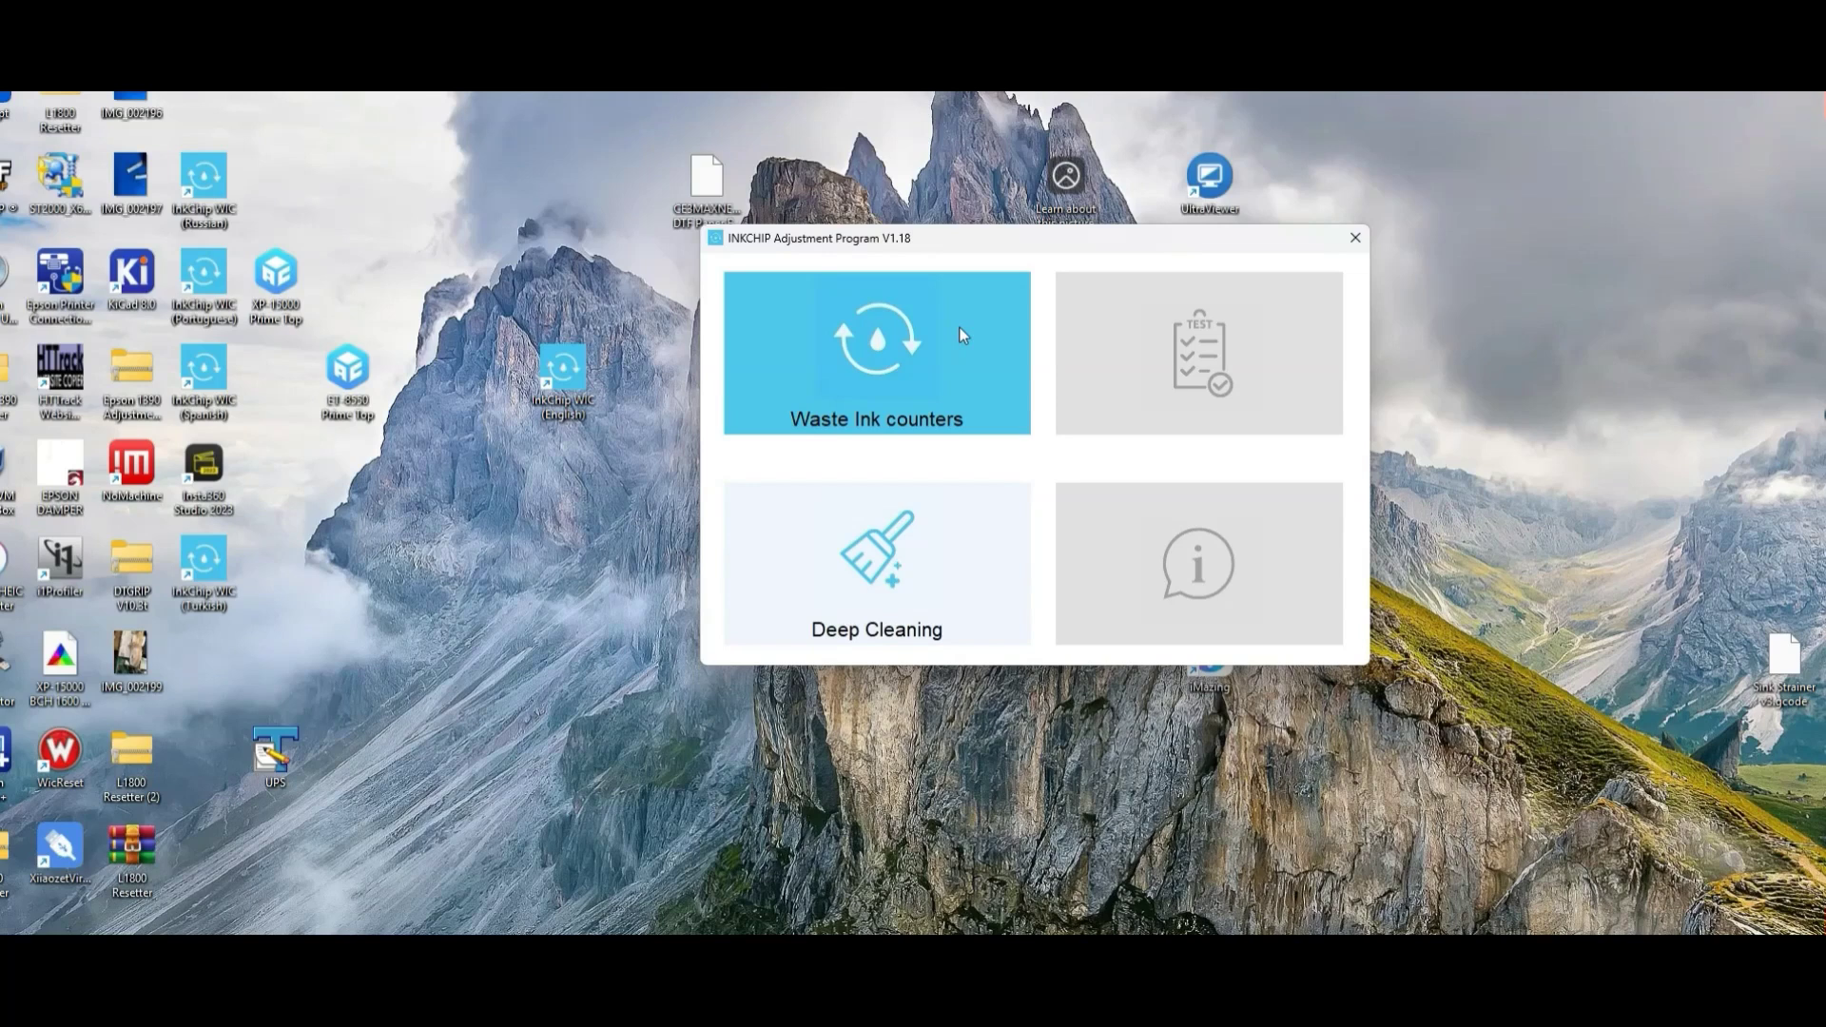
{"action": "mouse_move", "coordinate": [1654, 904]}
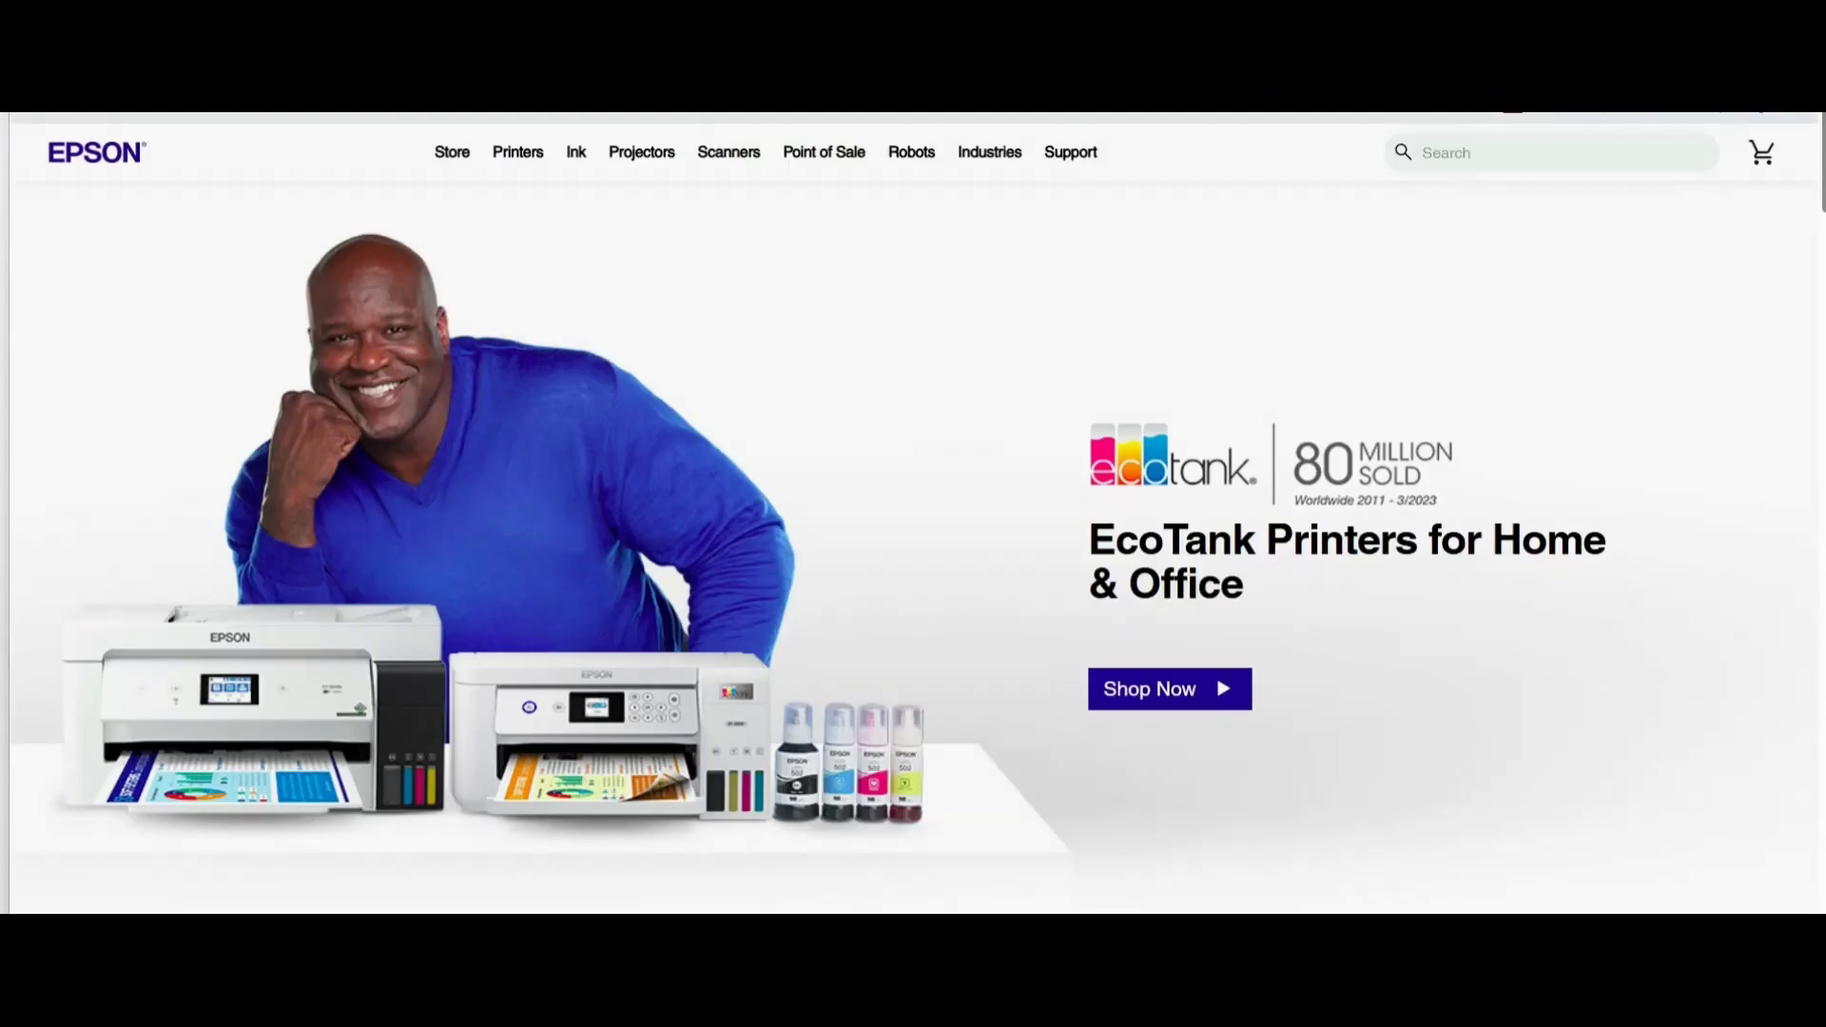
Search 'et-2760 epson driver', open Epson's ET-2760 support page and accept cookies.
{"action": "type", "text": "et-2760 epson driver"}
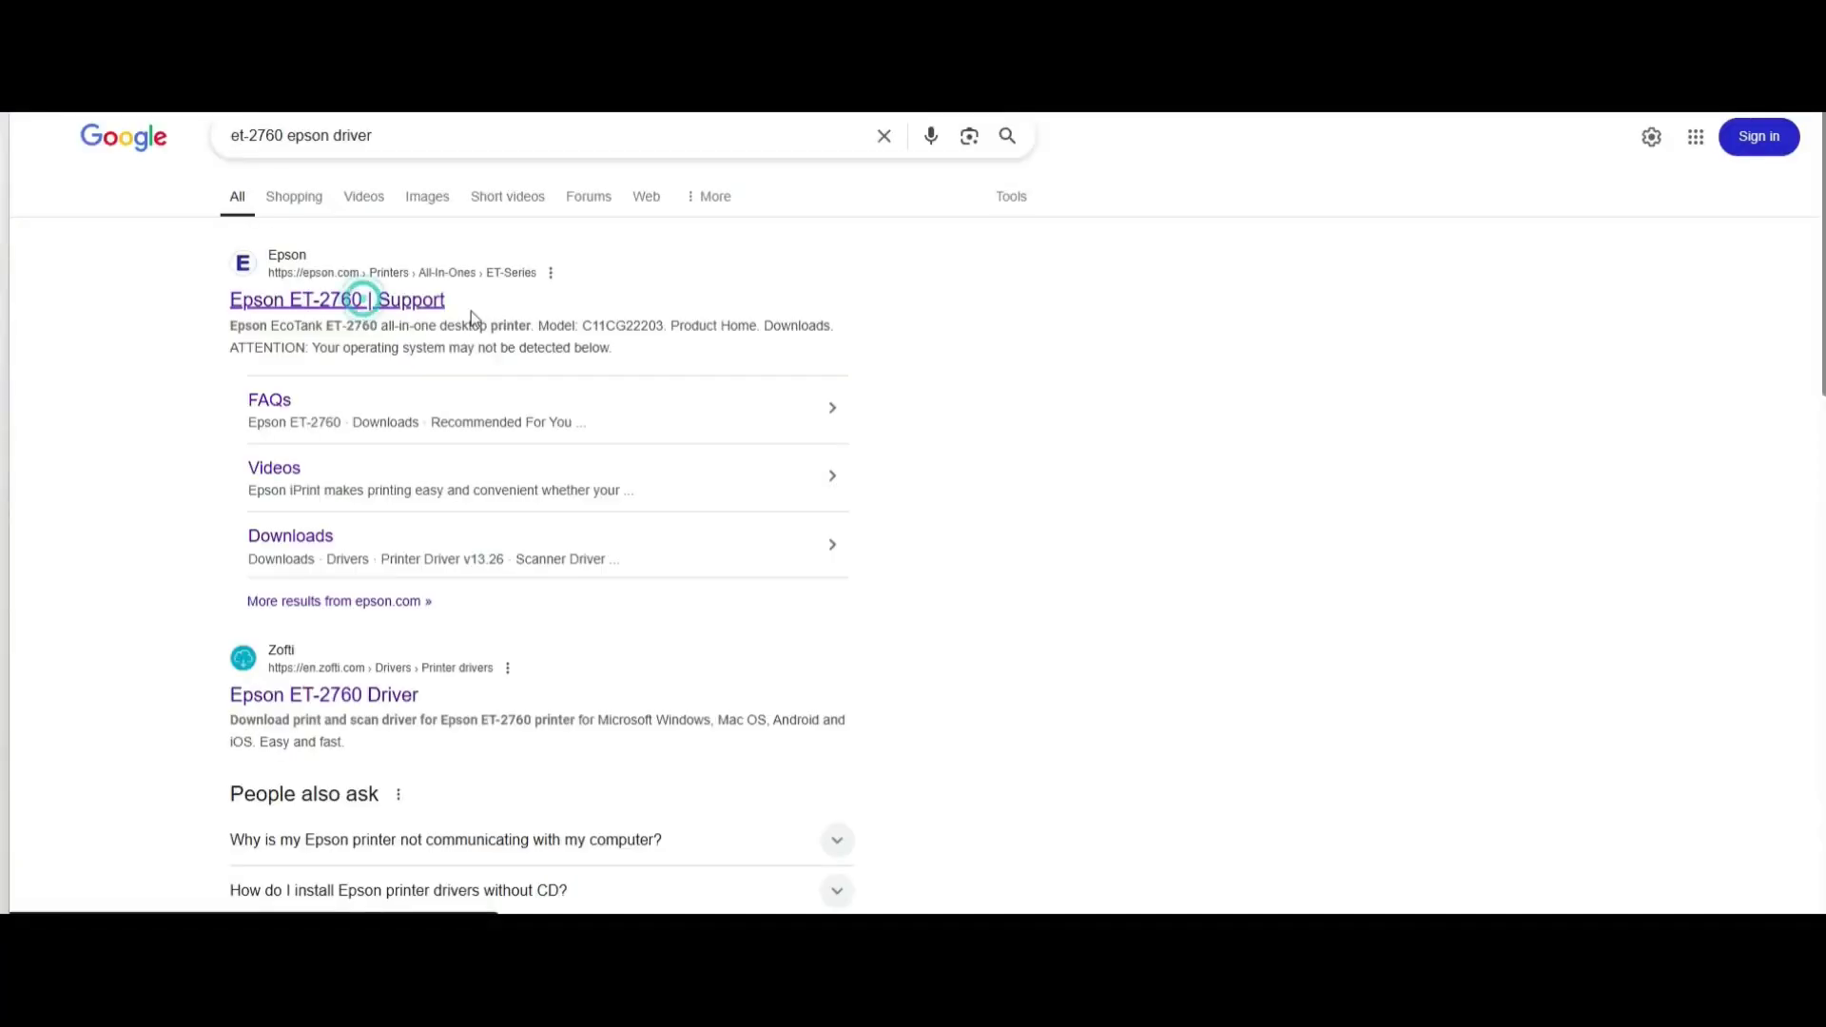
{"action": "left_click", "coordinate": [337, 300]}
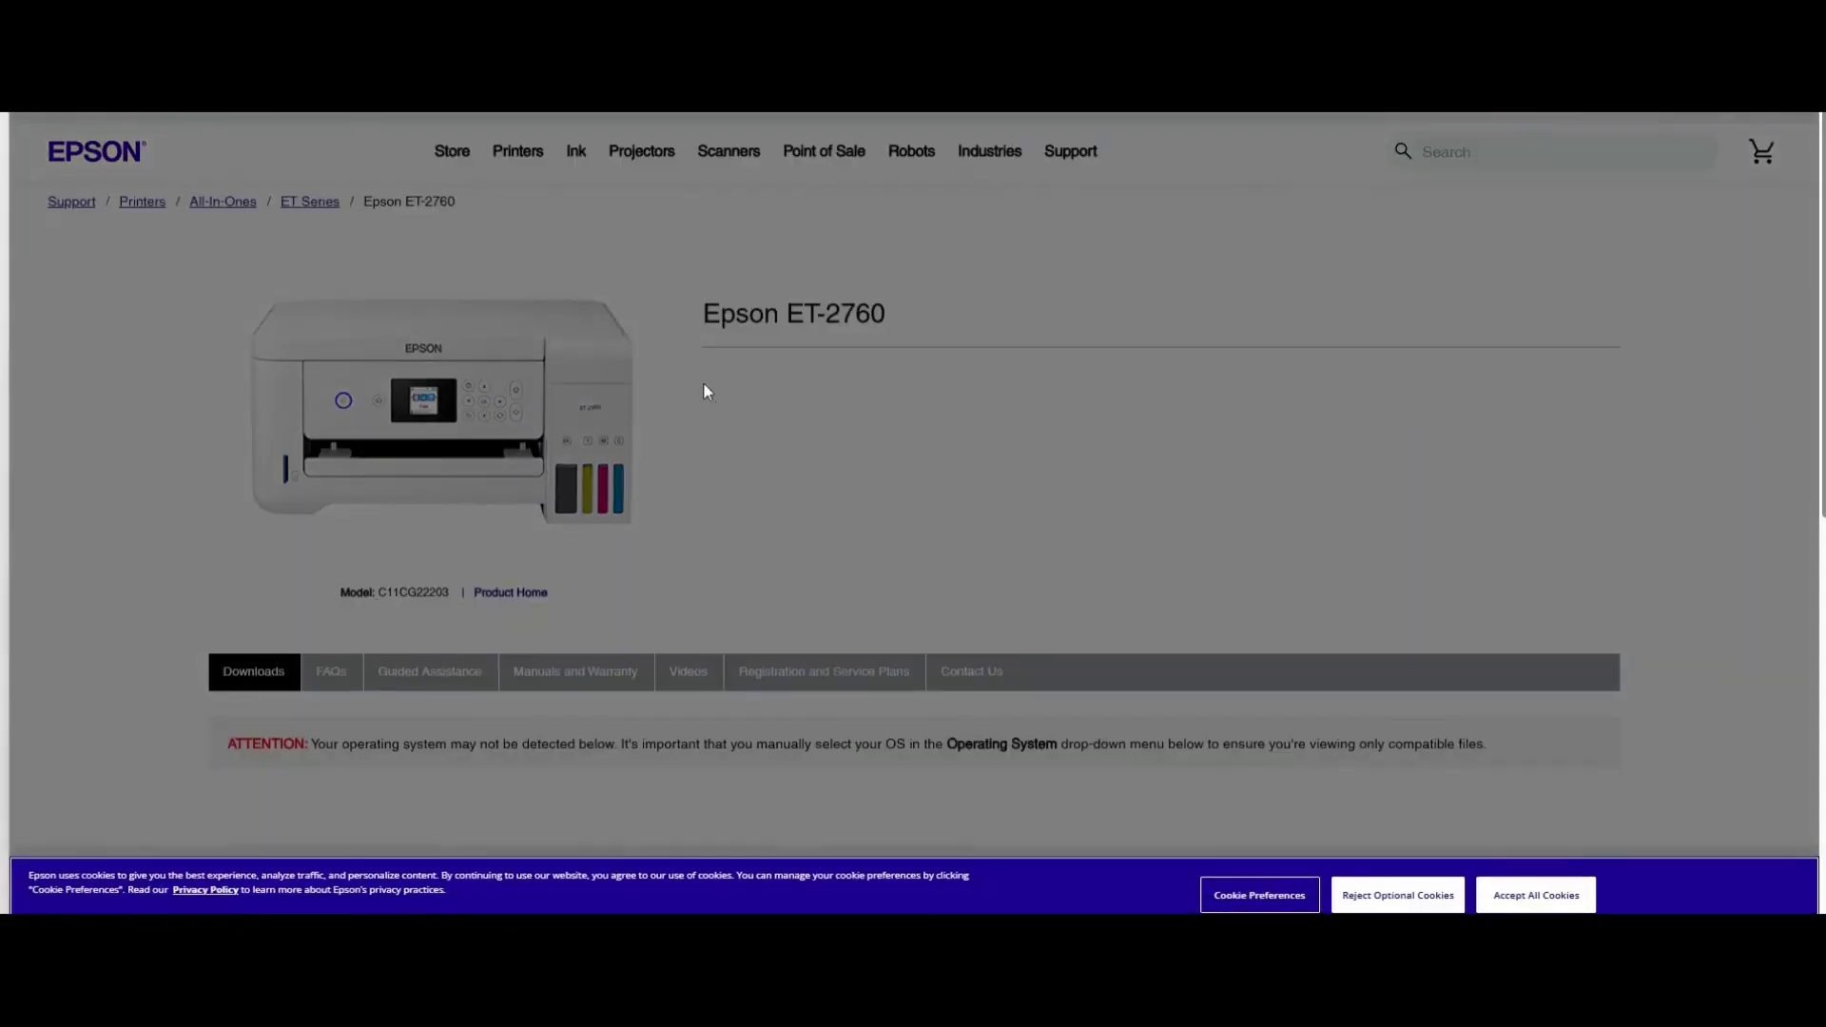
{"action": "scroll", "scroll_direction": "down", "scroll_amount": 3}
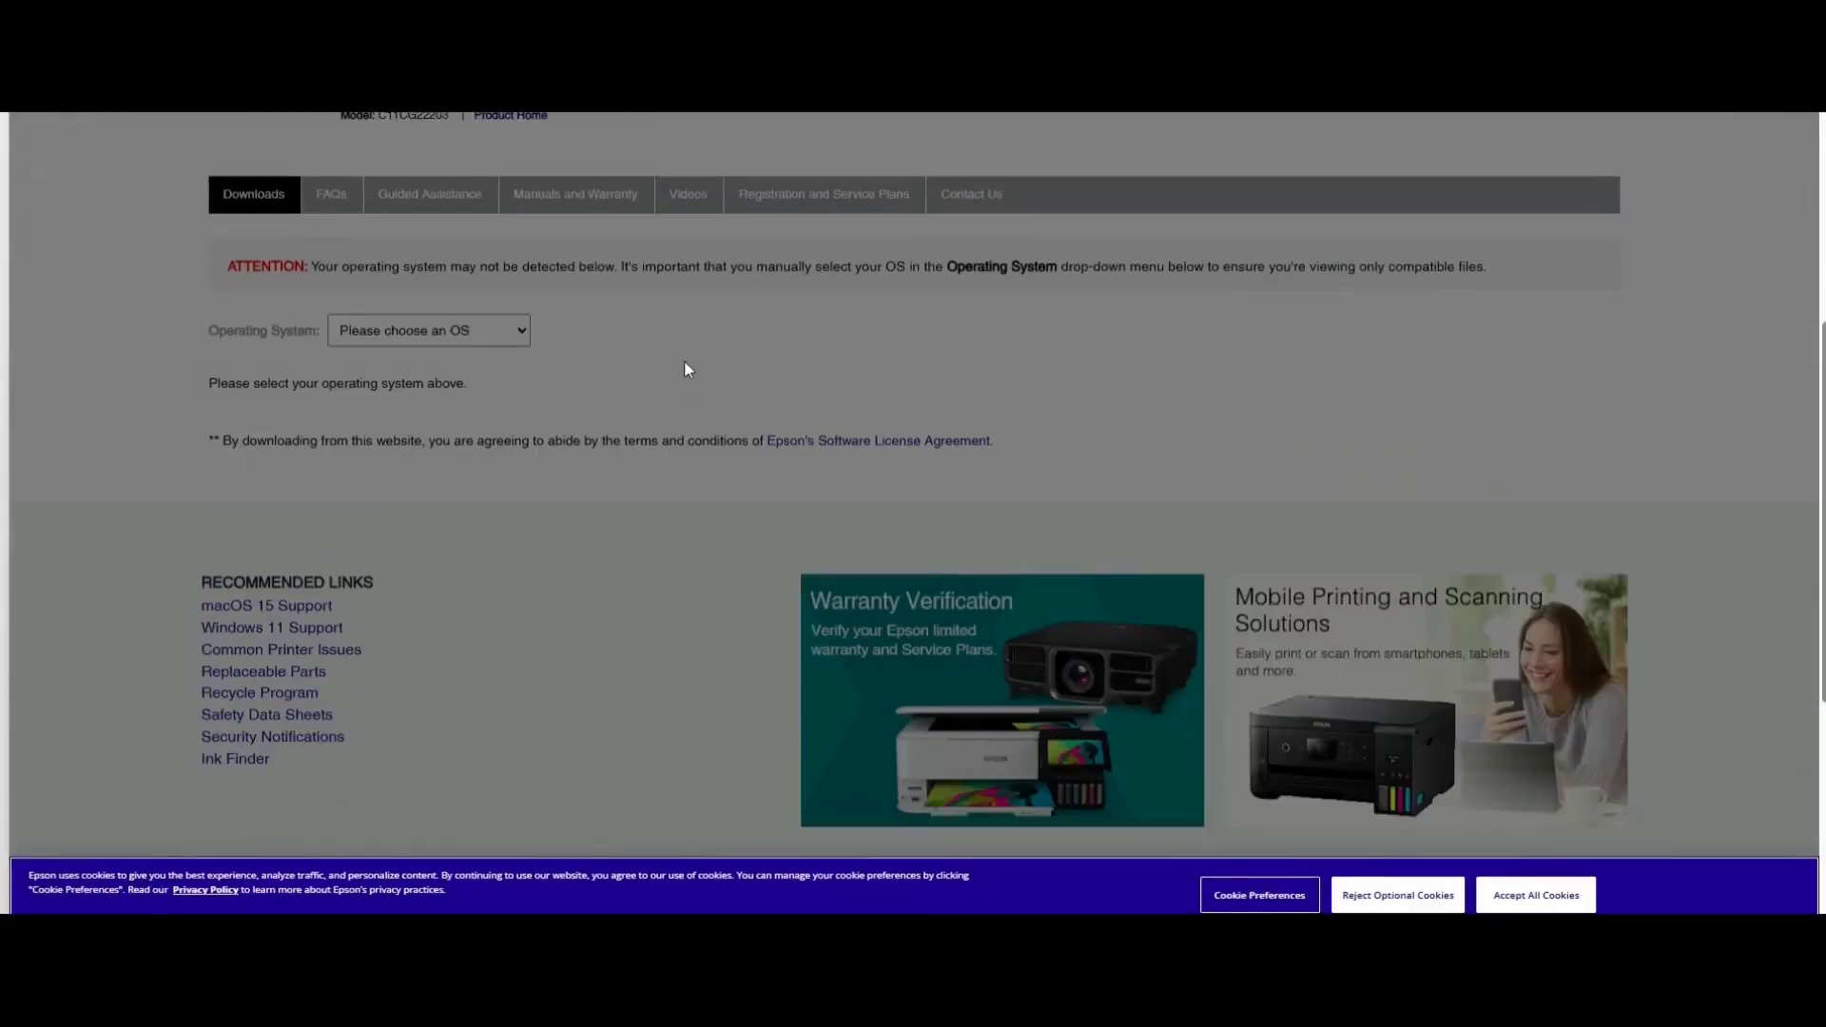
{"action": "mouse_move", "coordinate": [1535, 894]}
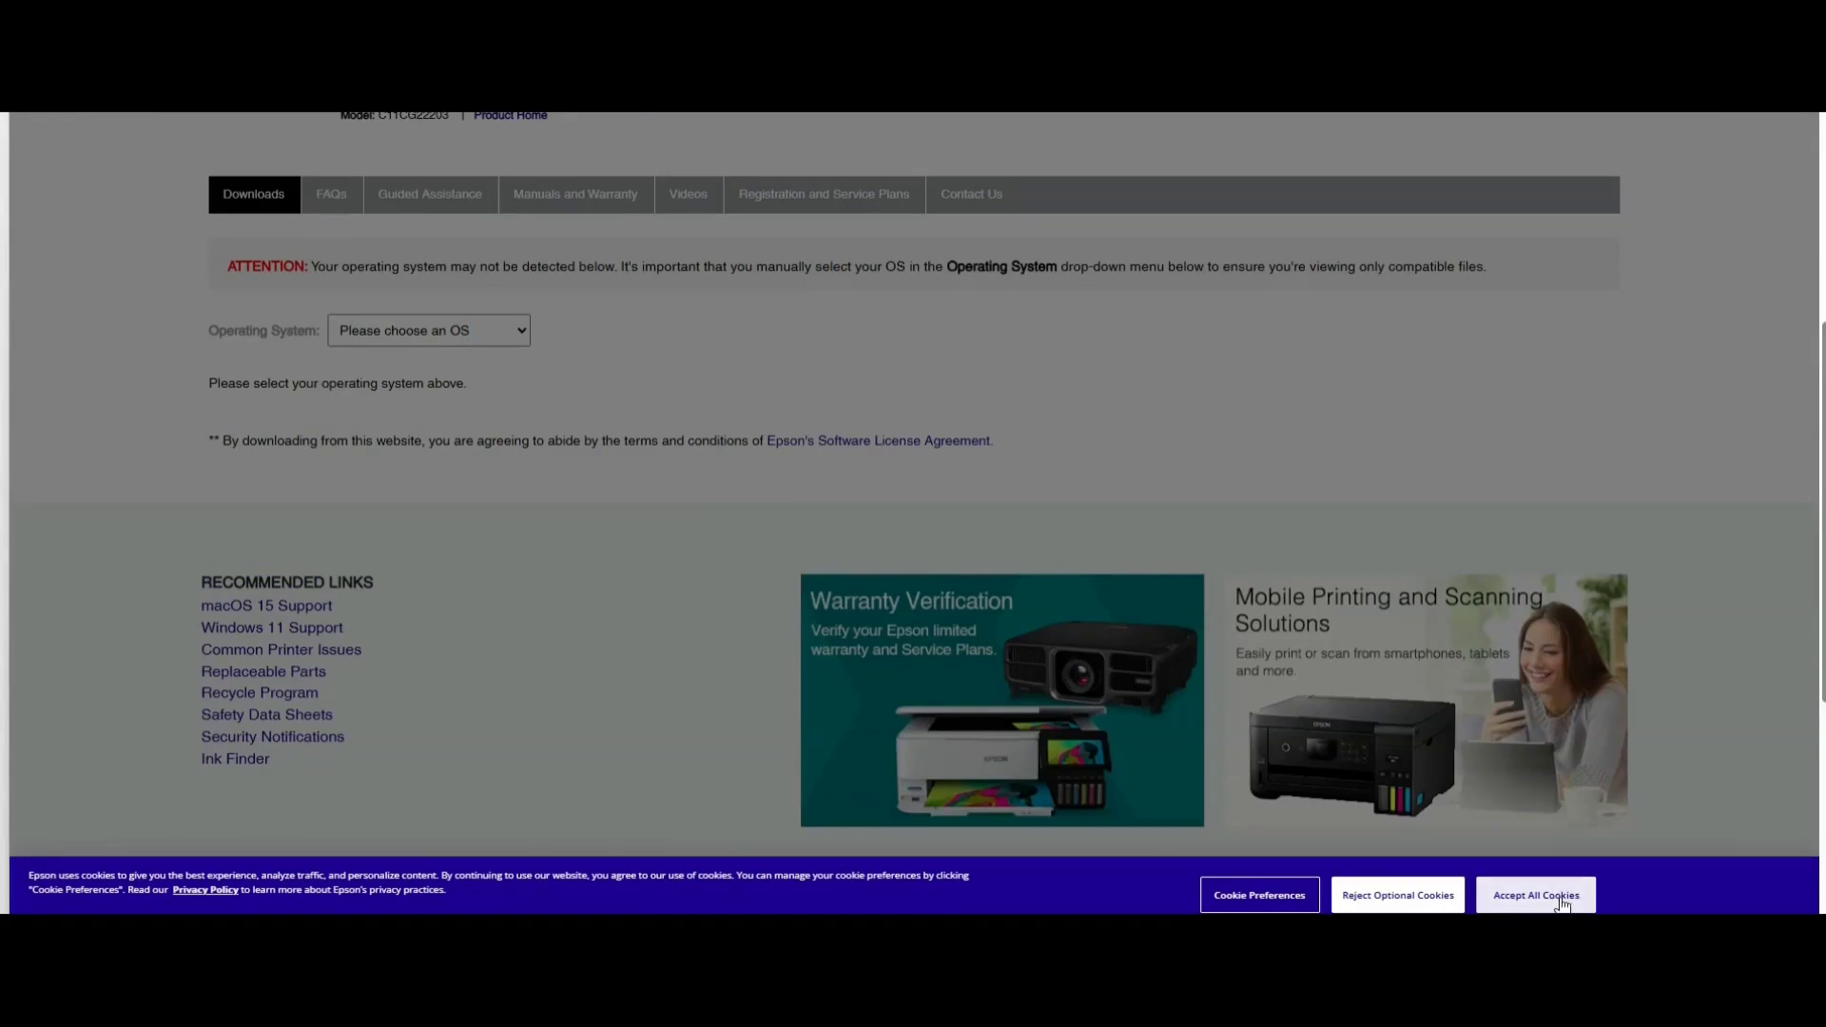
{"action": "left_click", "coordinate": [427, 330]}
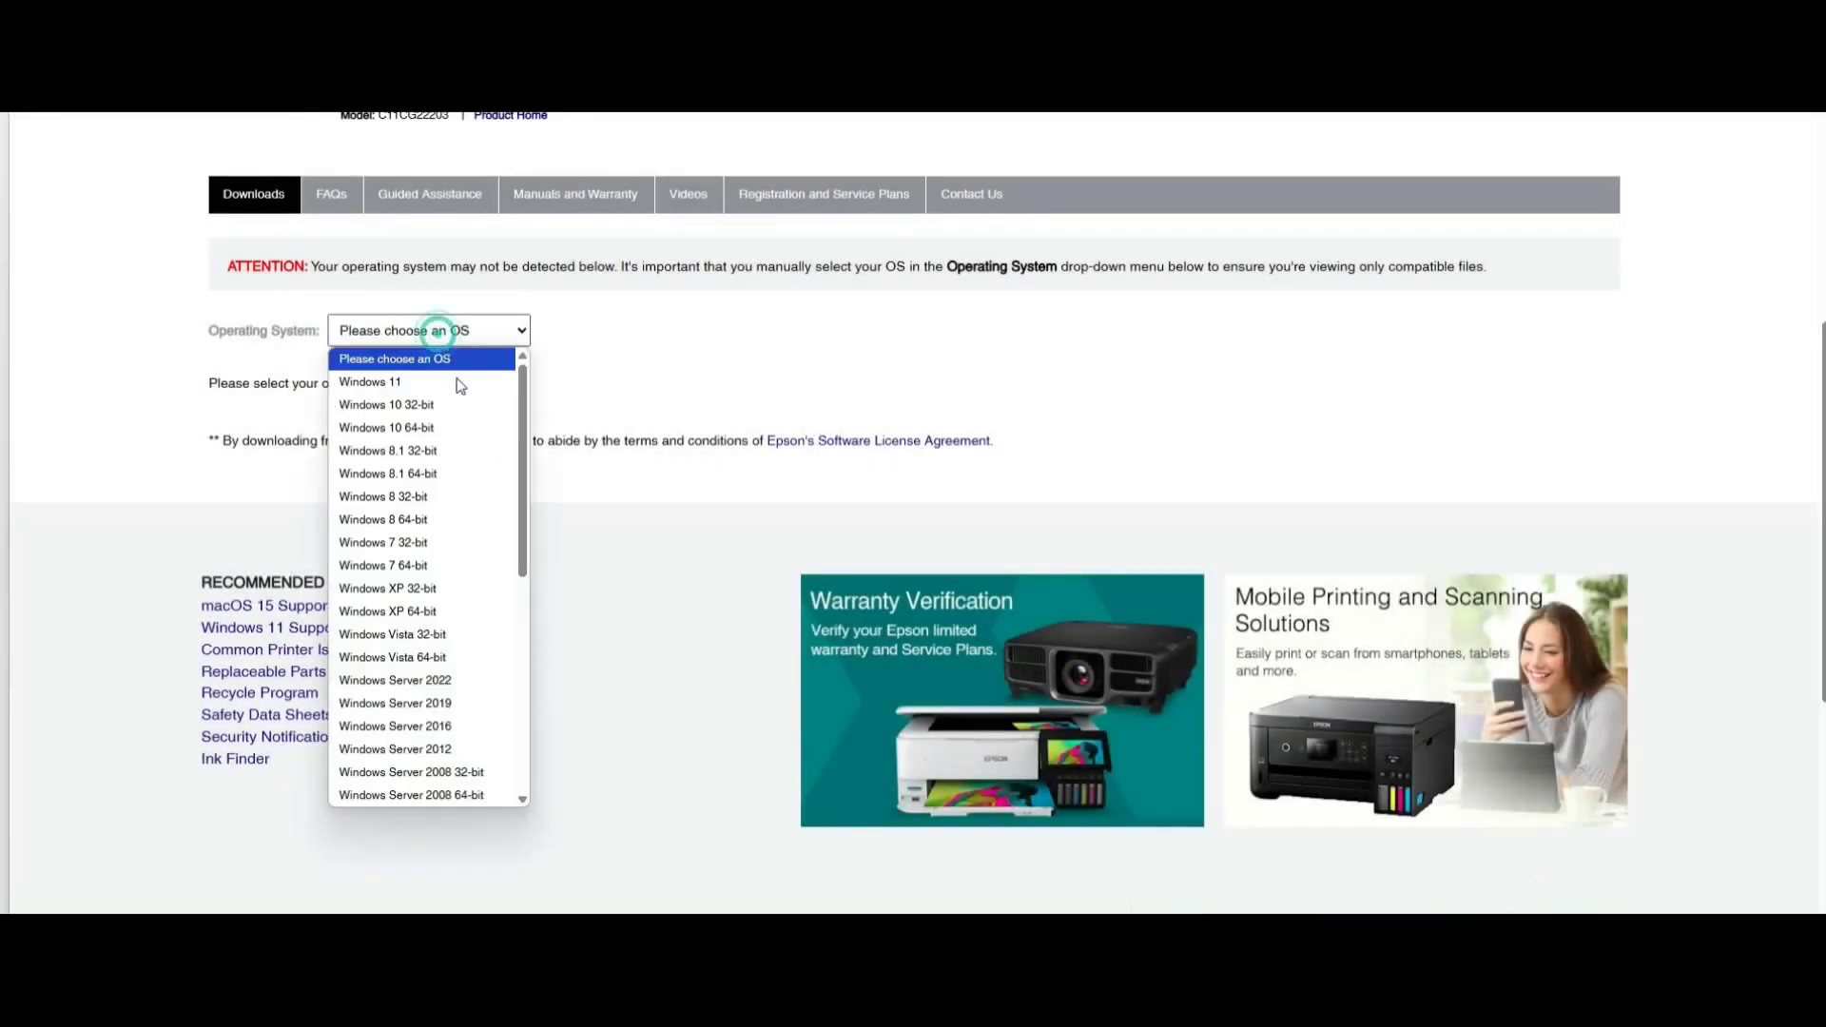
Select Windows 11, expand Drivers and download Printer Driver v2.60.01.
{"action": "left_click", "coordinate": [370, 380]}
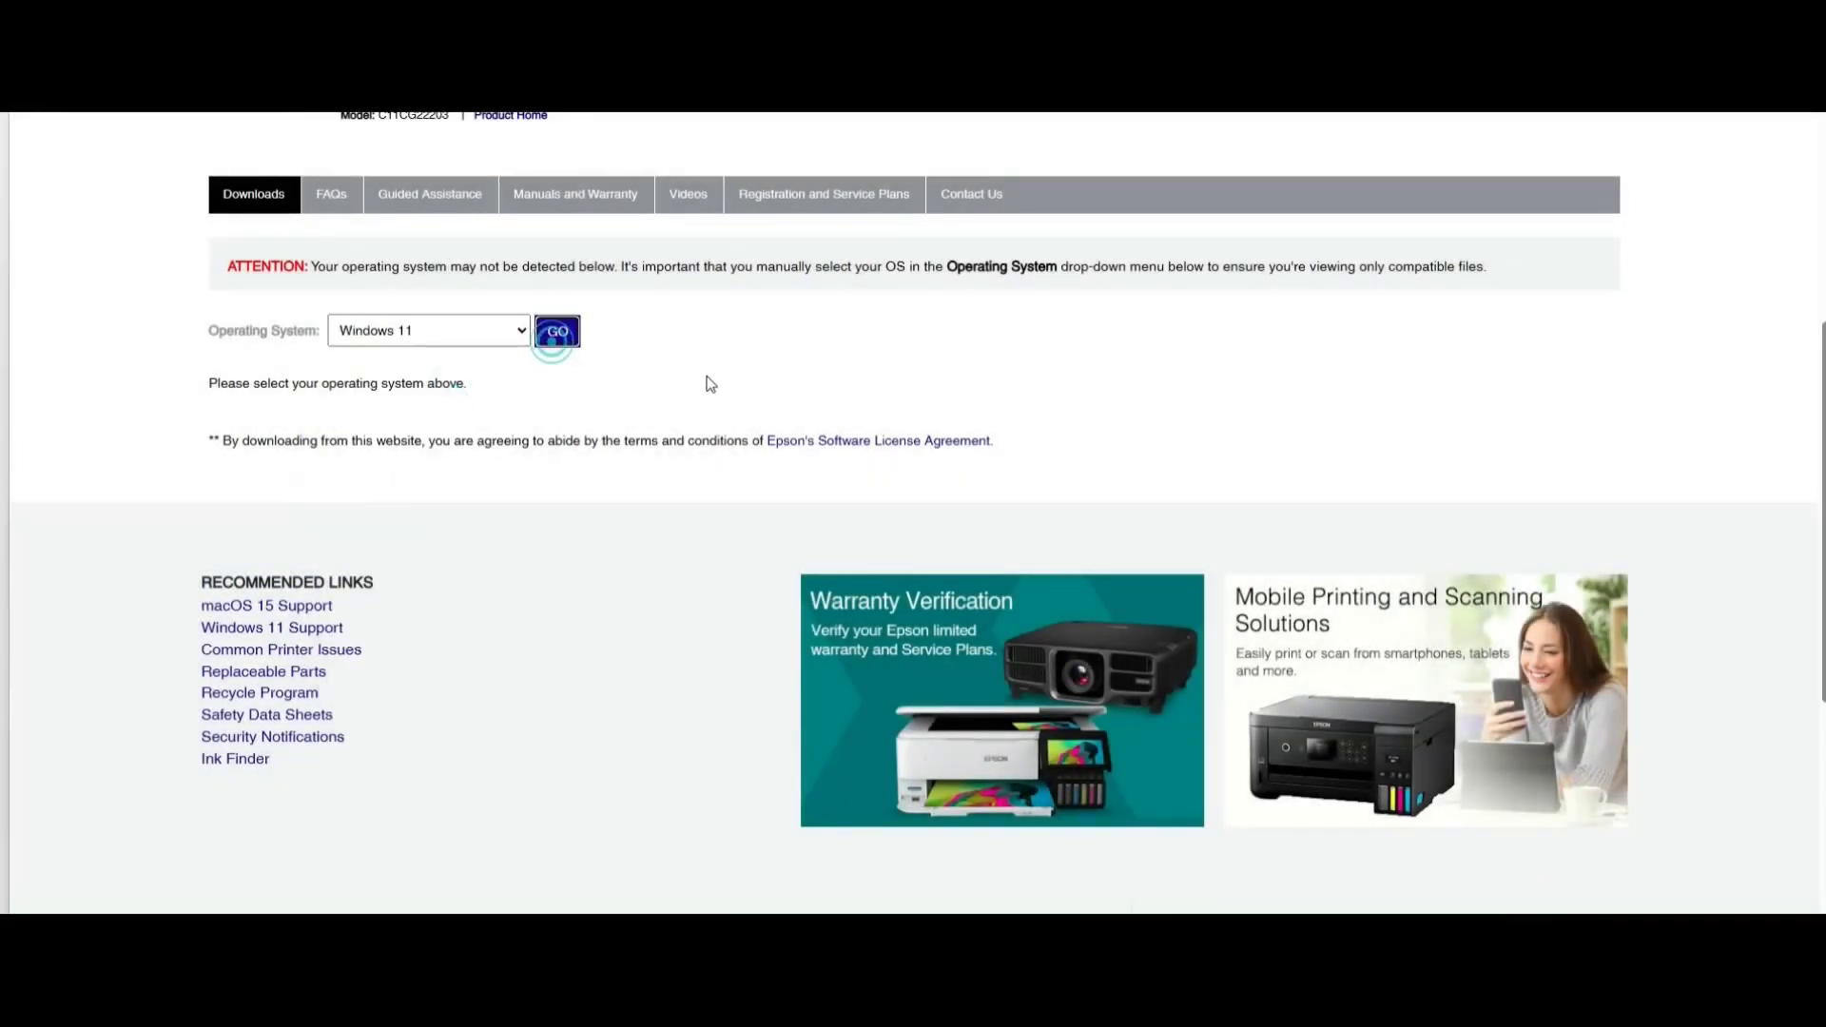
{"action": "left_click", "coordinate": [556, 331]}
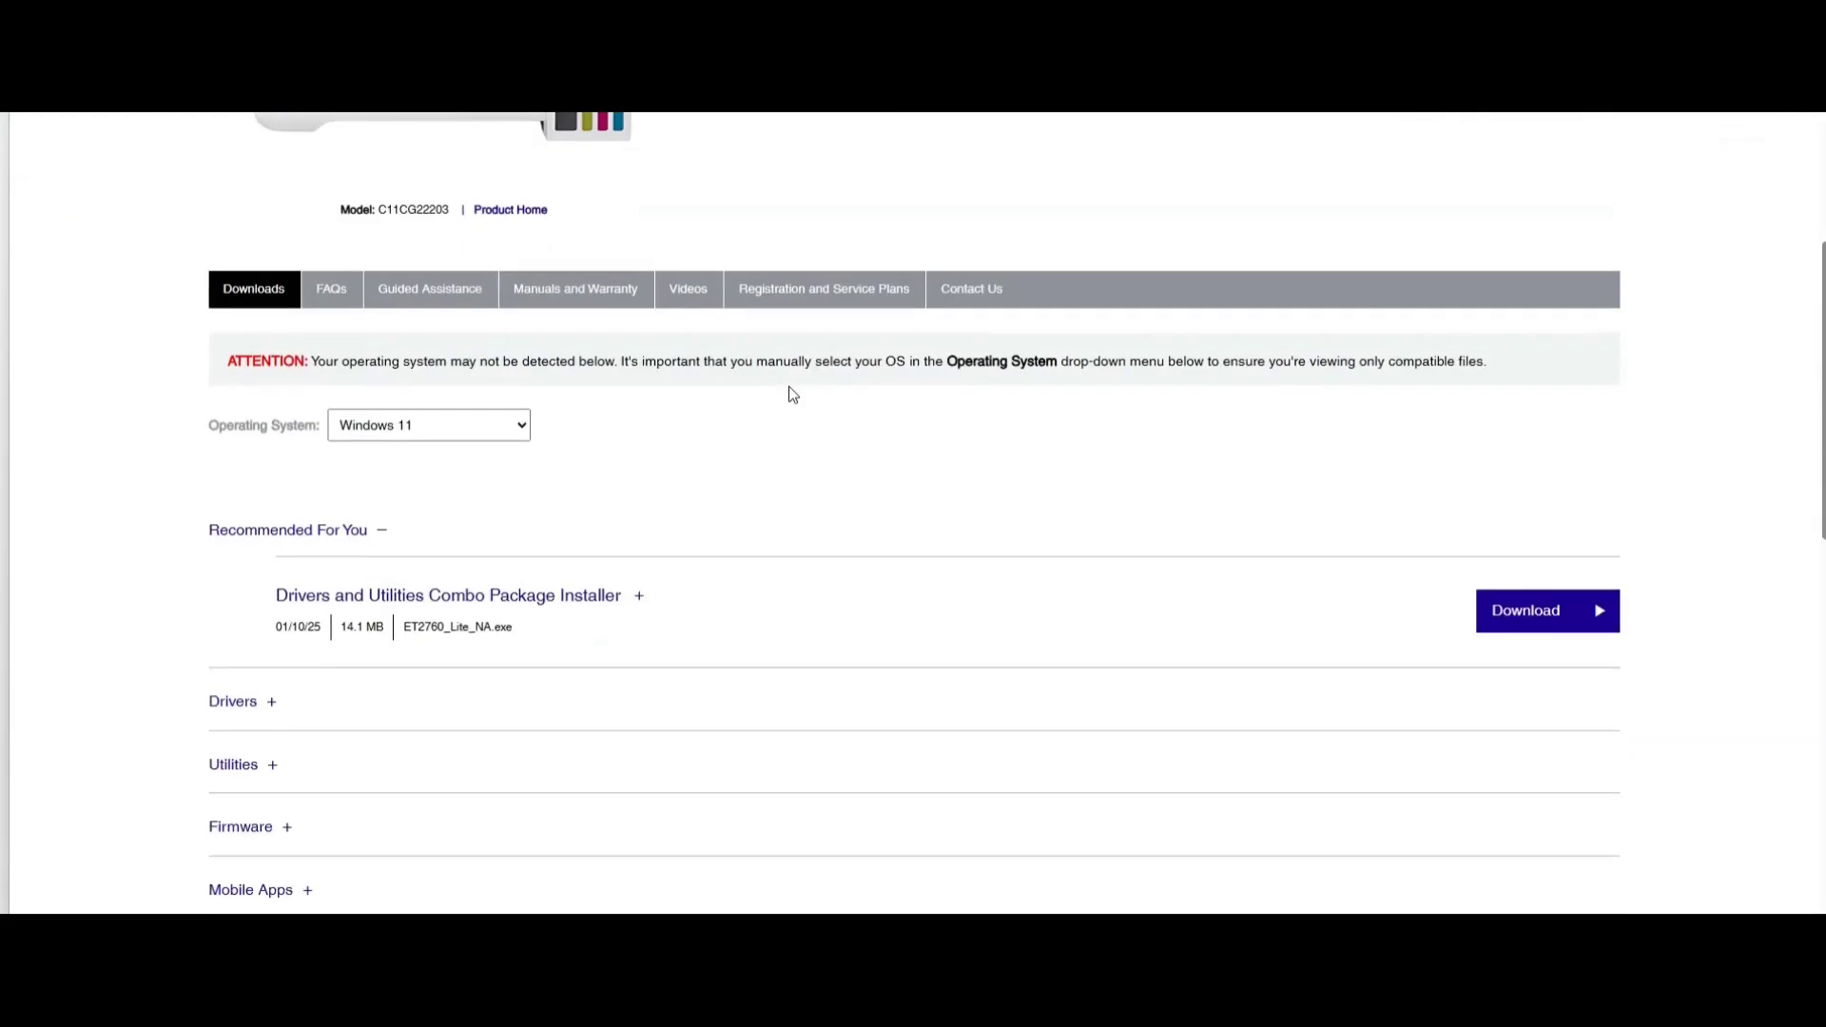
{"action": "scroll", "scroll_direction": "down", "scroll_amount": 3}
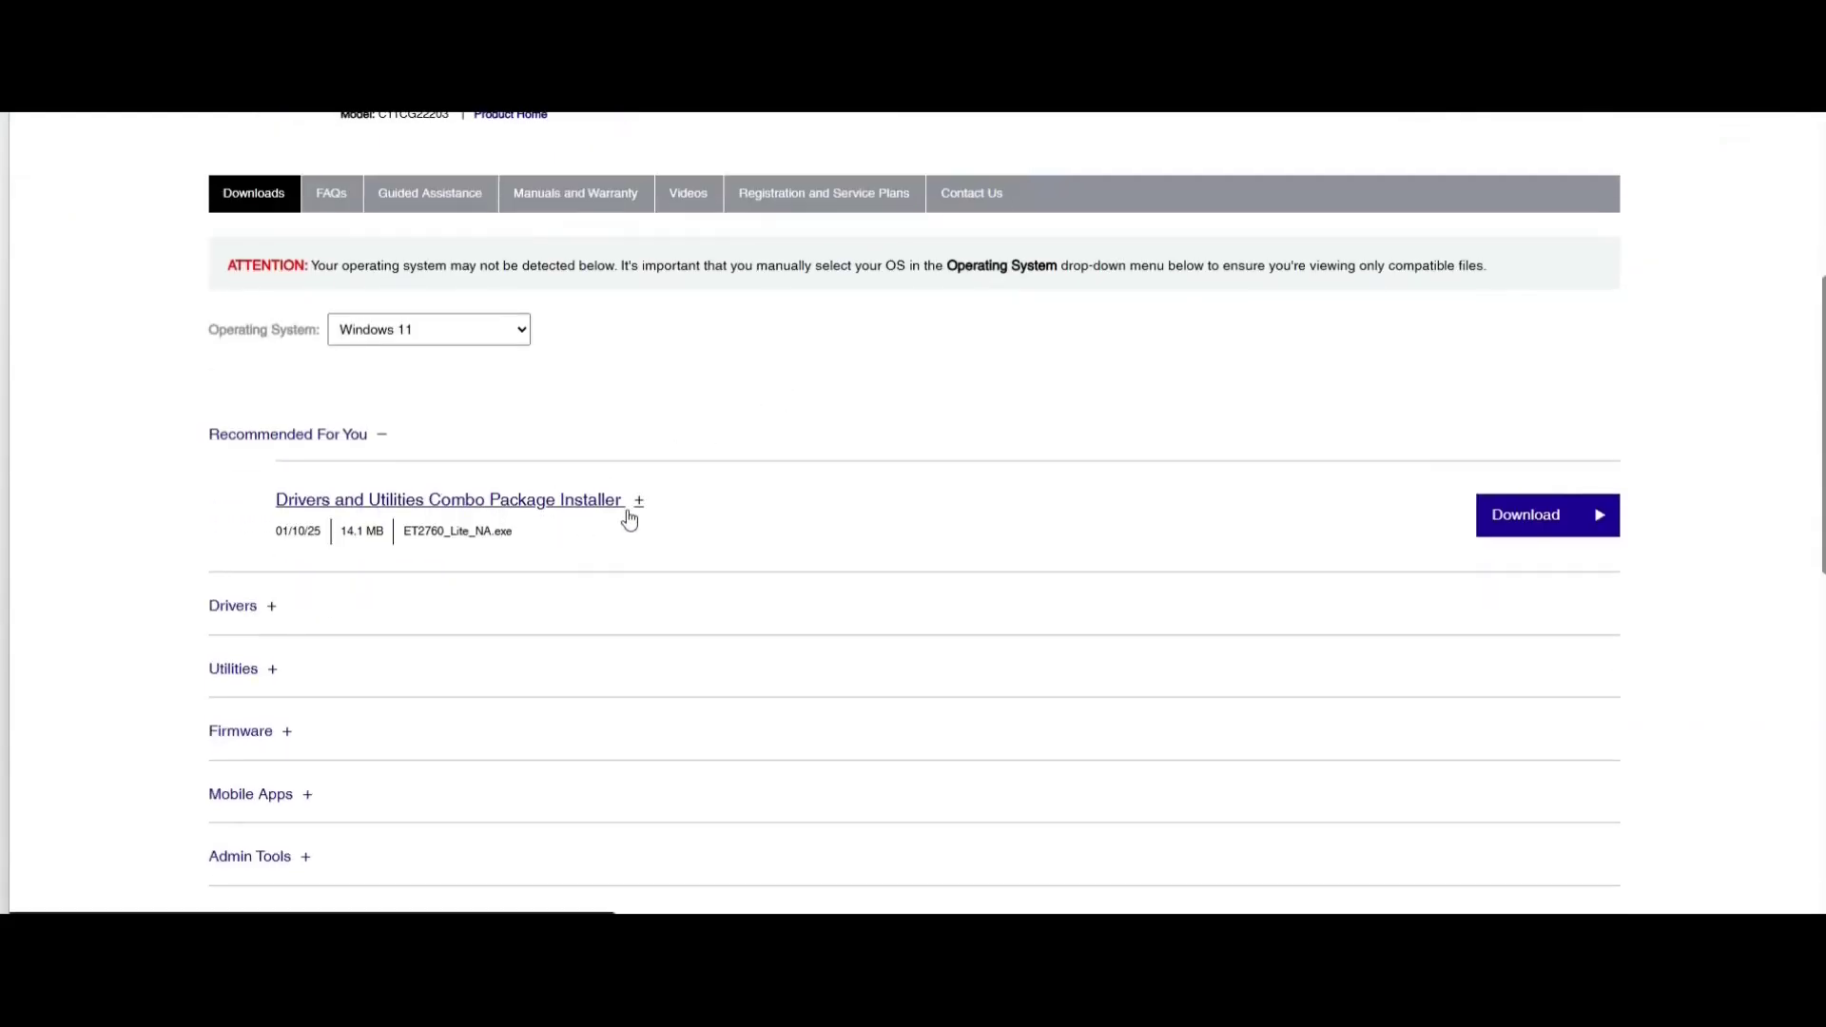
{"action": "left_click", "coordinate": [232, 606]}
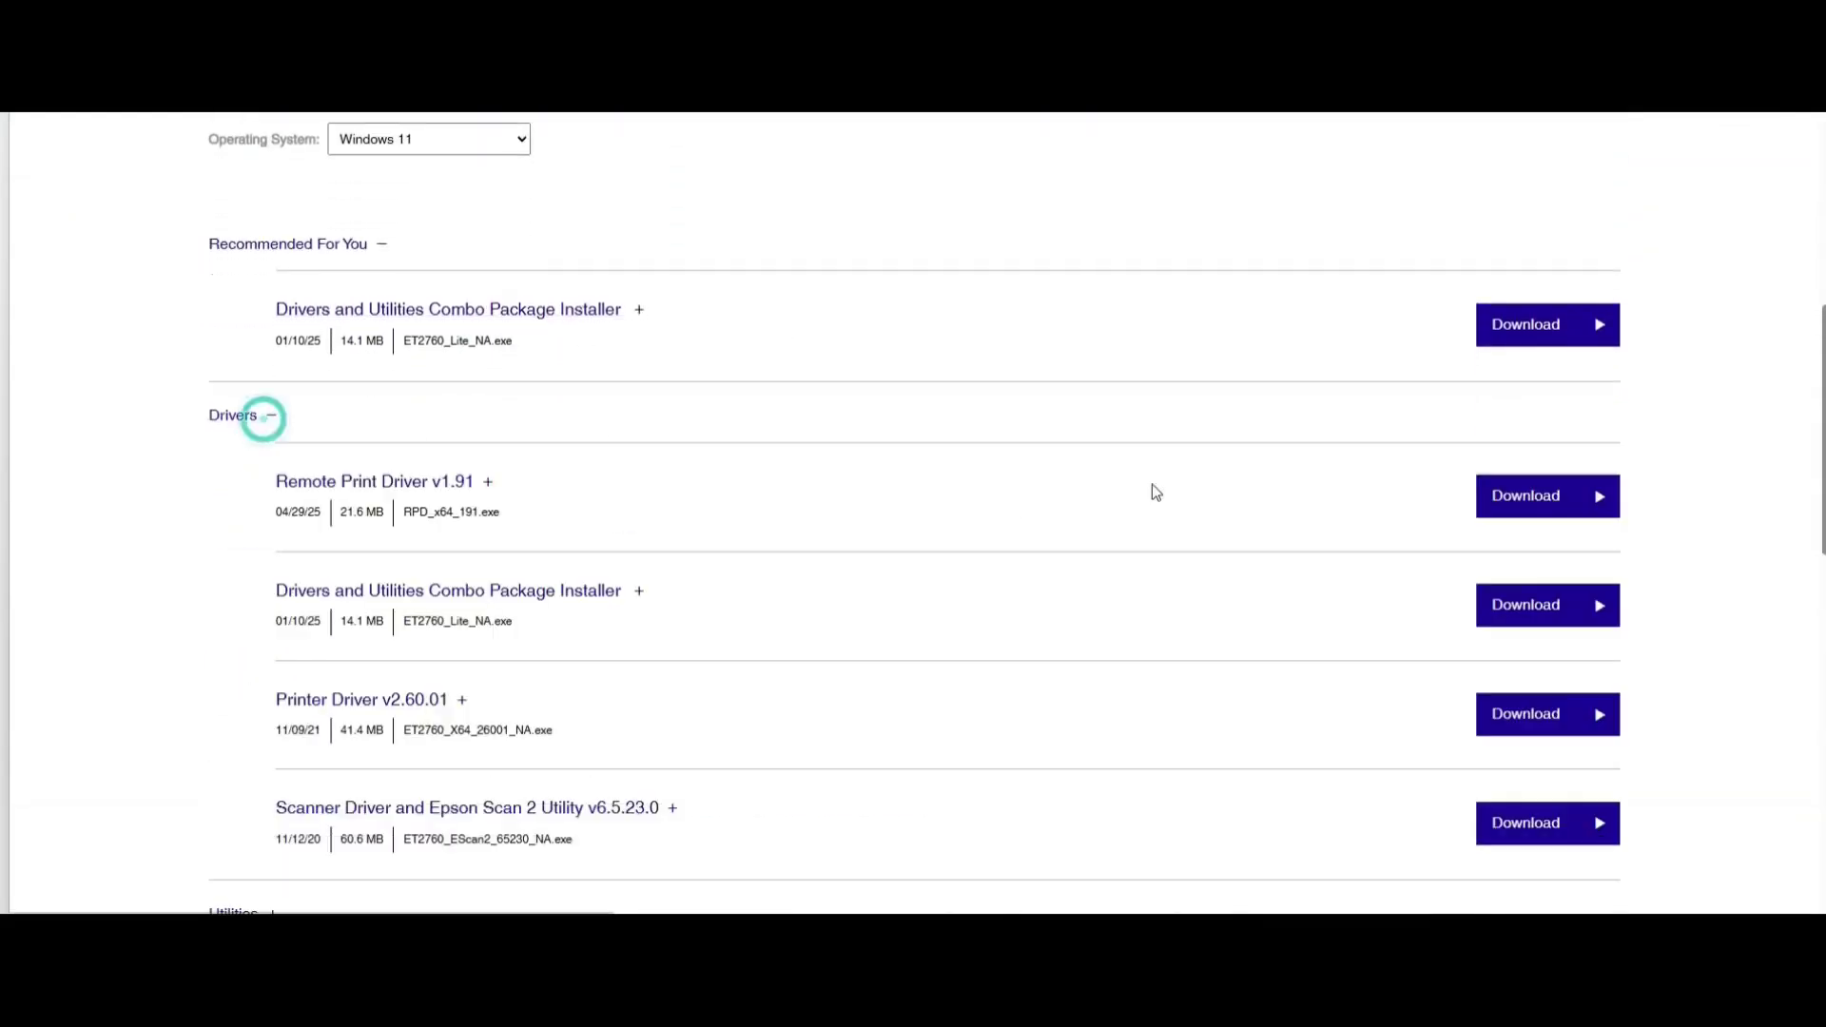
{"action": "scroll", "scroll_direction": "down", "scroll_amount": 3}
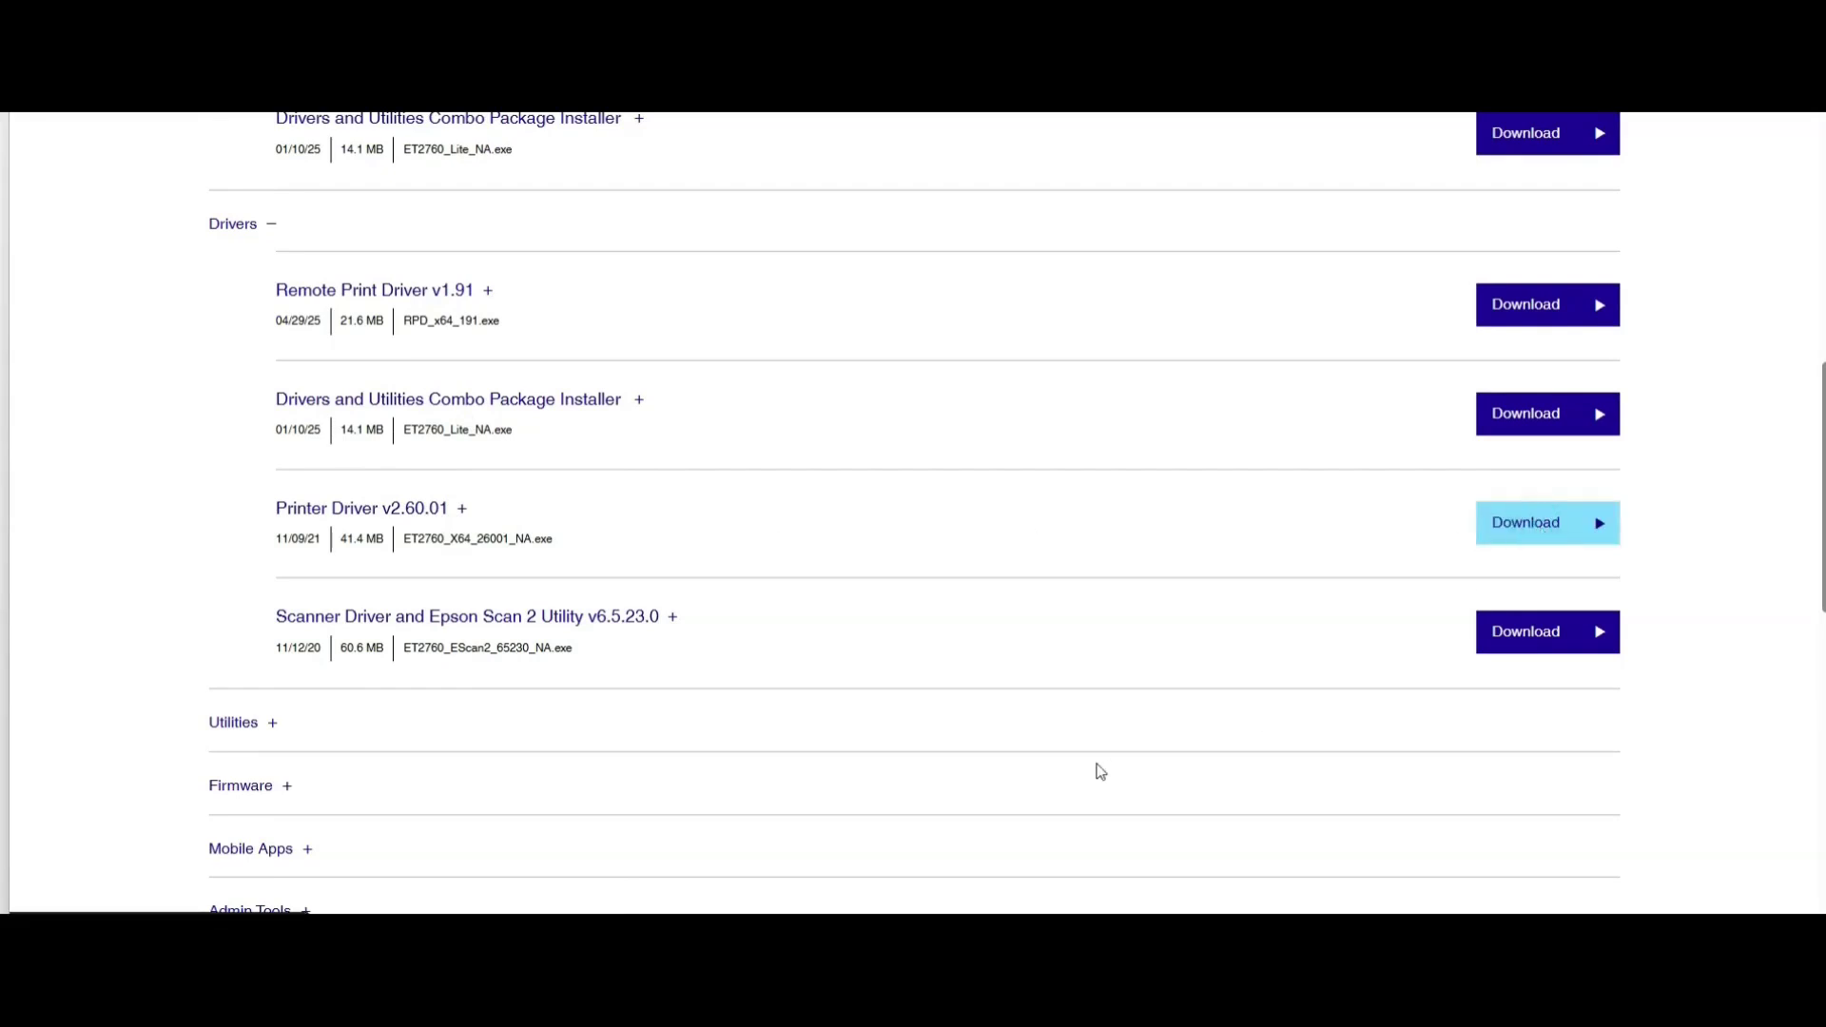
{"action": "left_click", "coordinate": [1547, 522]}
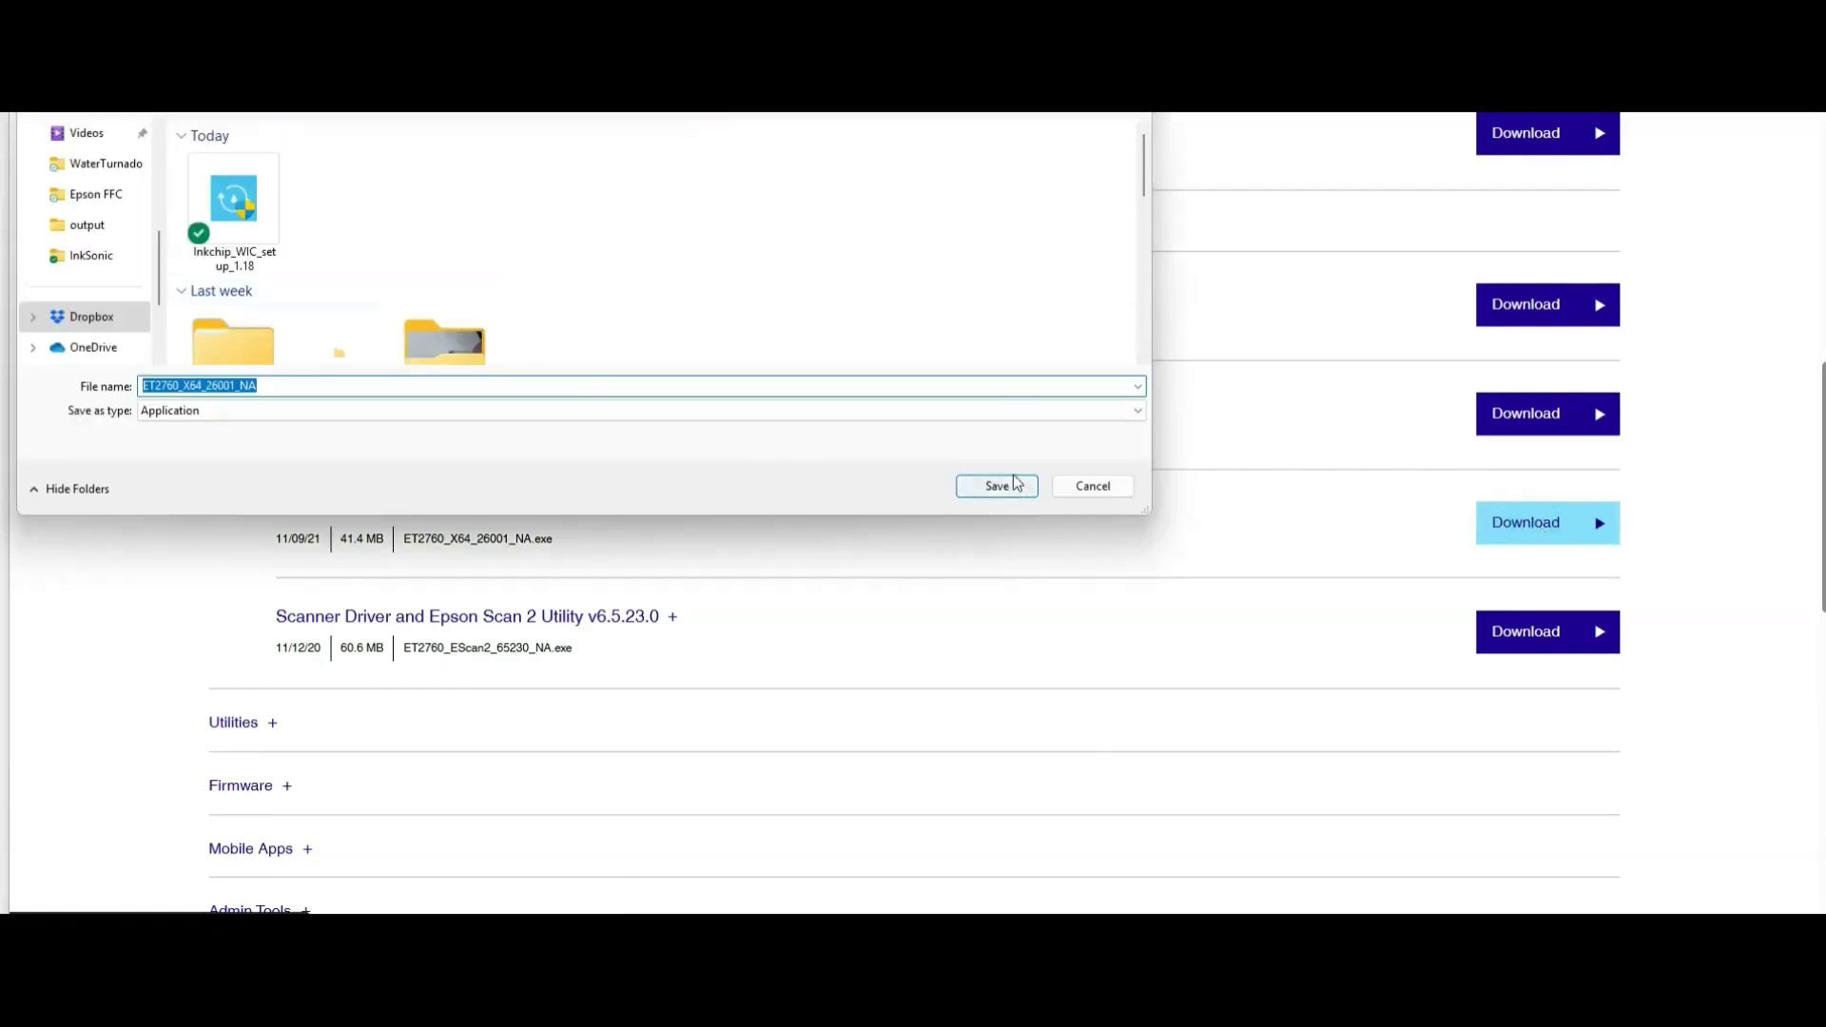
Save the ET2760 driver, rerun Inkchip_WIC_setup_1.18 and dismiss the access-denied error.
{"action": "left_click", "coordinate": [995, 486]}
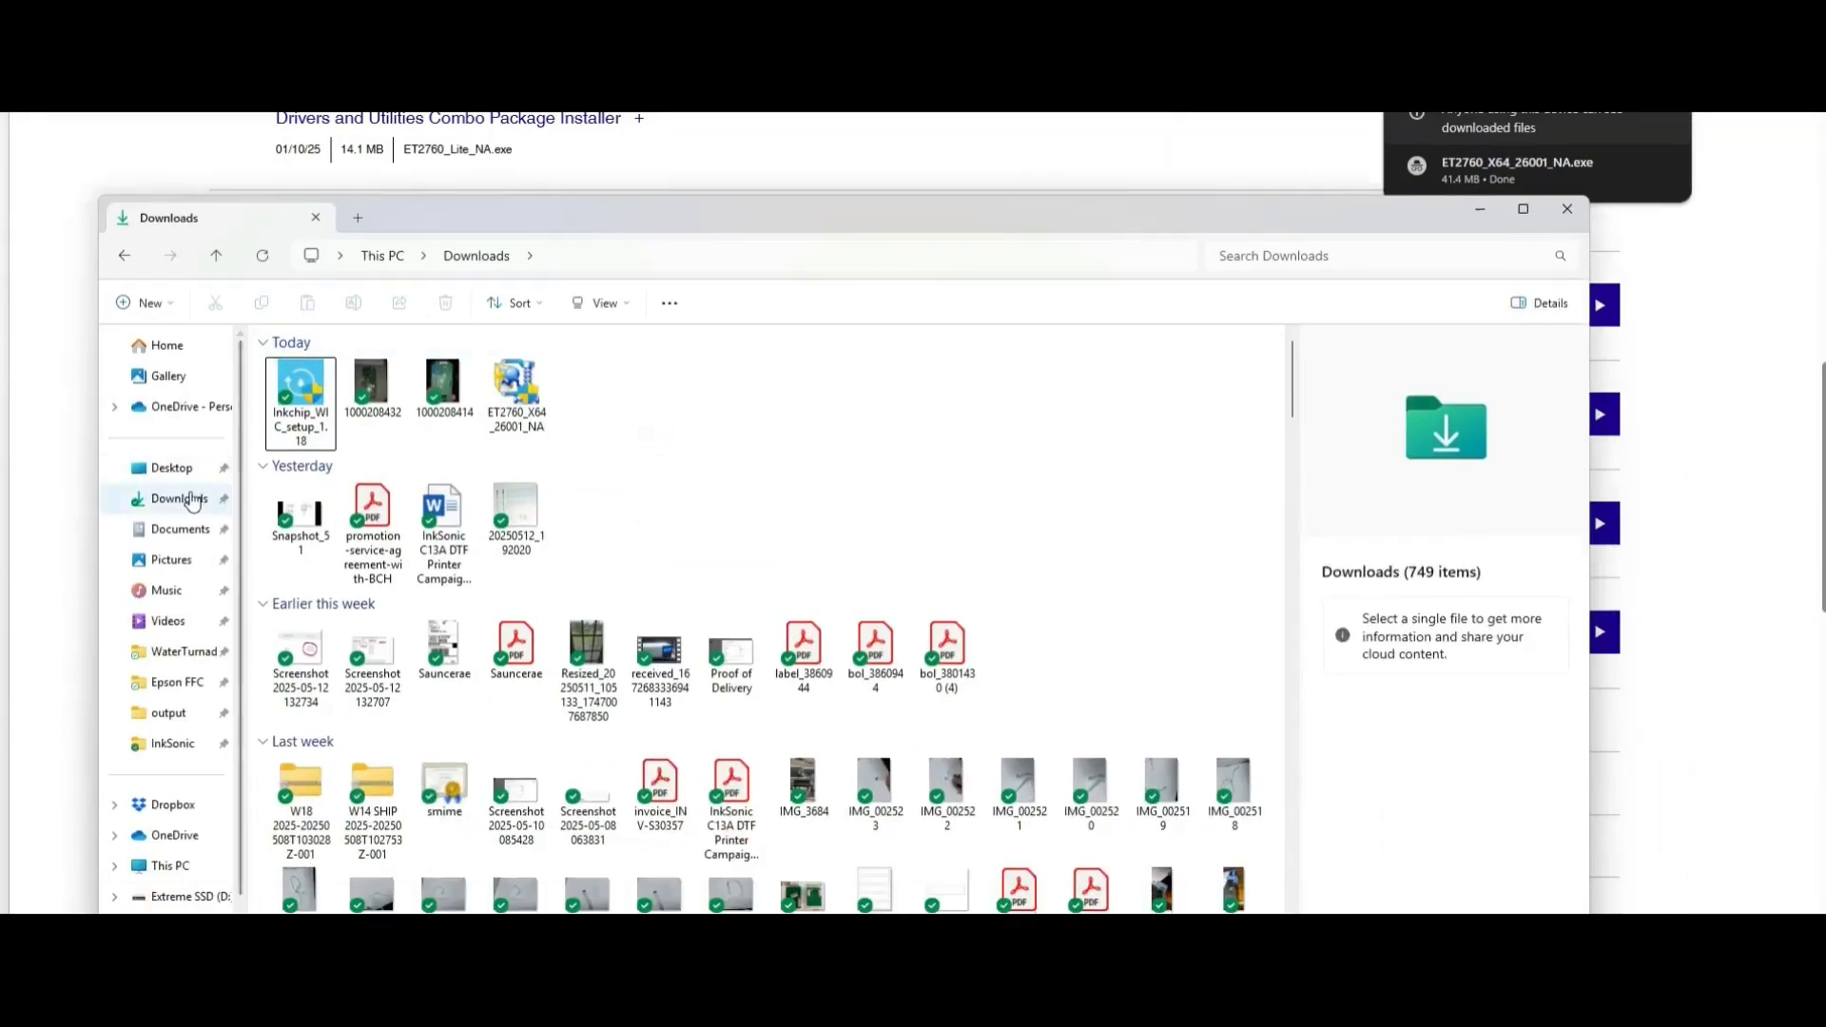
{"action": "left_click", "coordinate": [299, 384]}
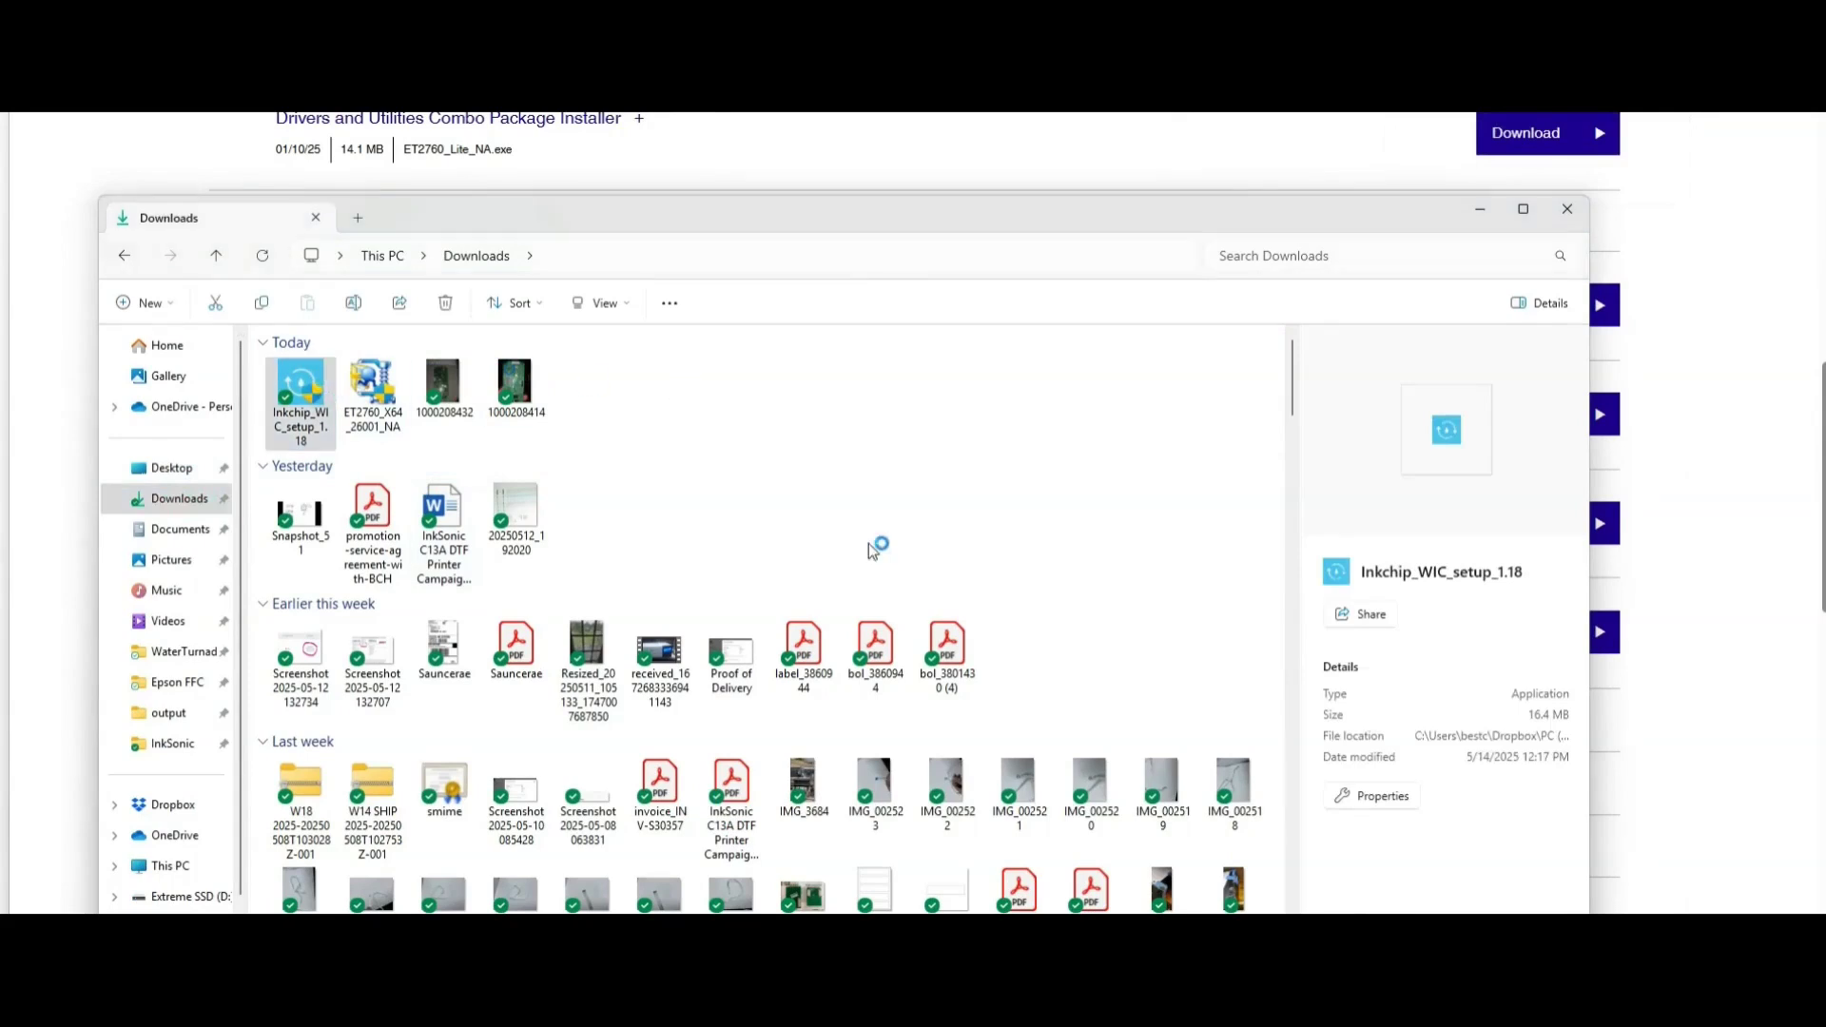
{"action": "double_click", "coordinate": [301, 394]}
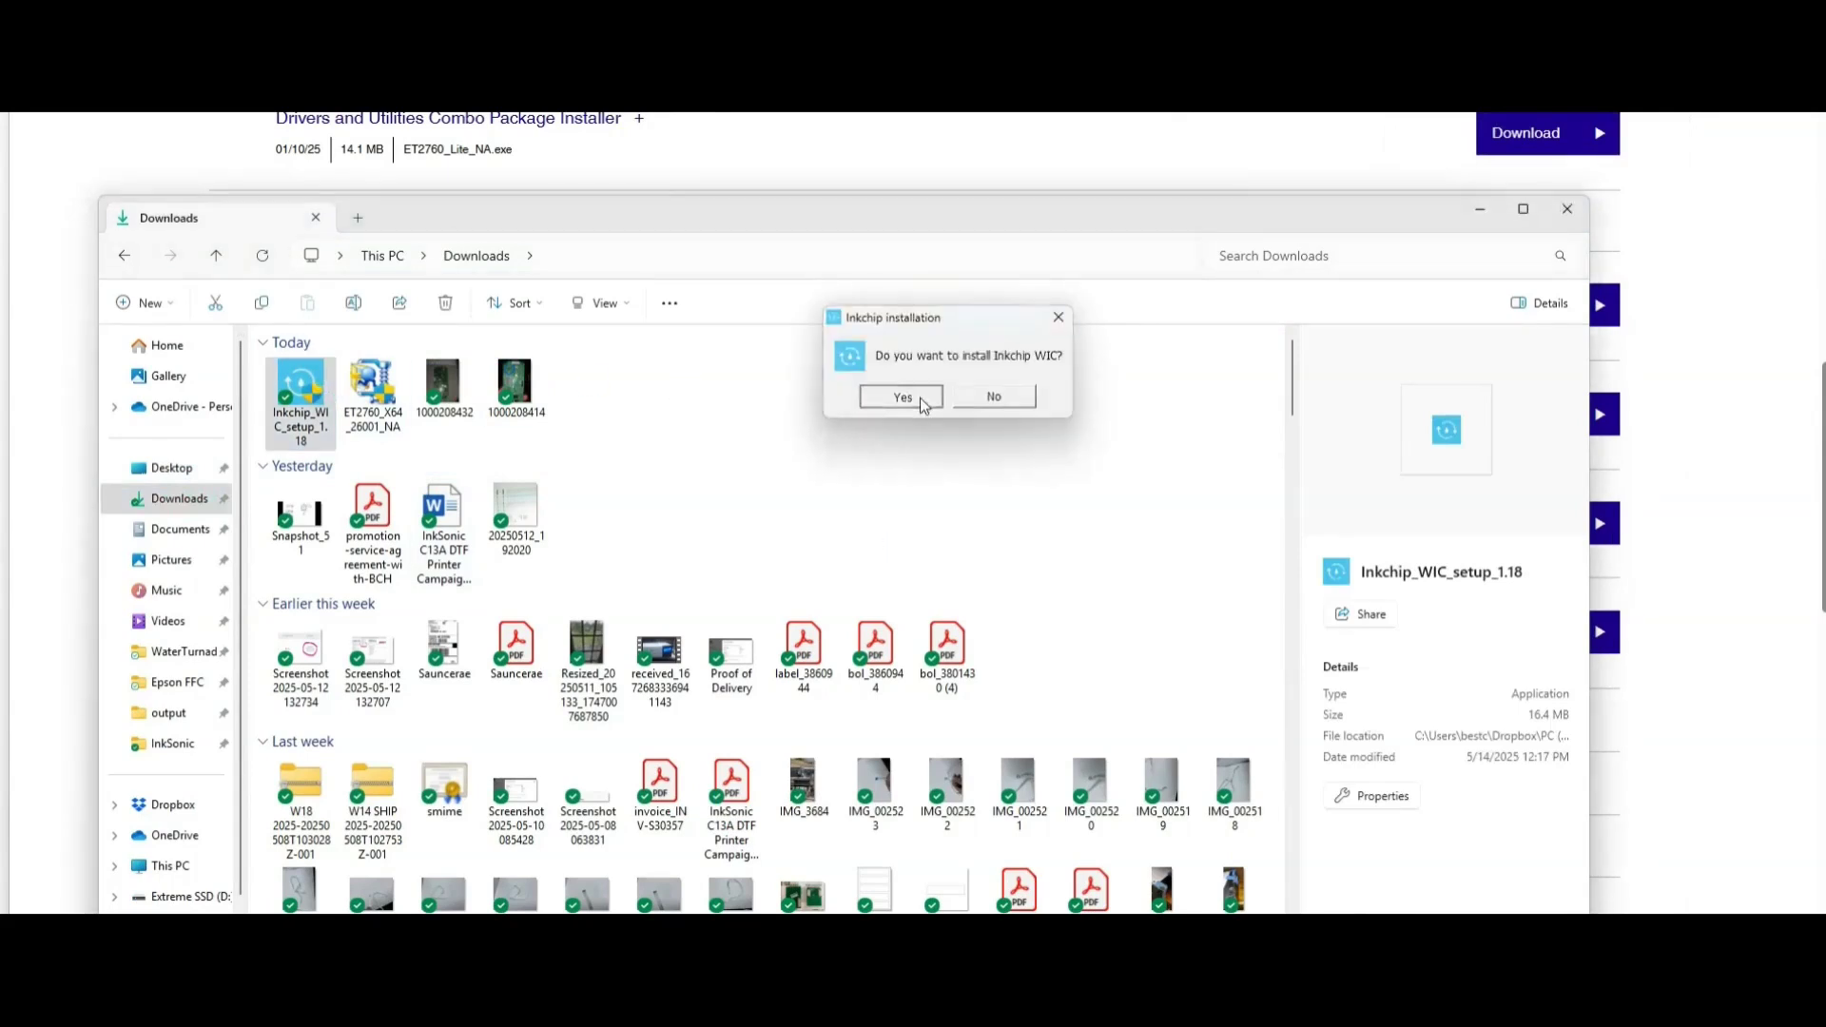
{"action": "left_click", "coordinate": [902, 397]}
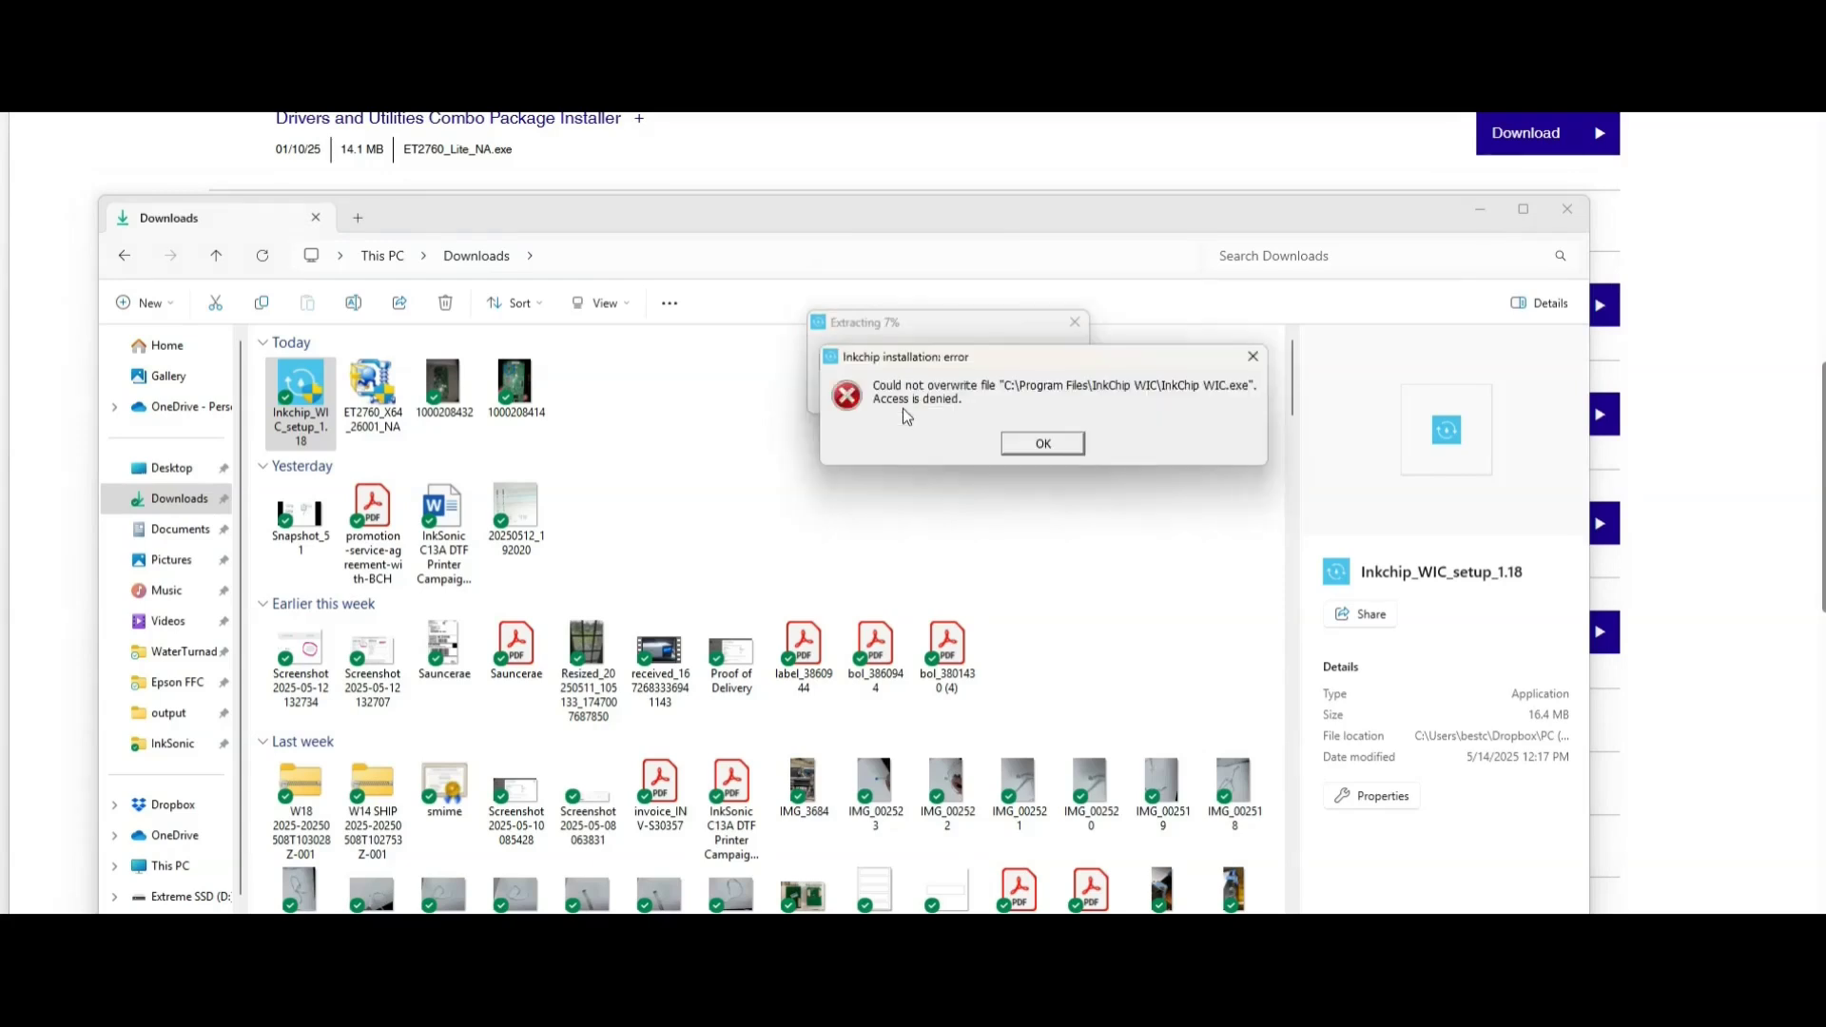
{"action": "mouse_move", "coordinate": [1027, 454]}
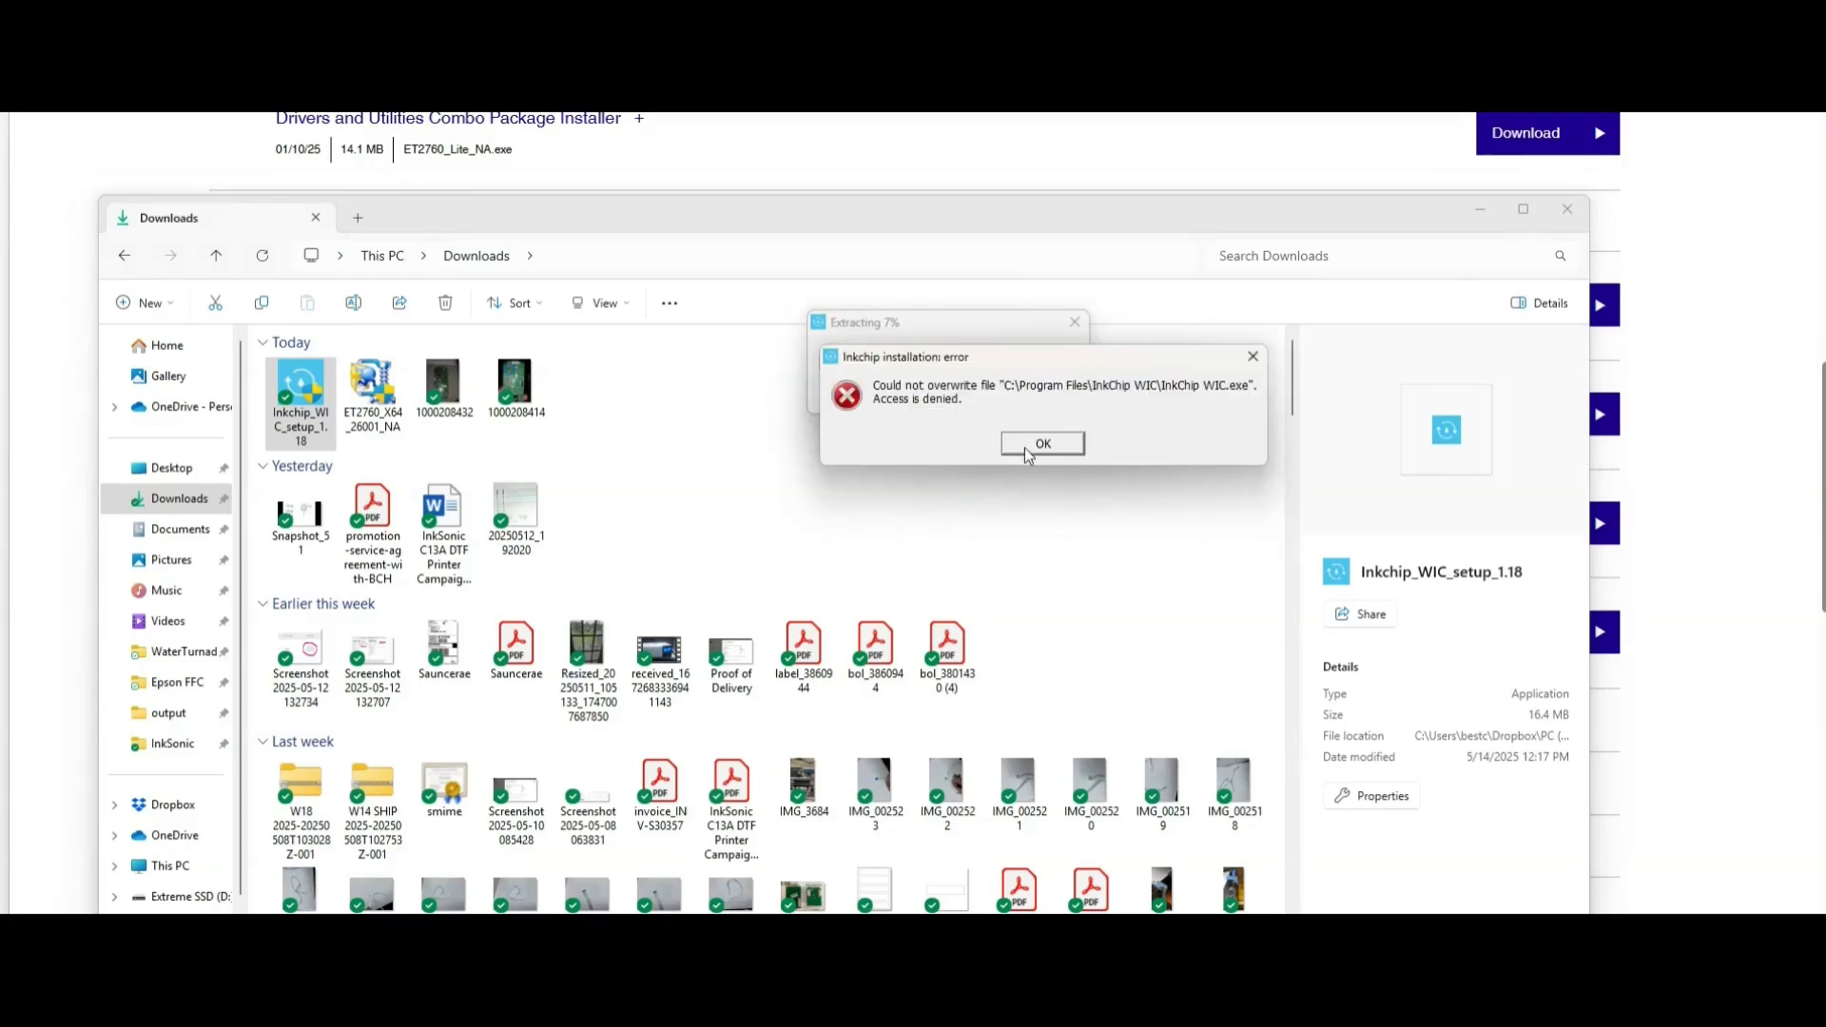
{"action": "left_click", "coordinate": [1041, 444]}
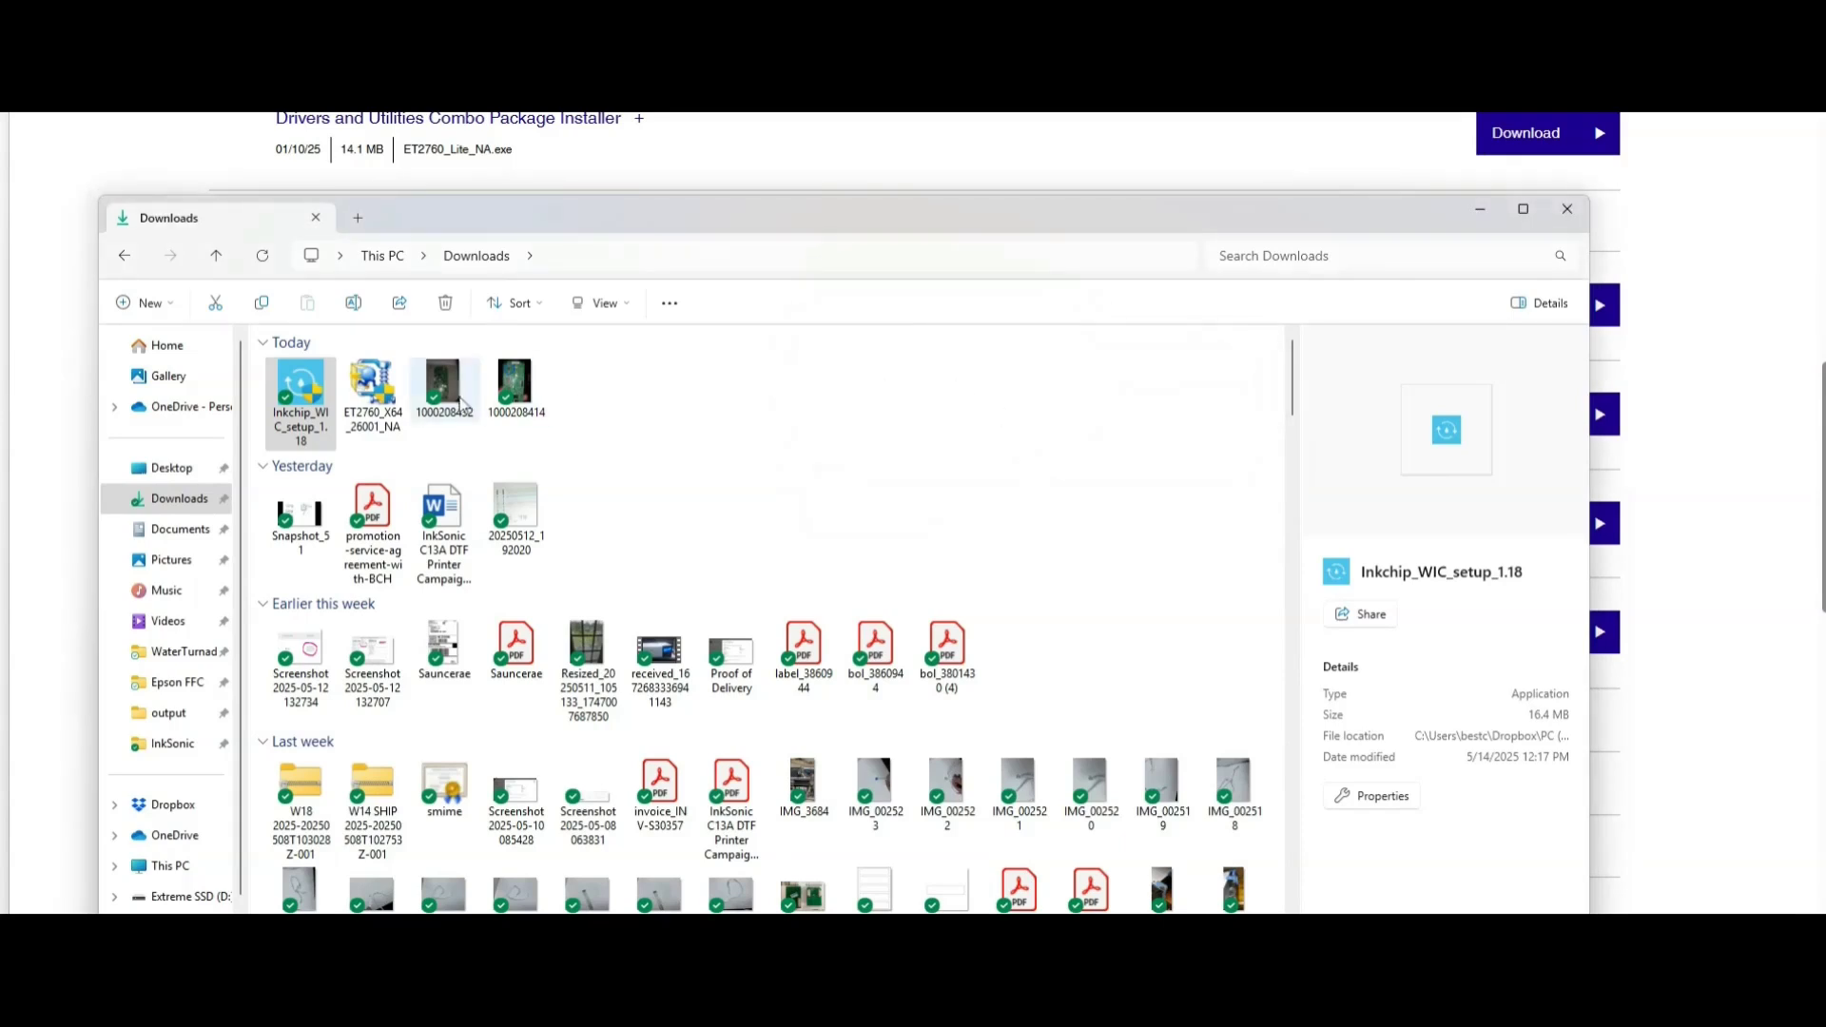
Run ET2760_X64_26001_NA and agree to the Epson license agreement.
{"action": "left_click", "coordinate": [372, 393]}
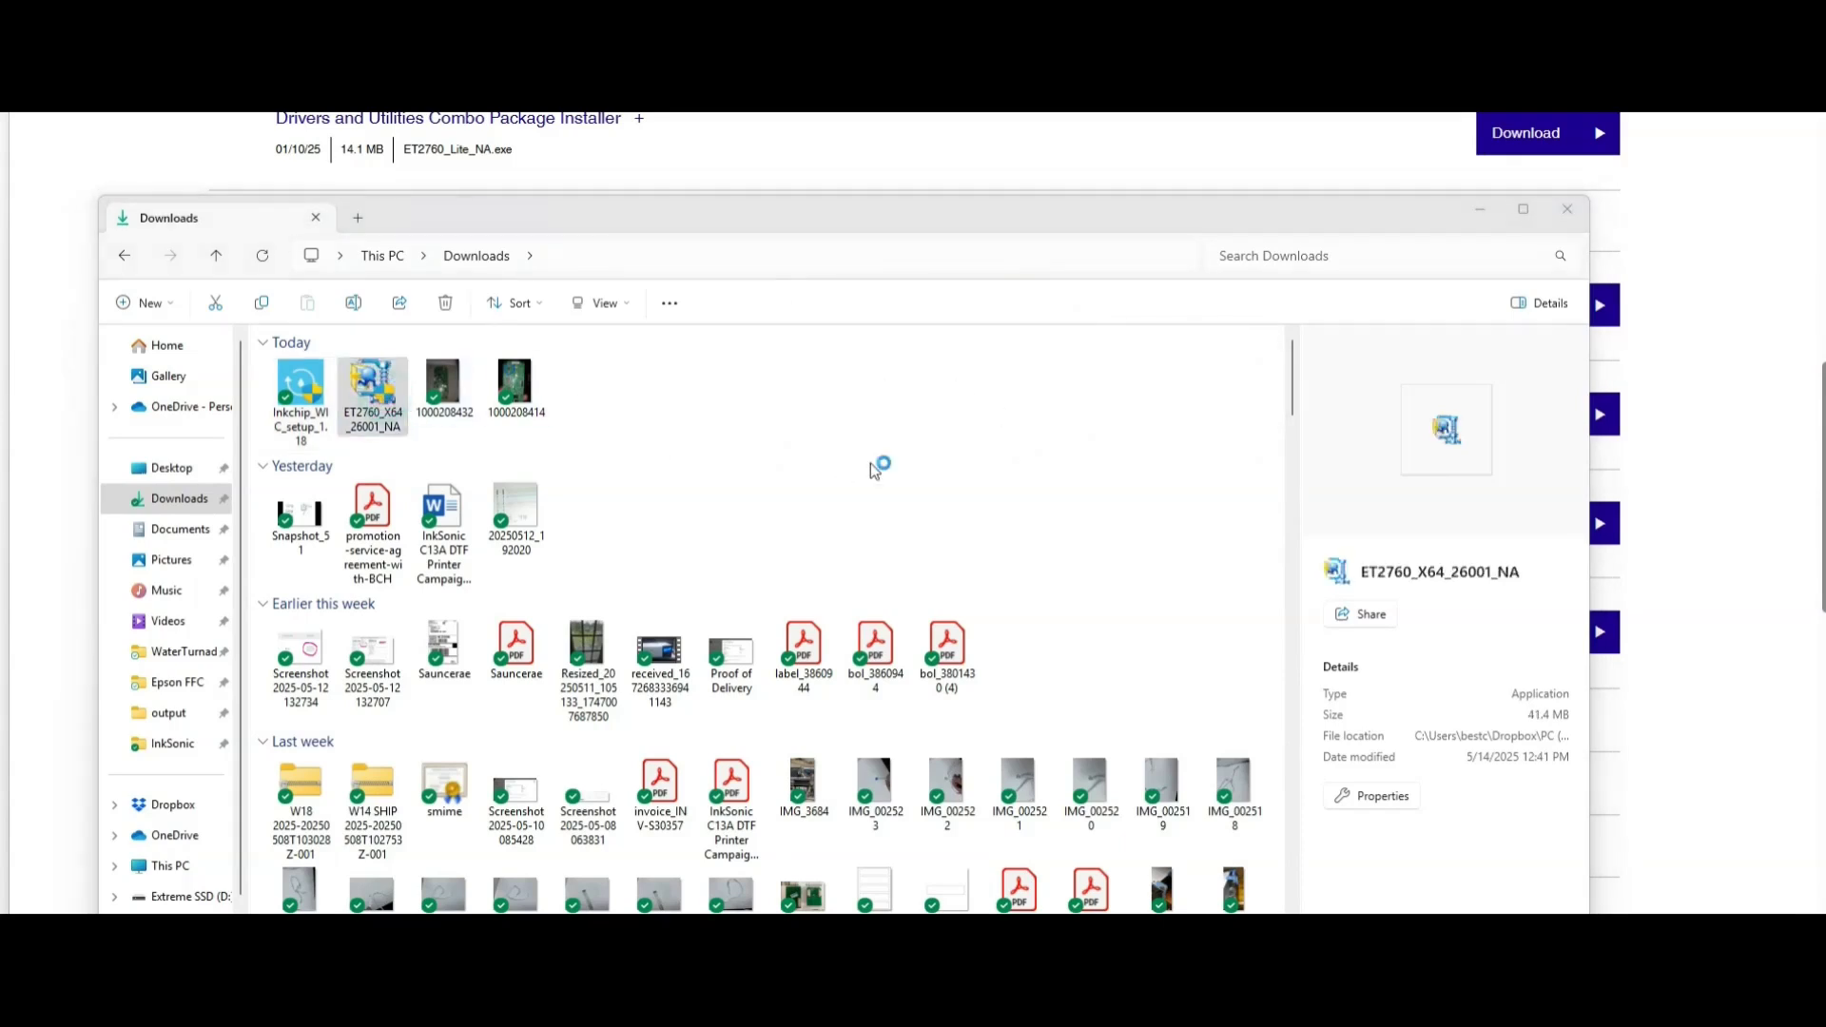
{"action": "mouse_move", "coordinate": [878, 547]}
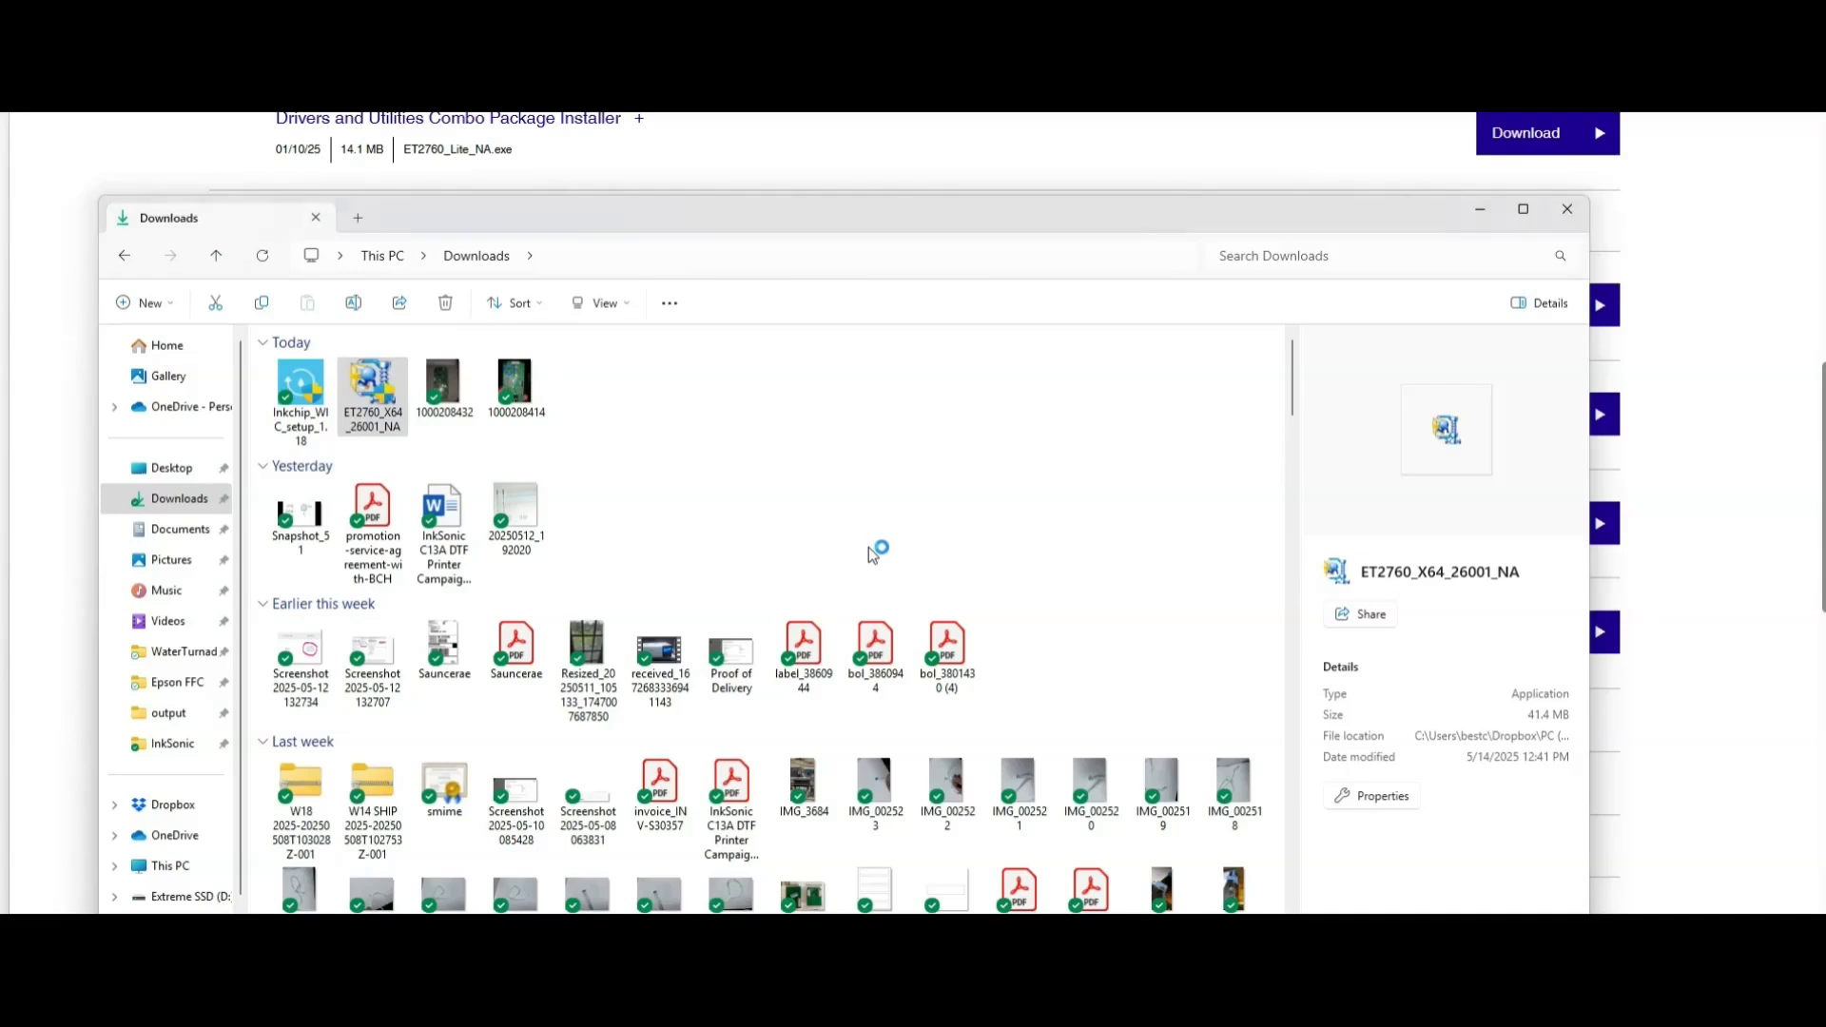
{"action": "double_click", "coordinate": [372, 388]}
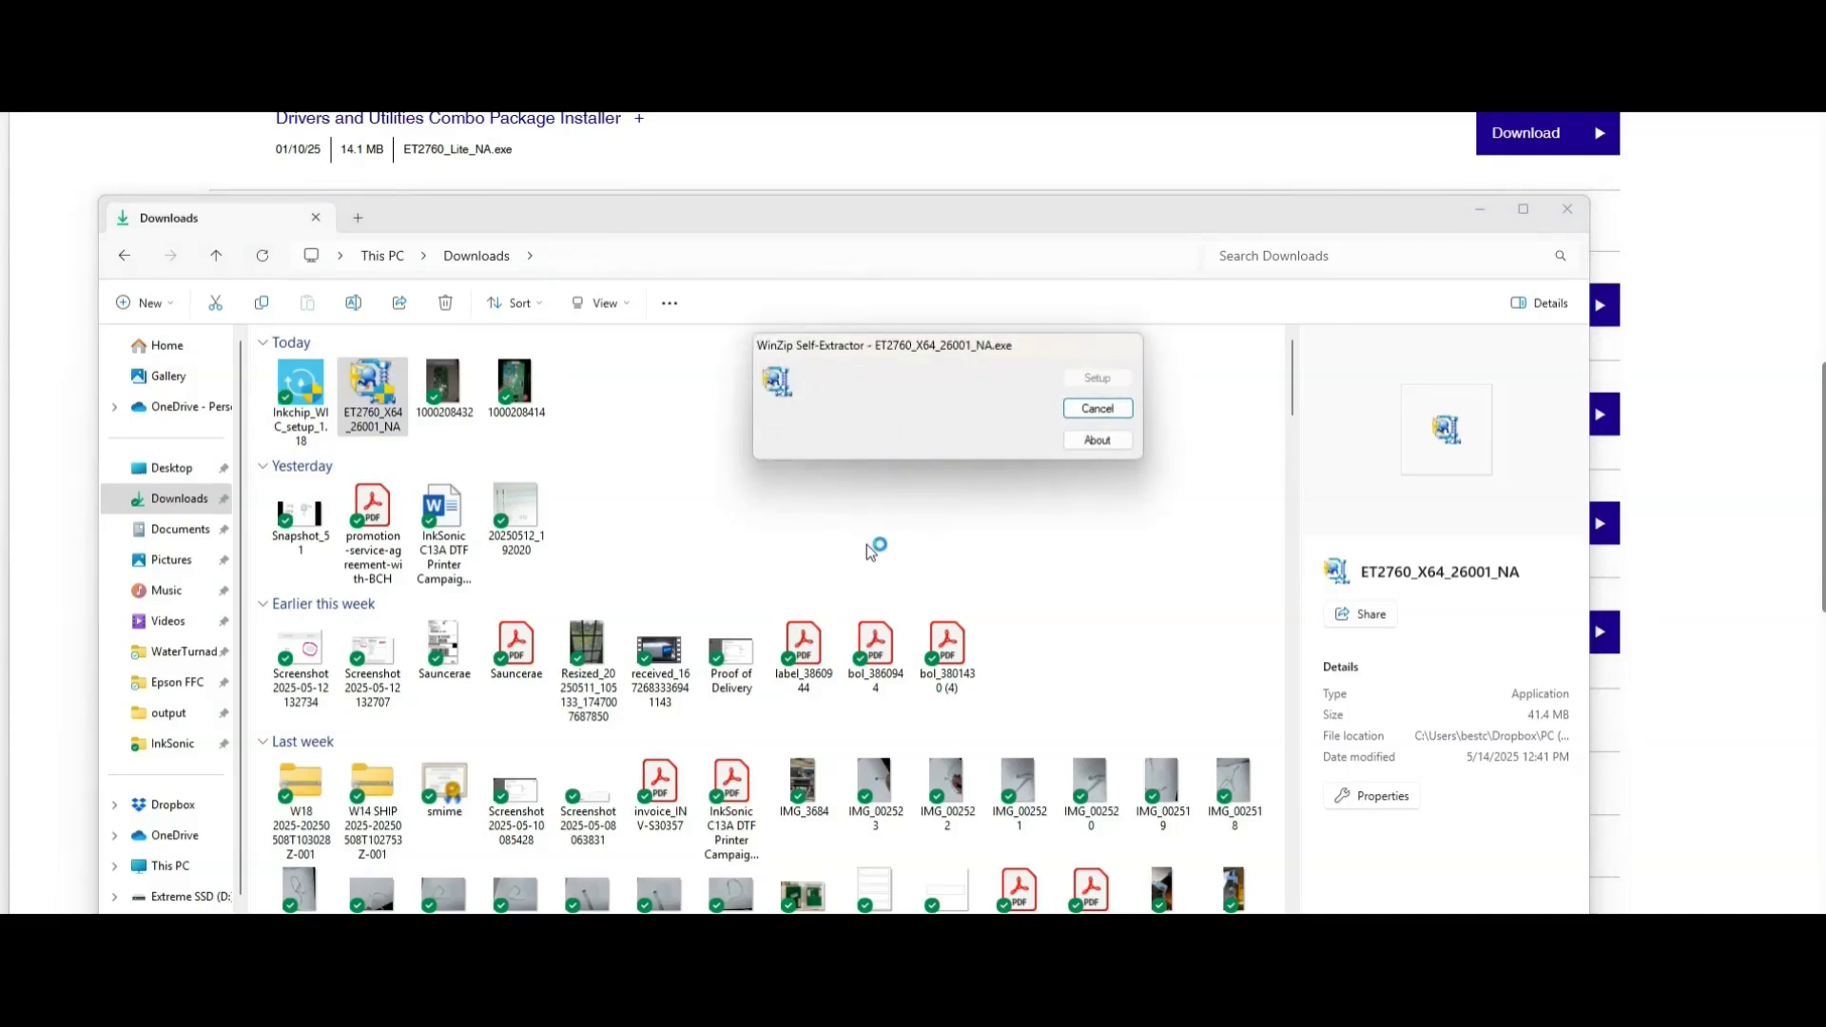
{"action": "mouse_move", "coordinate": [1043, 554]}
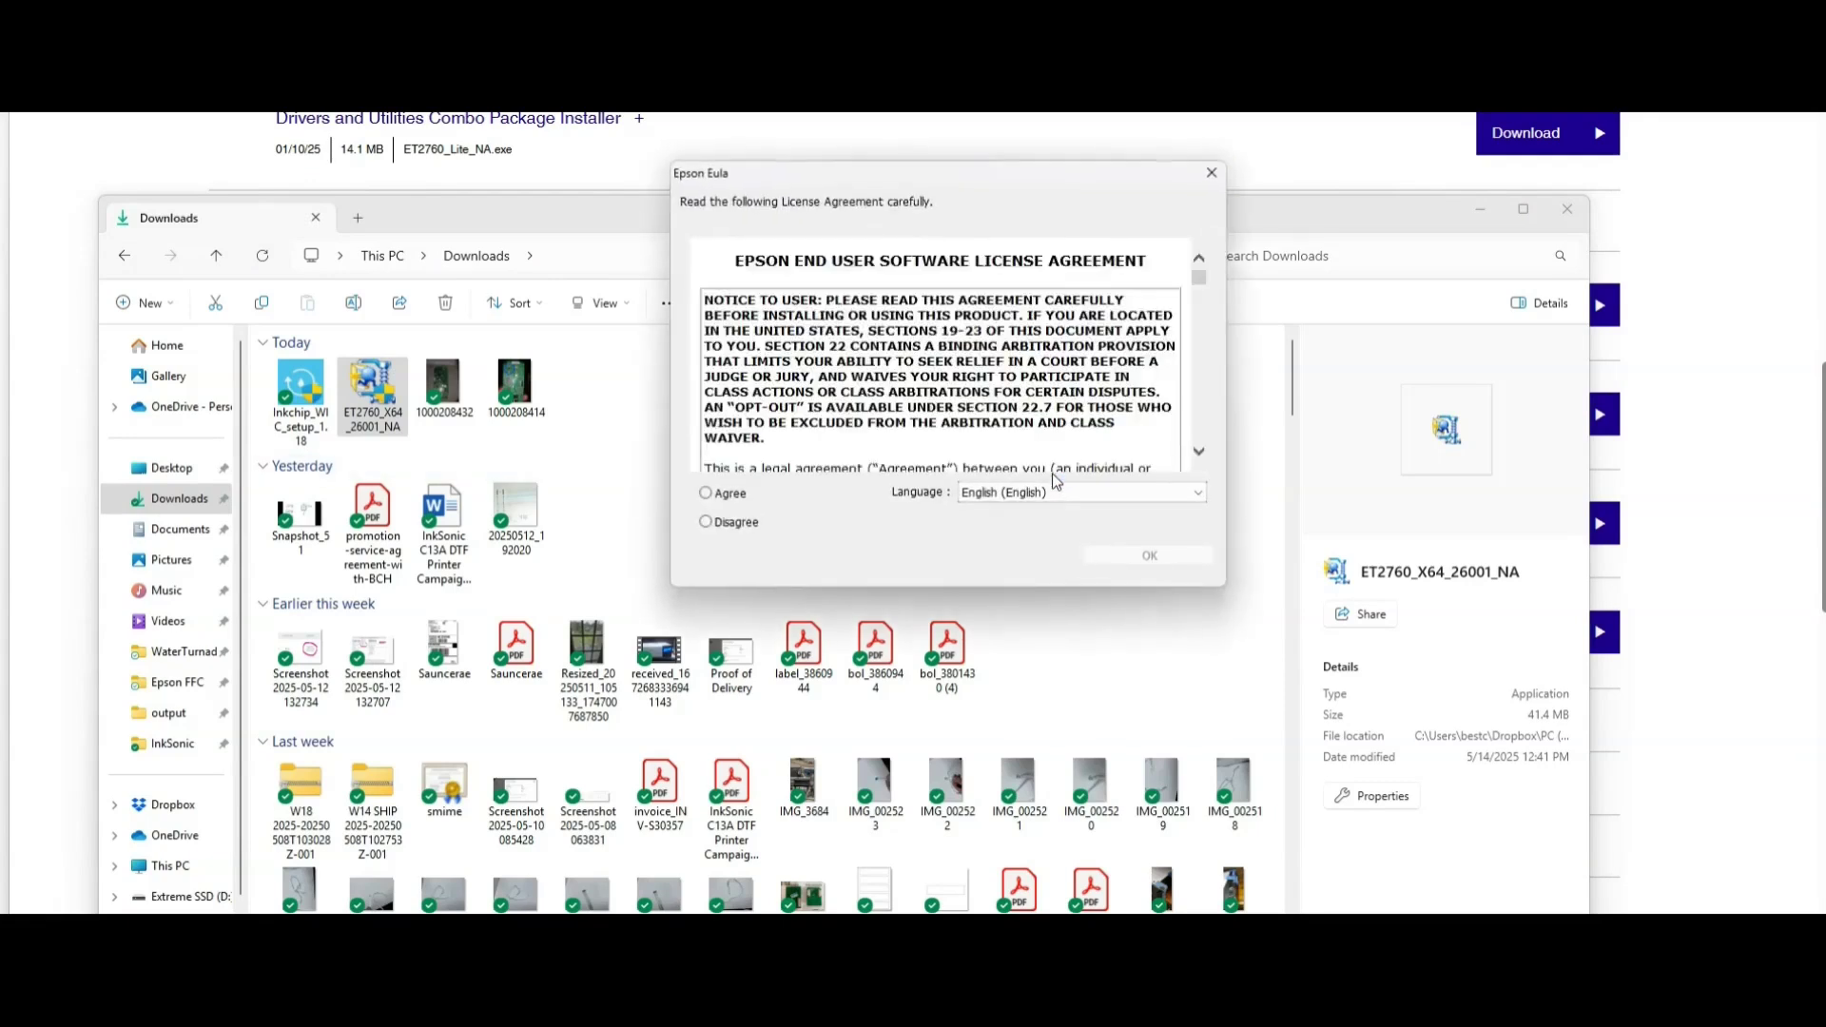
{"action": "left_click", "coordinate": [705, 492]}
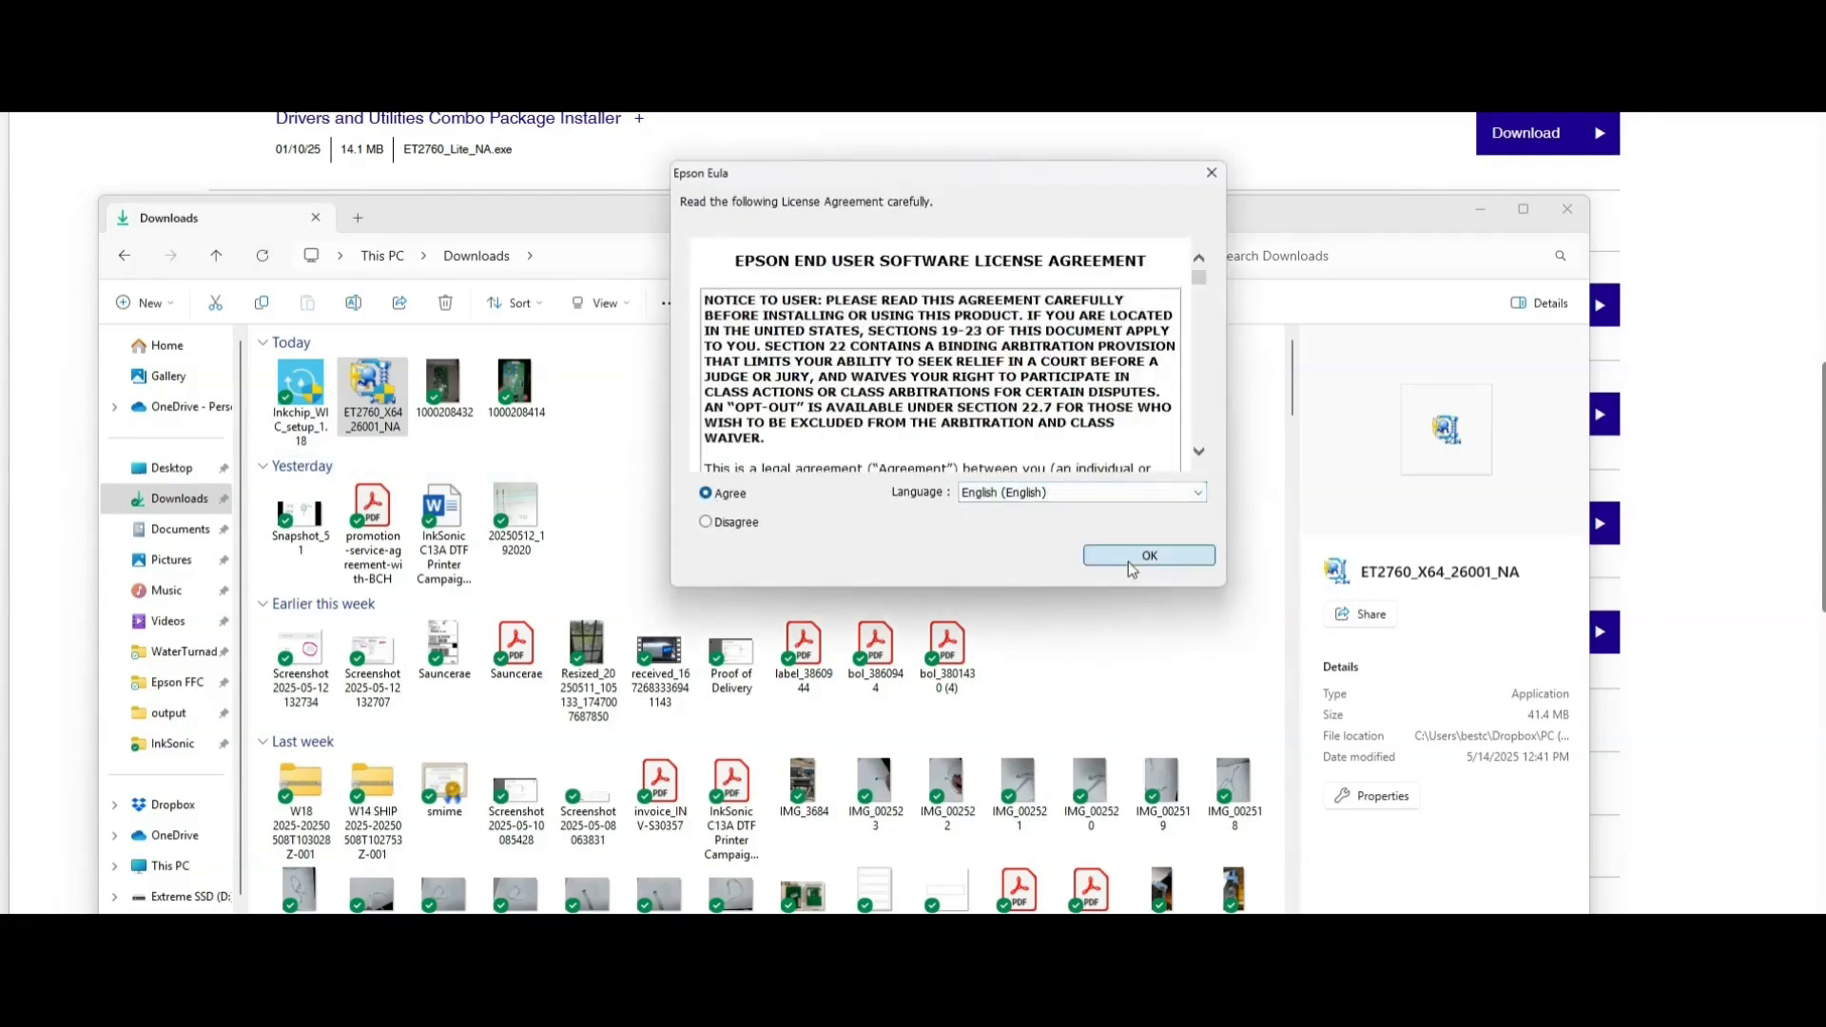
{"action": "left_click", "coordinate": [1148, 554]}
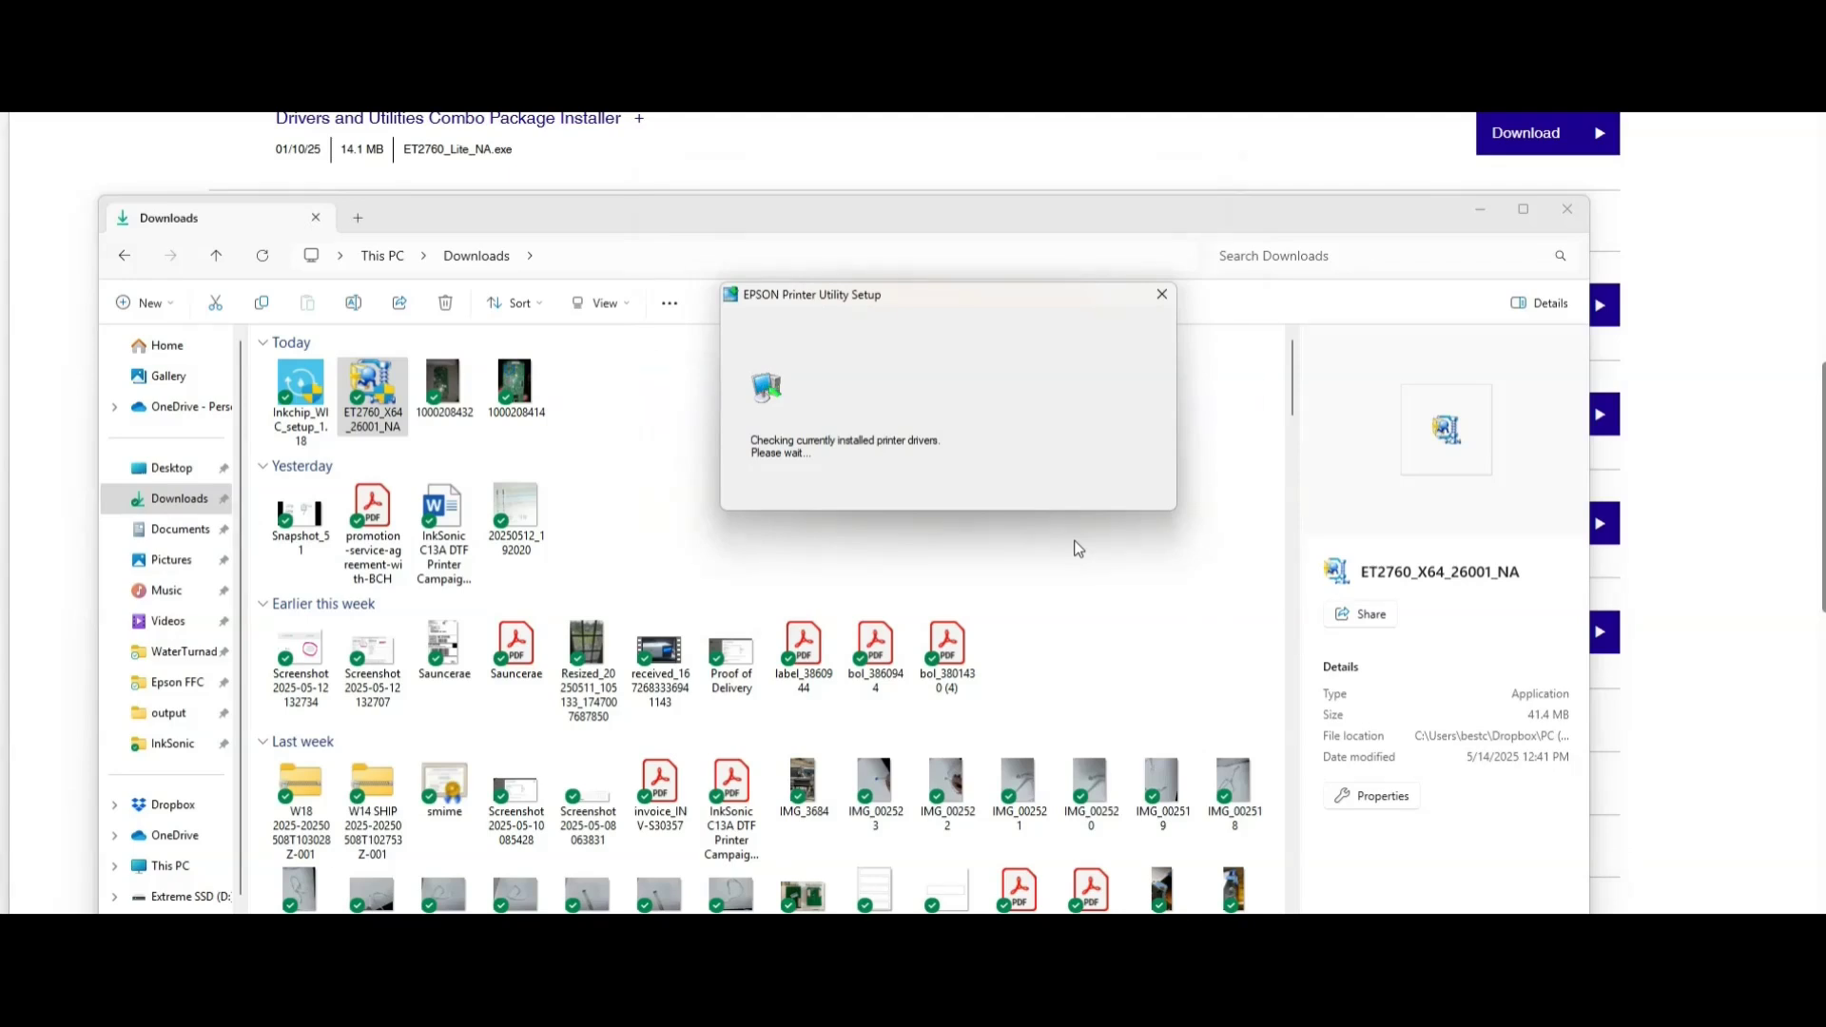
{"action": "mouse_move", "coordinate": [975, 553]}
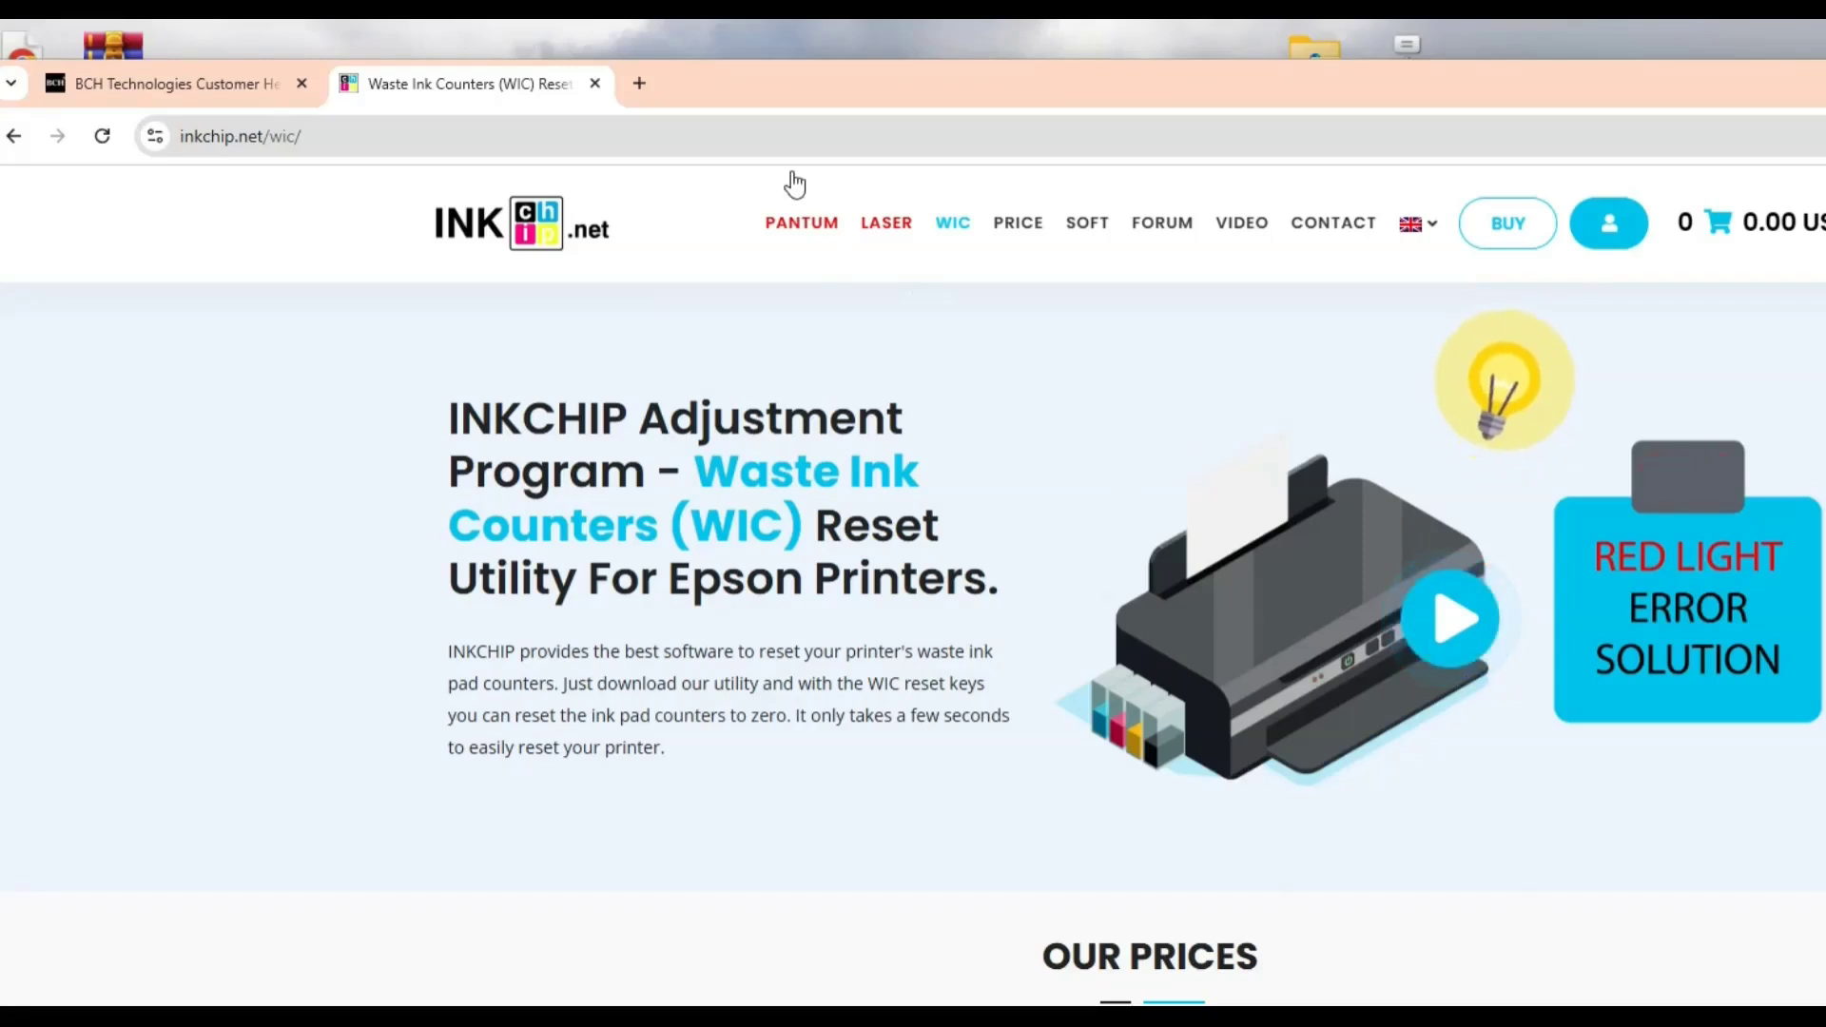
{"action": "mouse_move", "coordinate": [893, 197]}
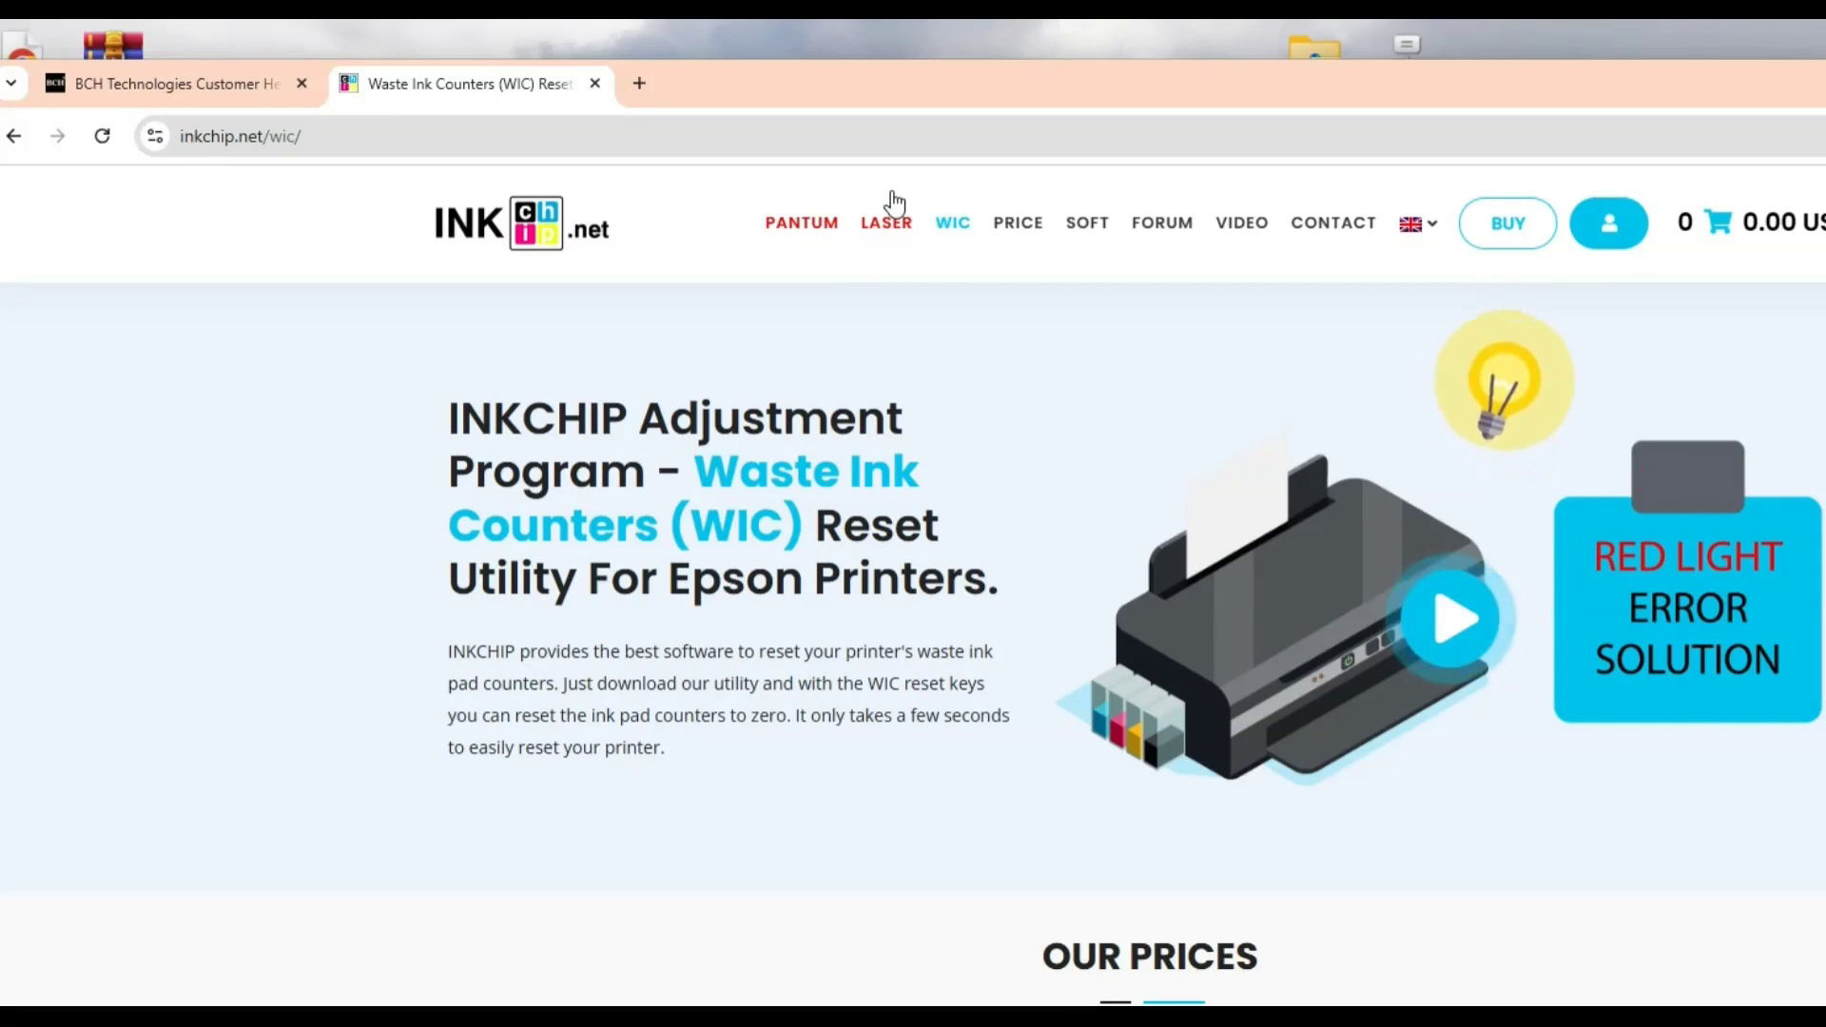
{"action": "mouse_move", "coordinate": [925, 192]}
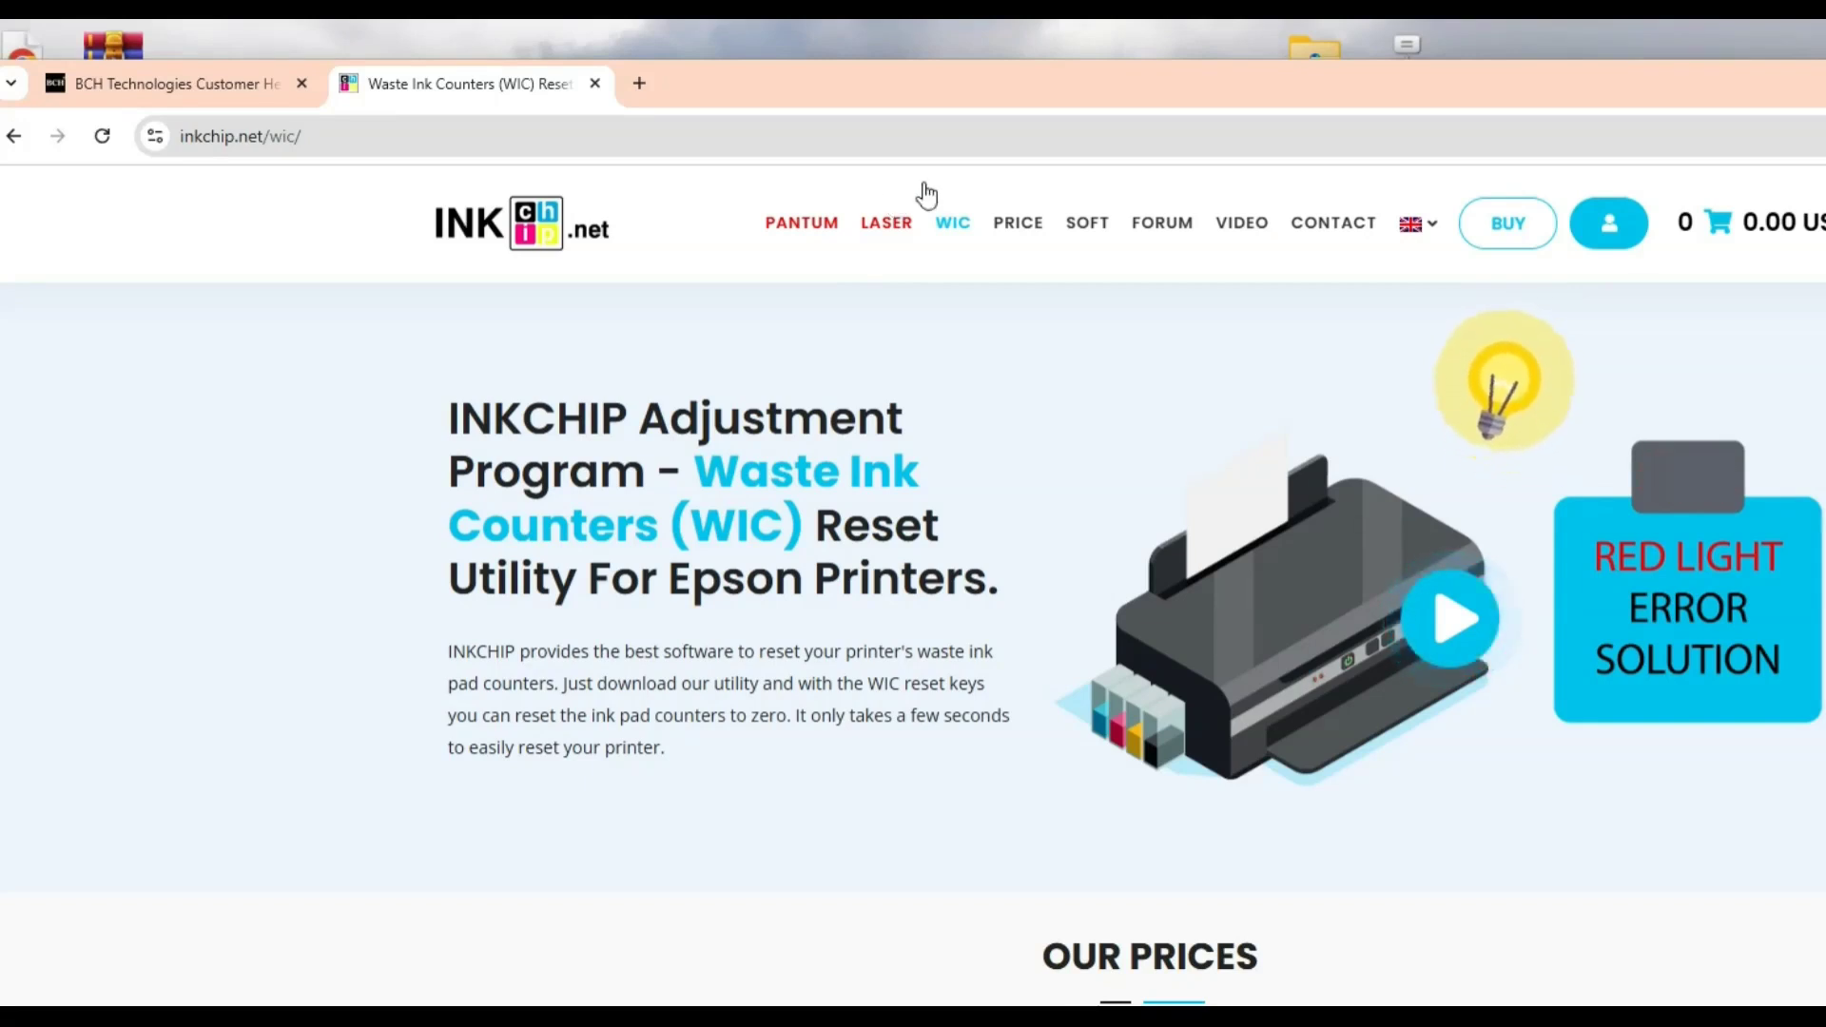
Add one 9.99 USD WIC Adjustment Program reset key to the cart and view it.
{"action": "scroll", "scroll_direction": "down", "scroll_amount": 3}
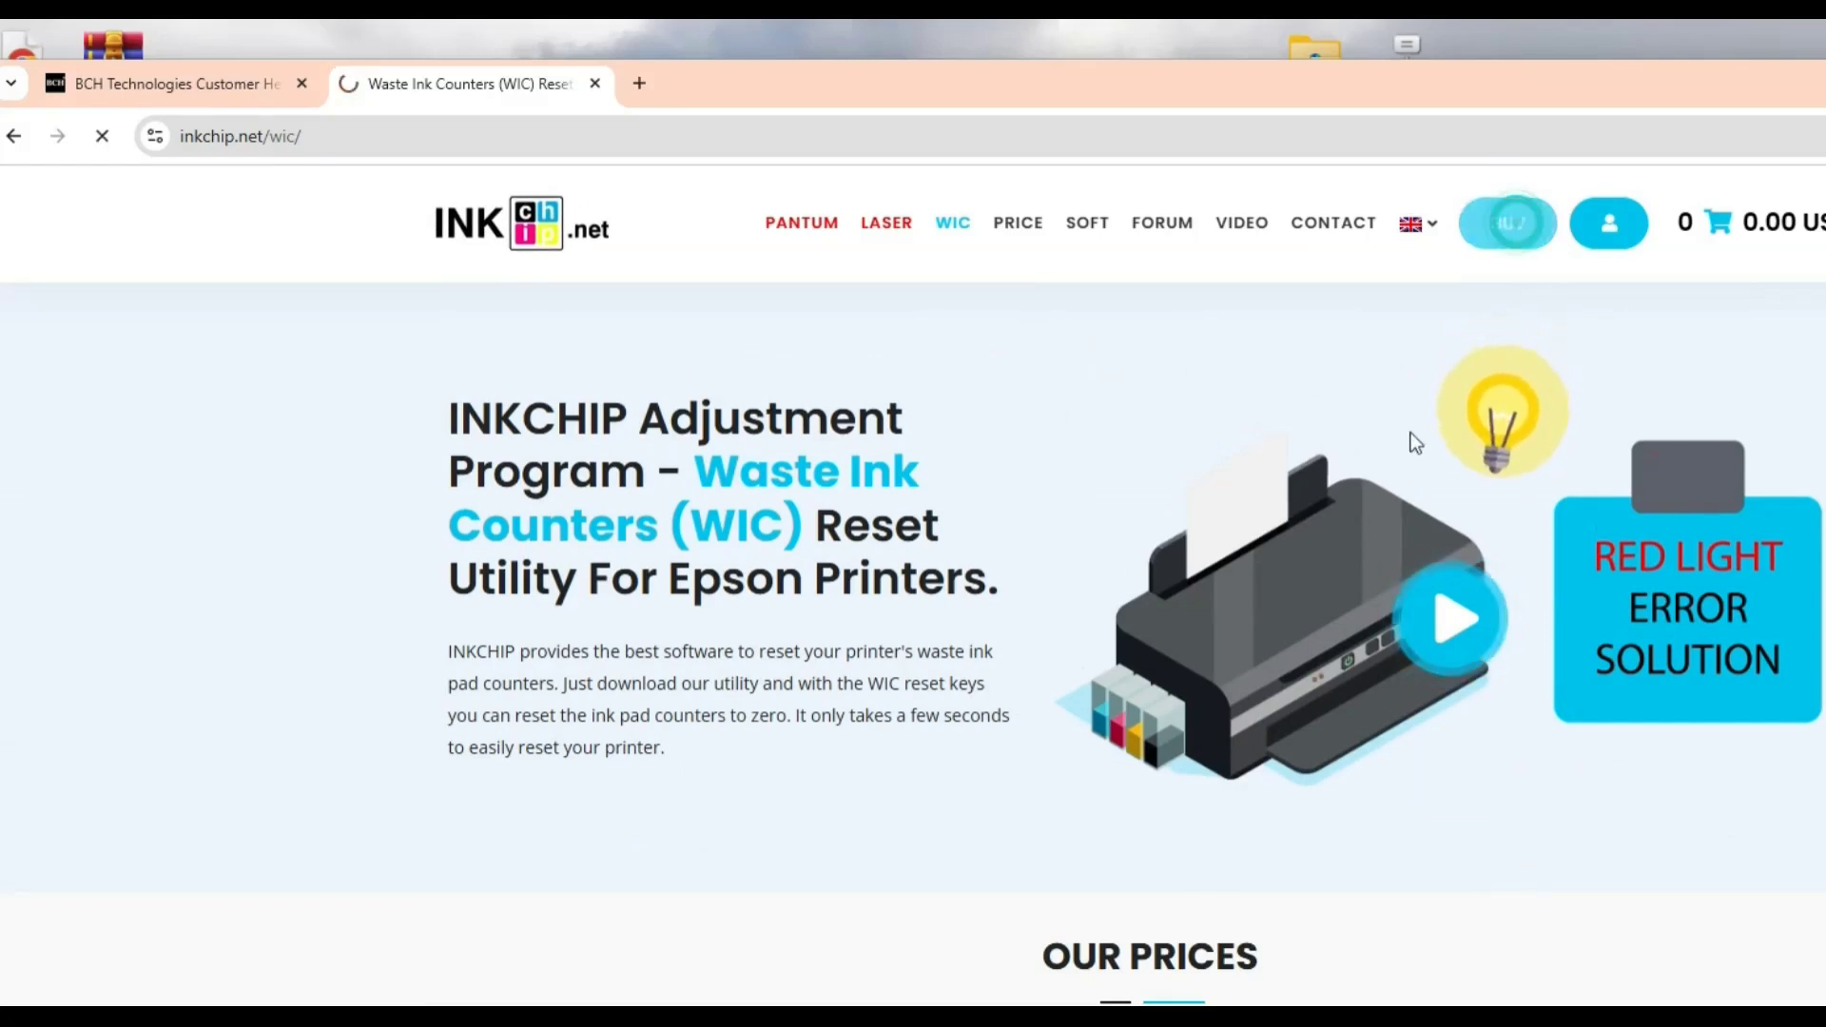
{"action": "left_click", "coordinate": [1016, 222]}
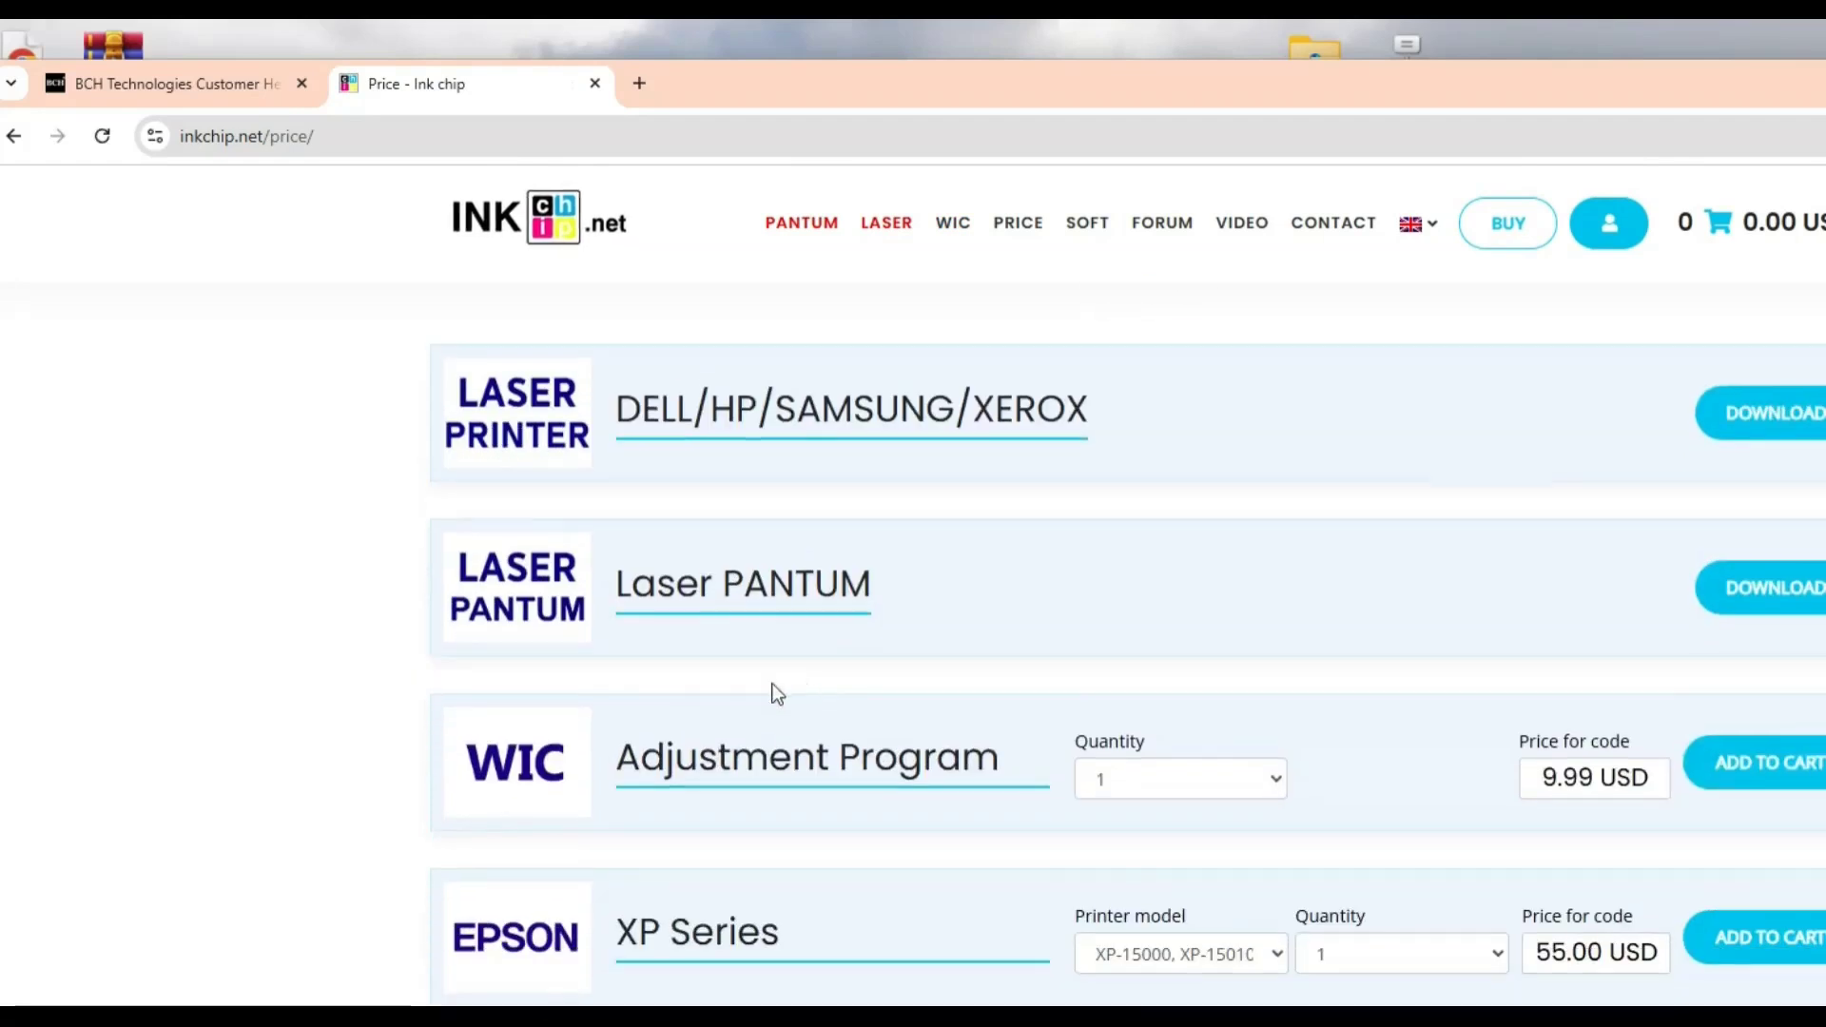
{"action": "left_click", "coordinate": [1178, 778]}
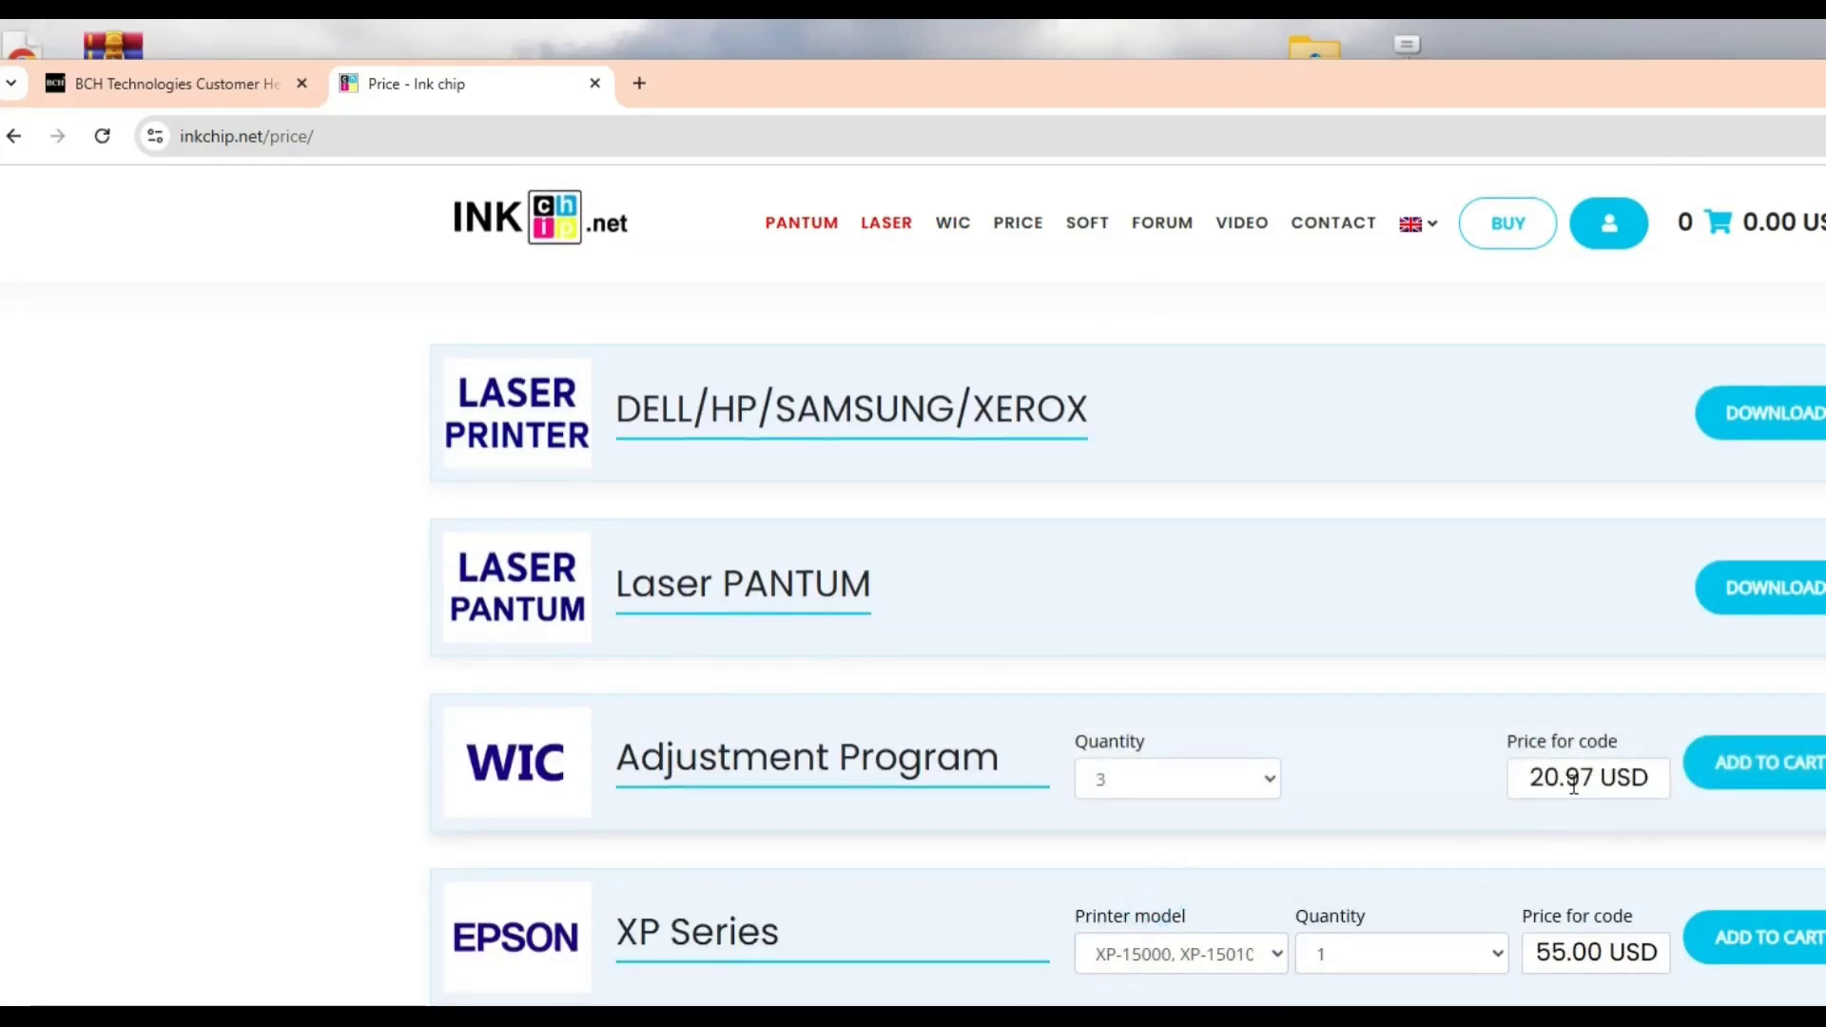
{"action": "left_click", "coordinate": [1175, 778]}
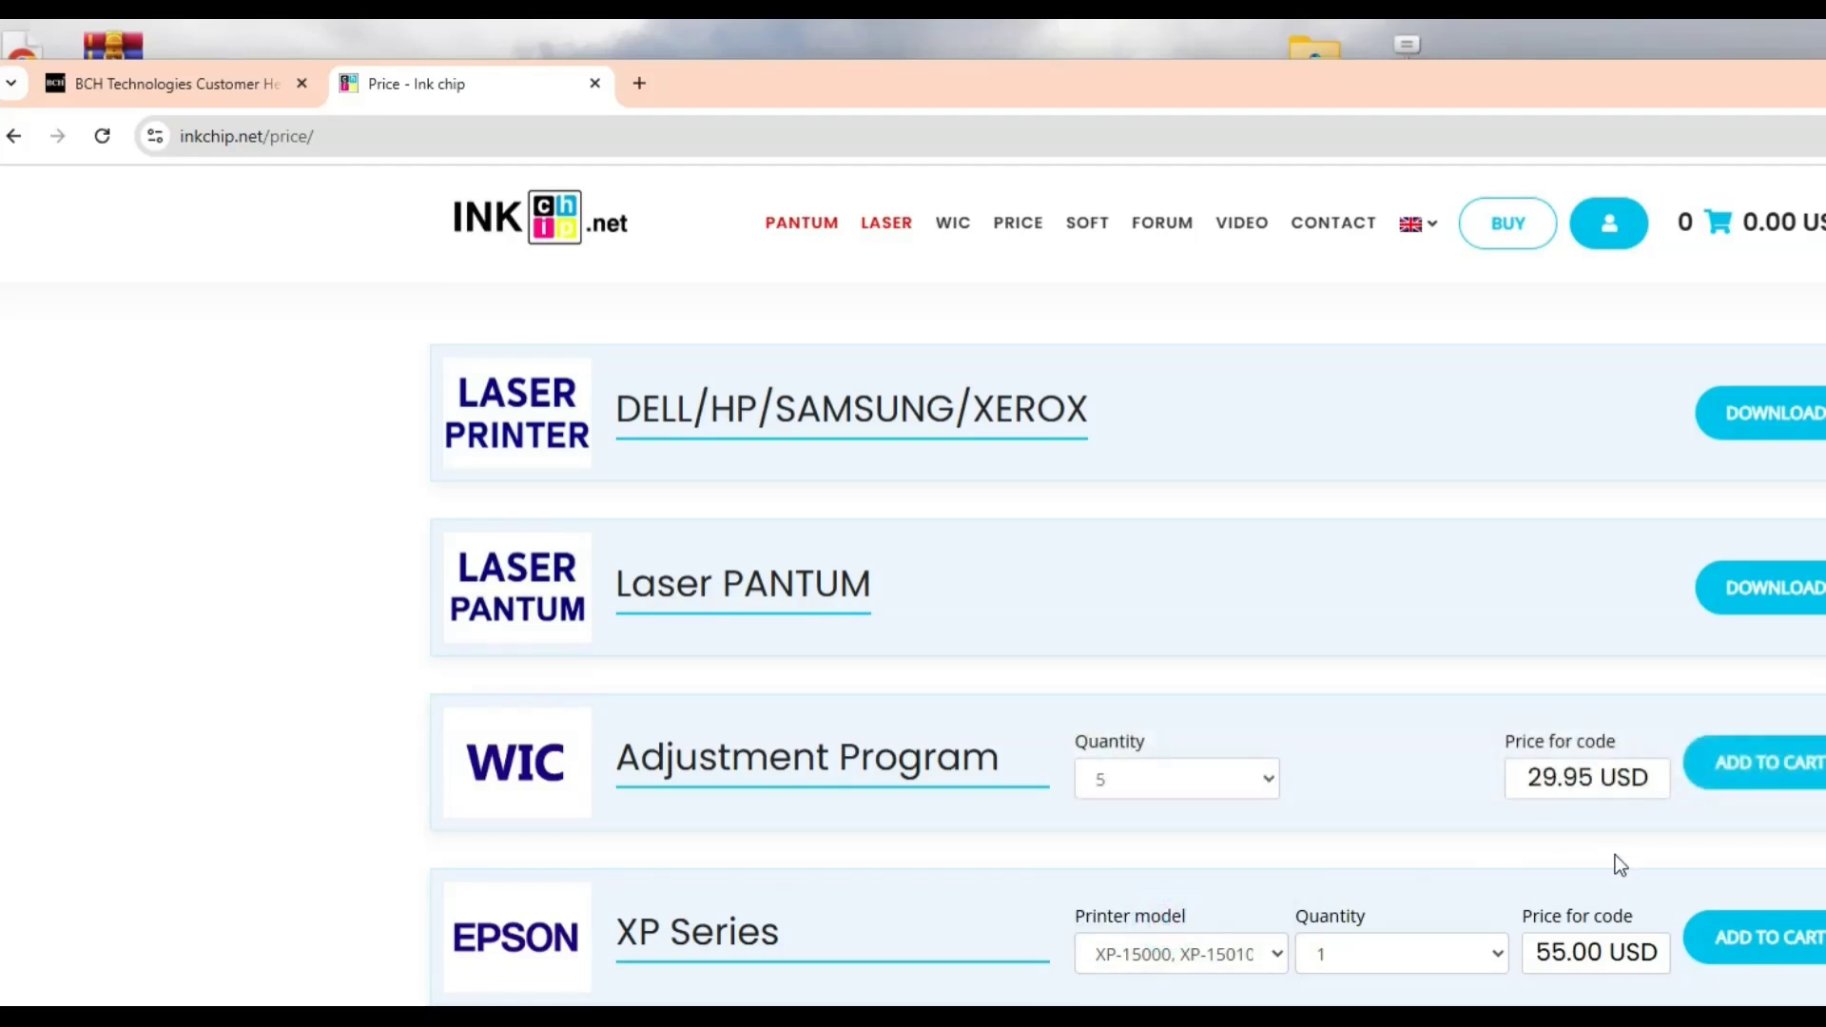
{"action": "mouse_move", "coordinate": [1754, 811]}
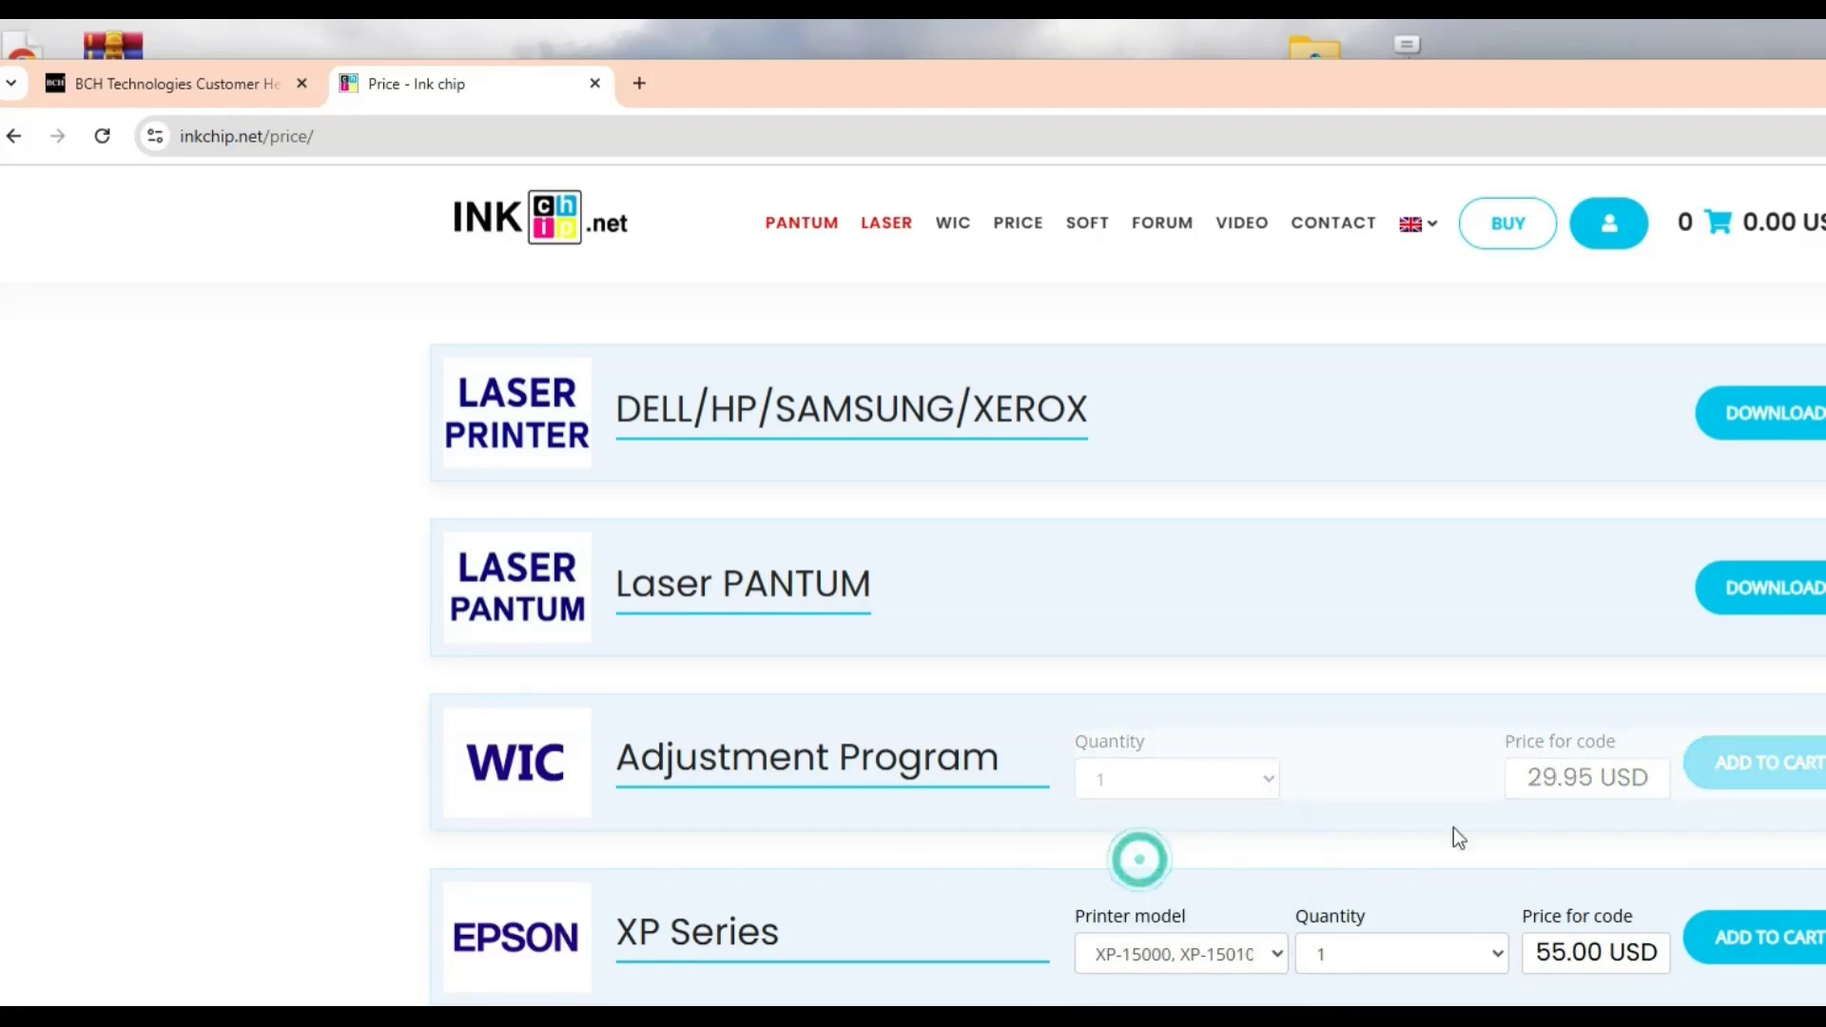
{"action": "left_click", "coordinate": [1769, 762]}
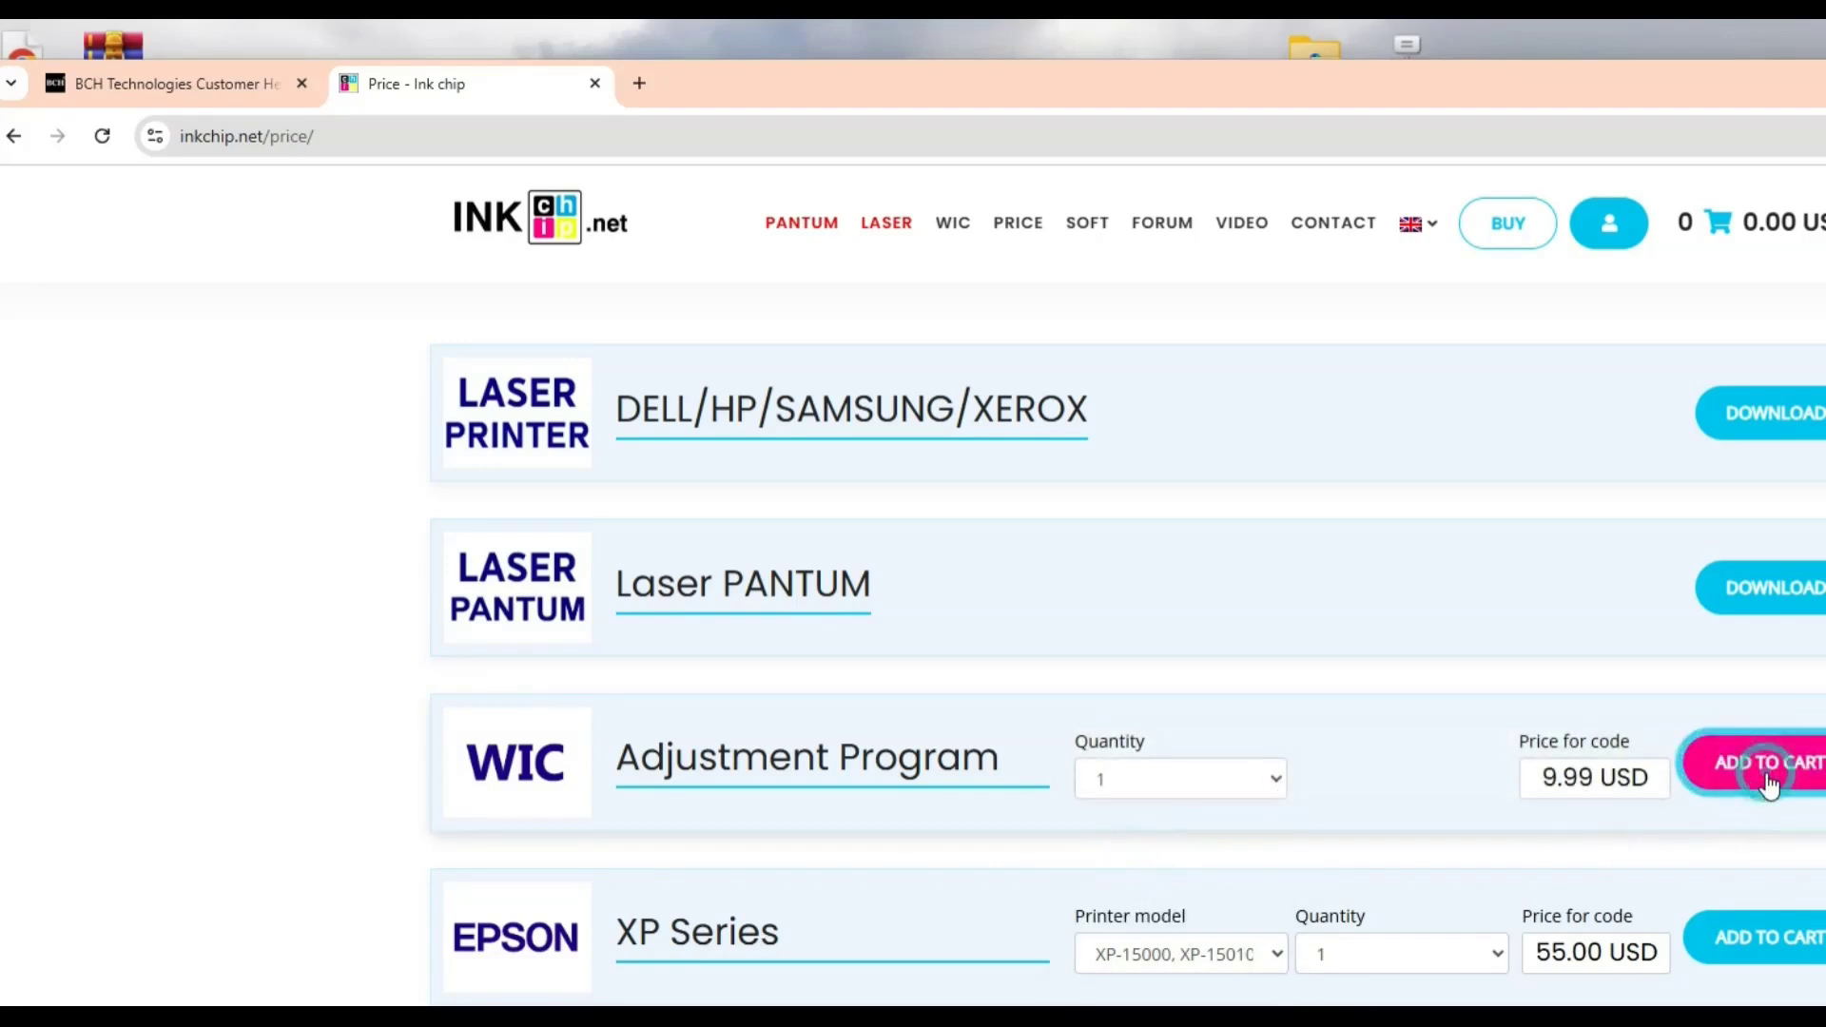
{"action": "mouse_move", "coordinate": [1017, 663]}
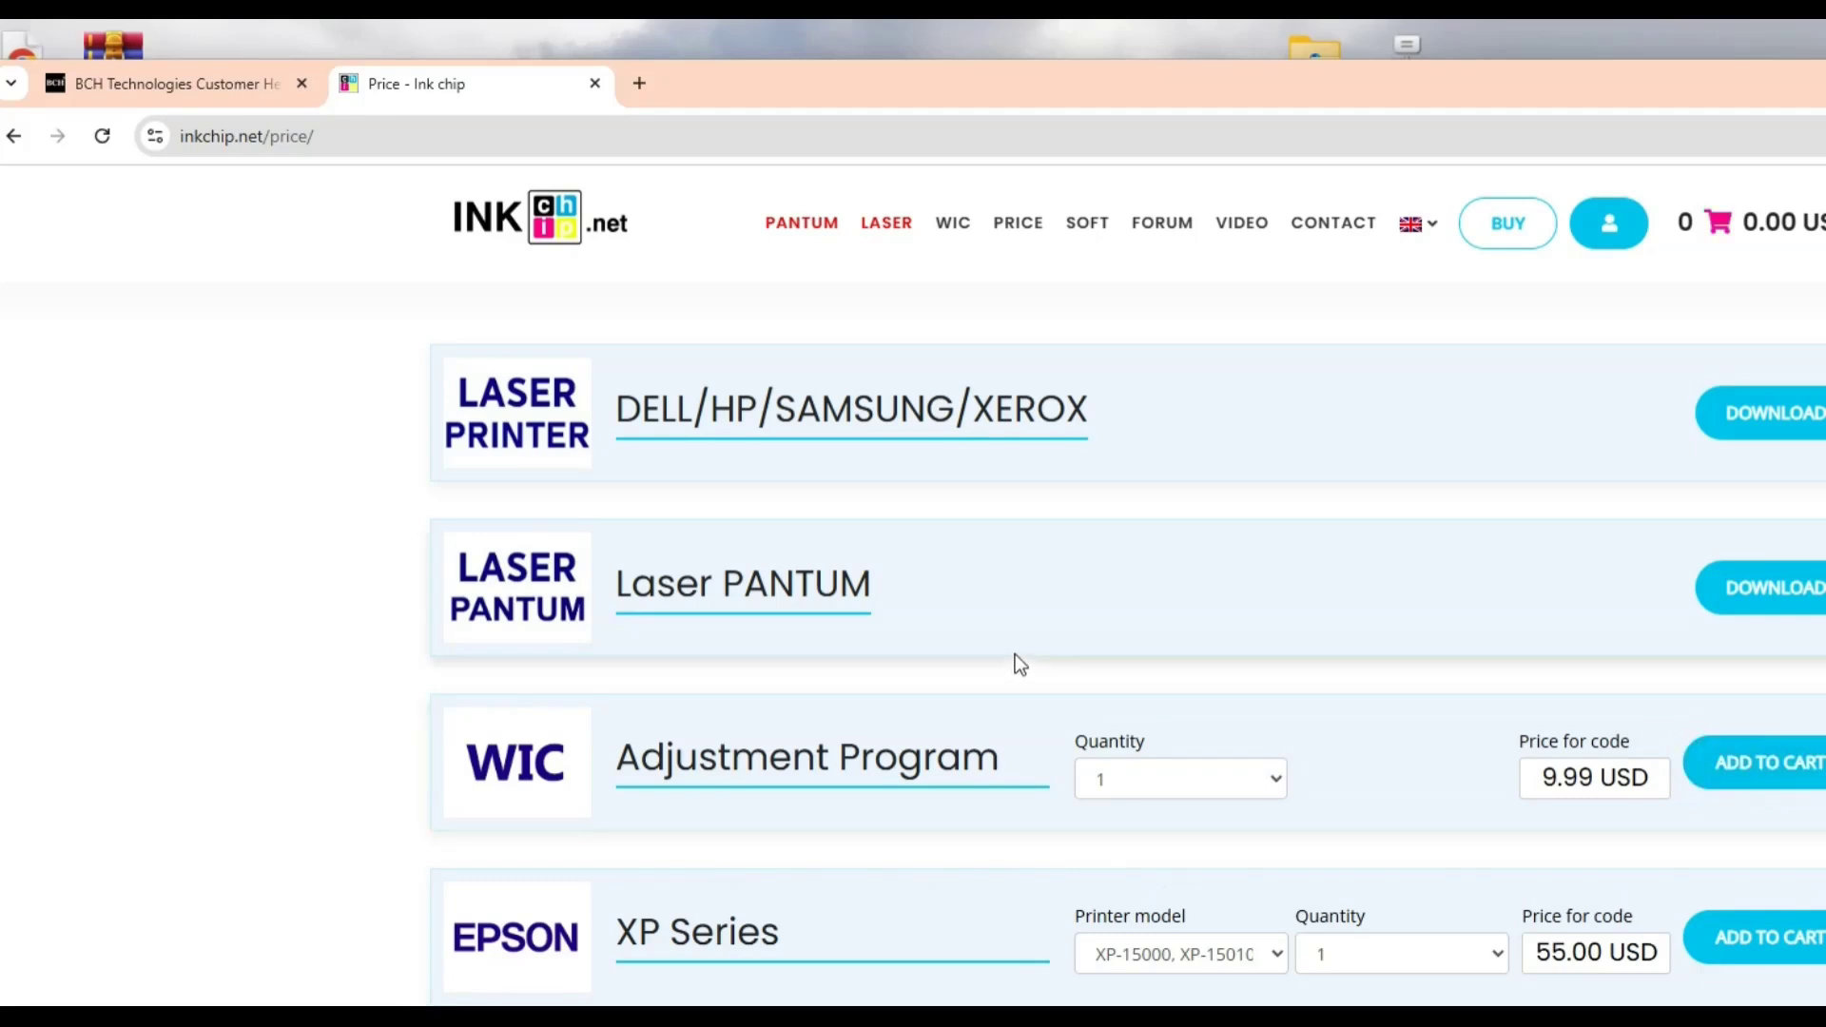
{"action": "left_click", "coordinate": [1769, 763]}
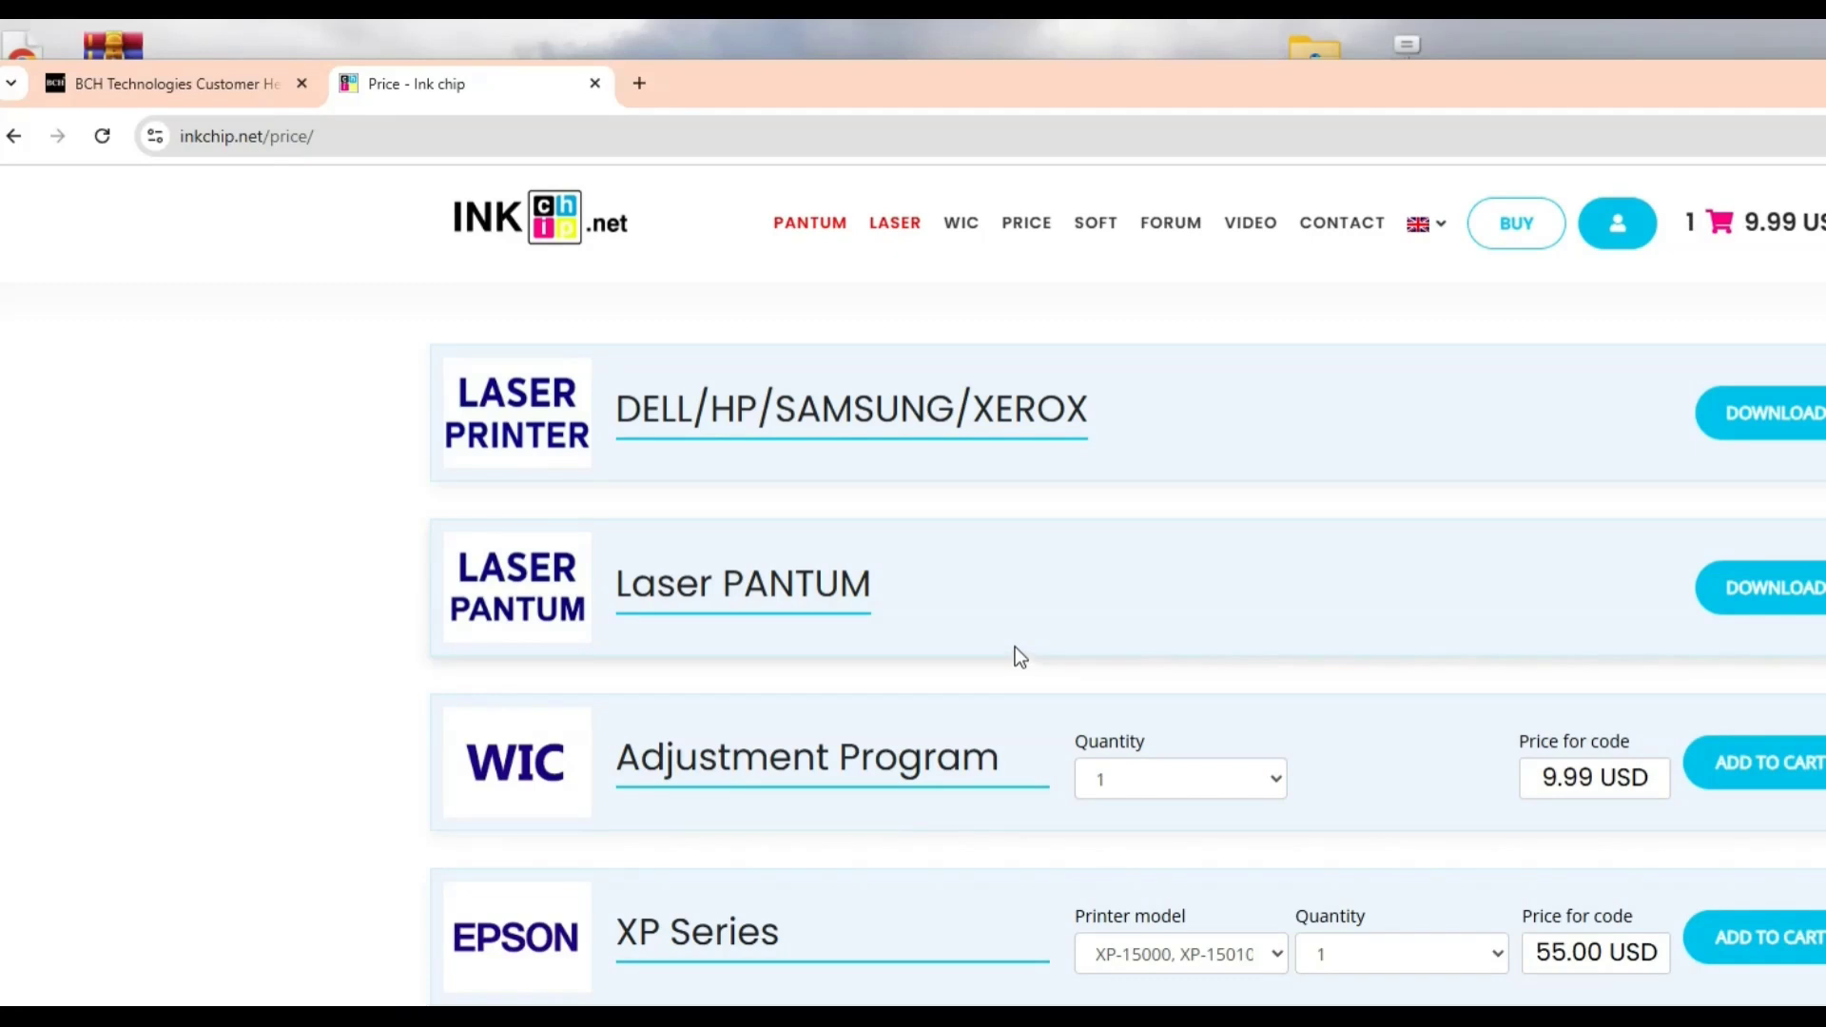
{"action": "left_click", "coordinate": [1713, 222]}
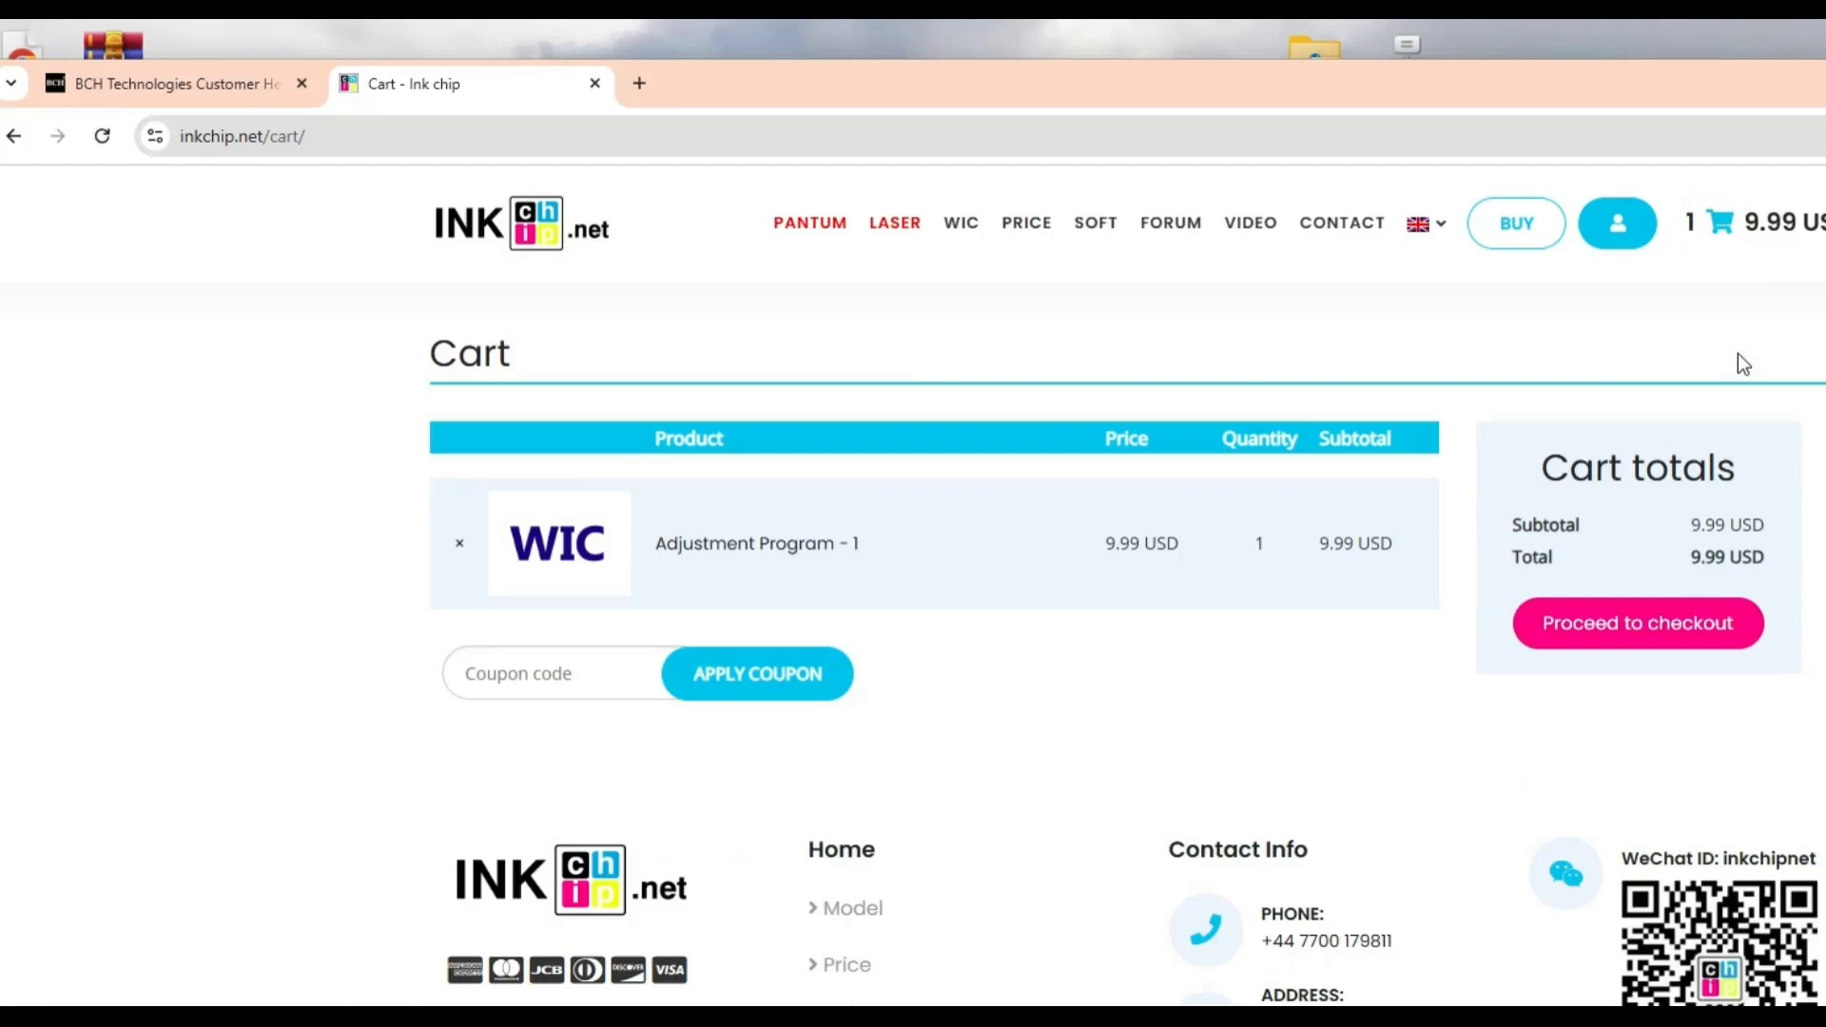
Apply coupon 'kevin9966' to lower the total to 8.99 USD and proceed to checkout.
{"action": "left_click", "coordinate": [554, 674]}
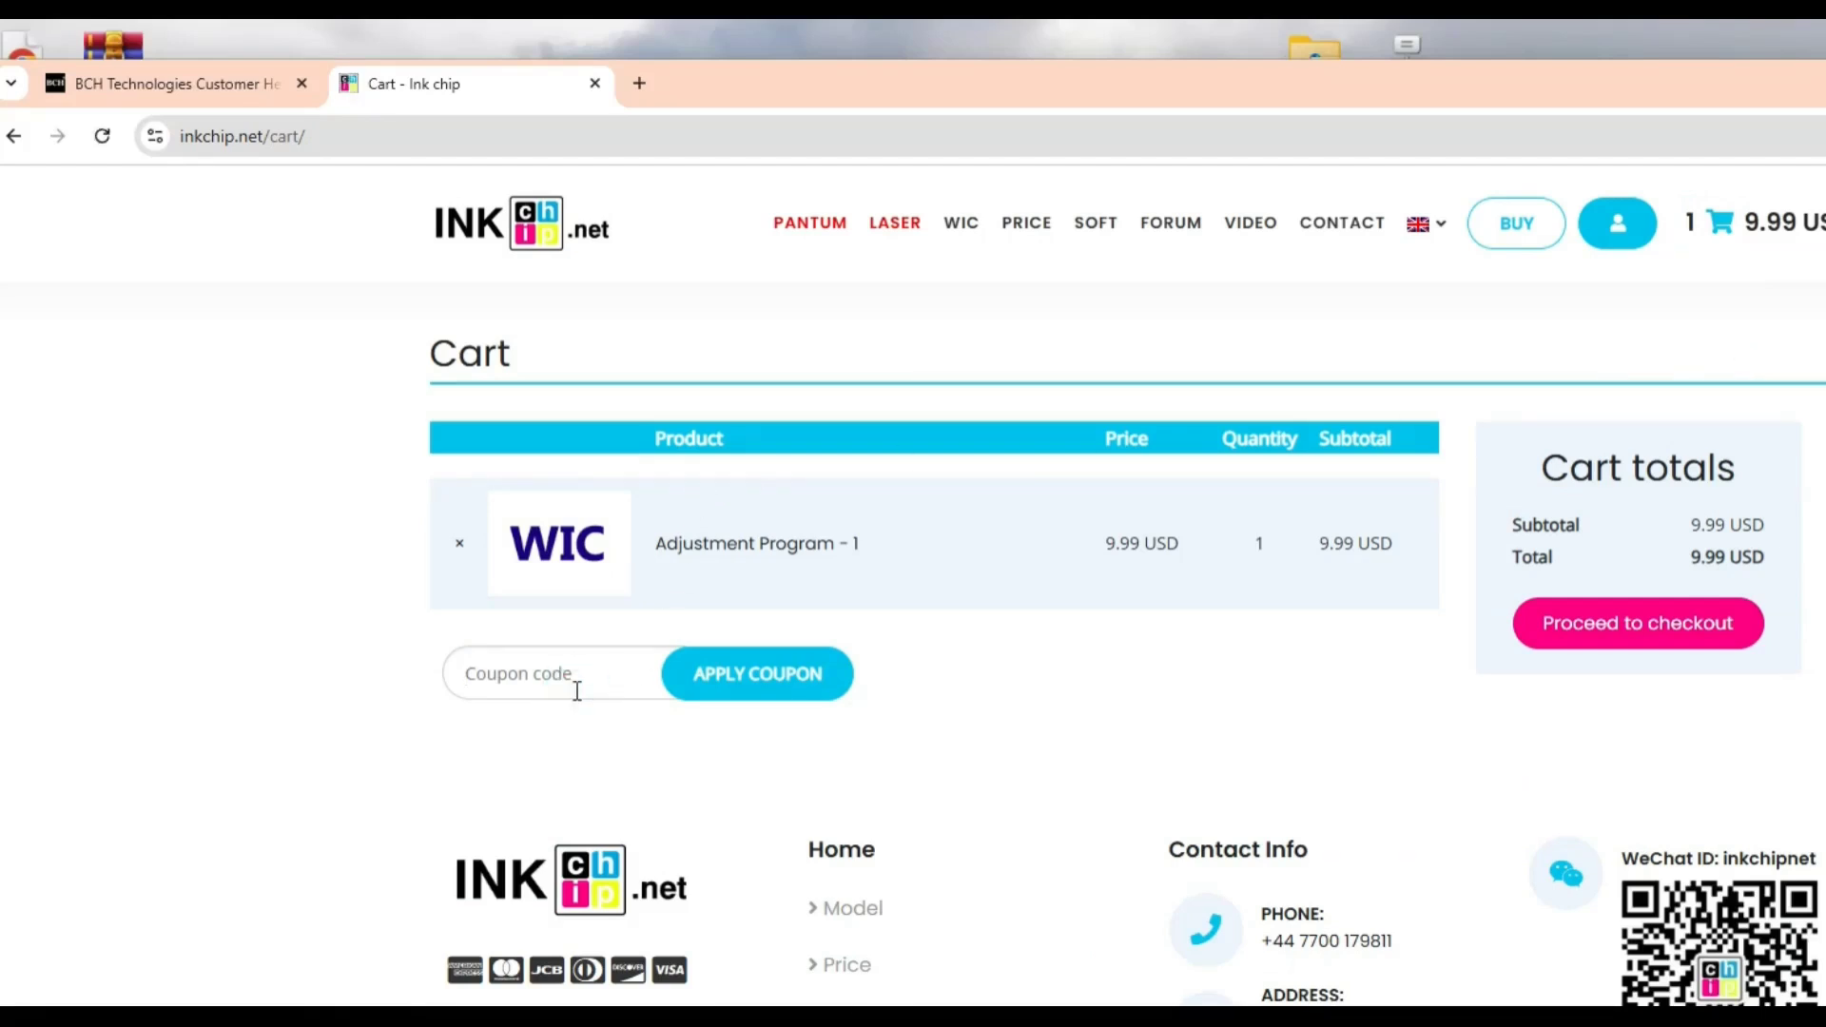
{"action": "type", "text": "kevin9"}
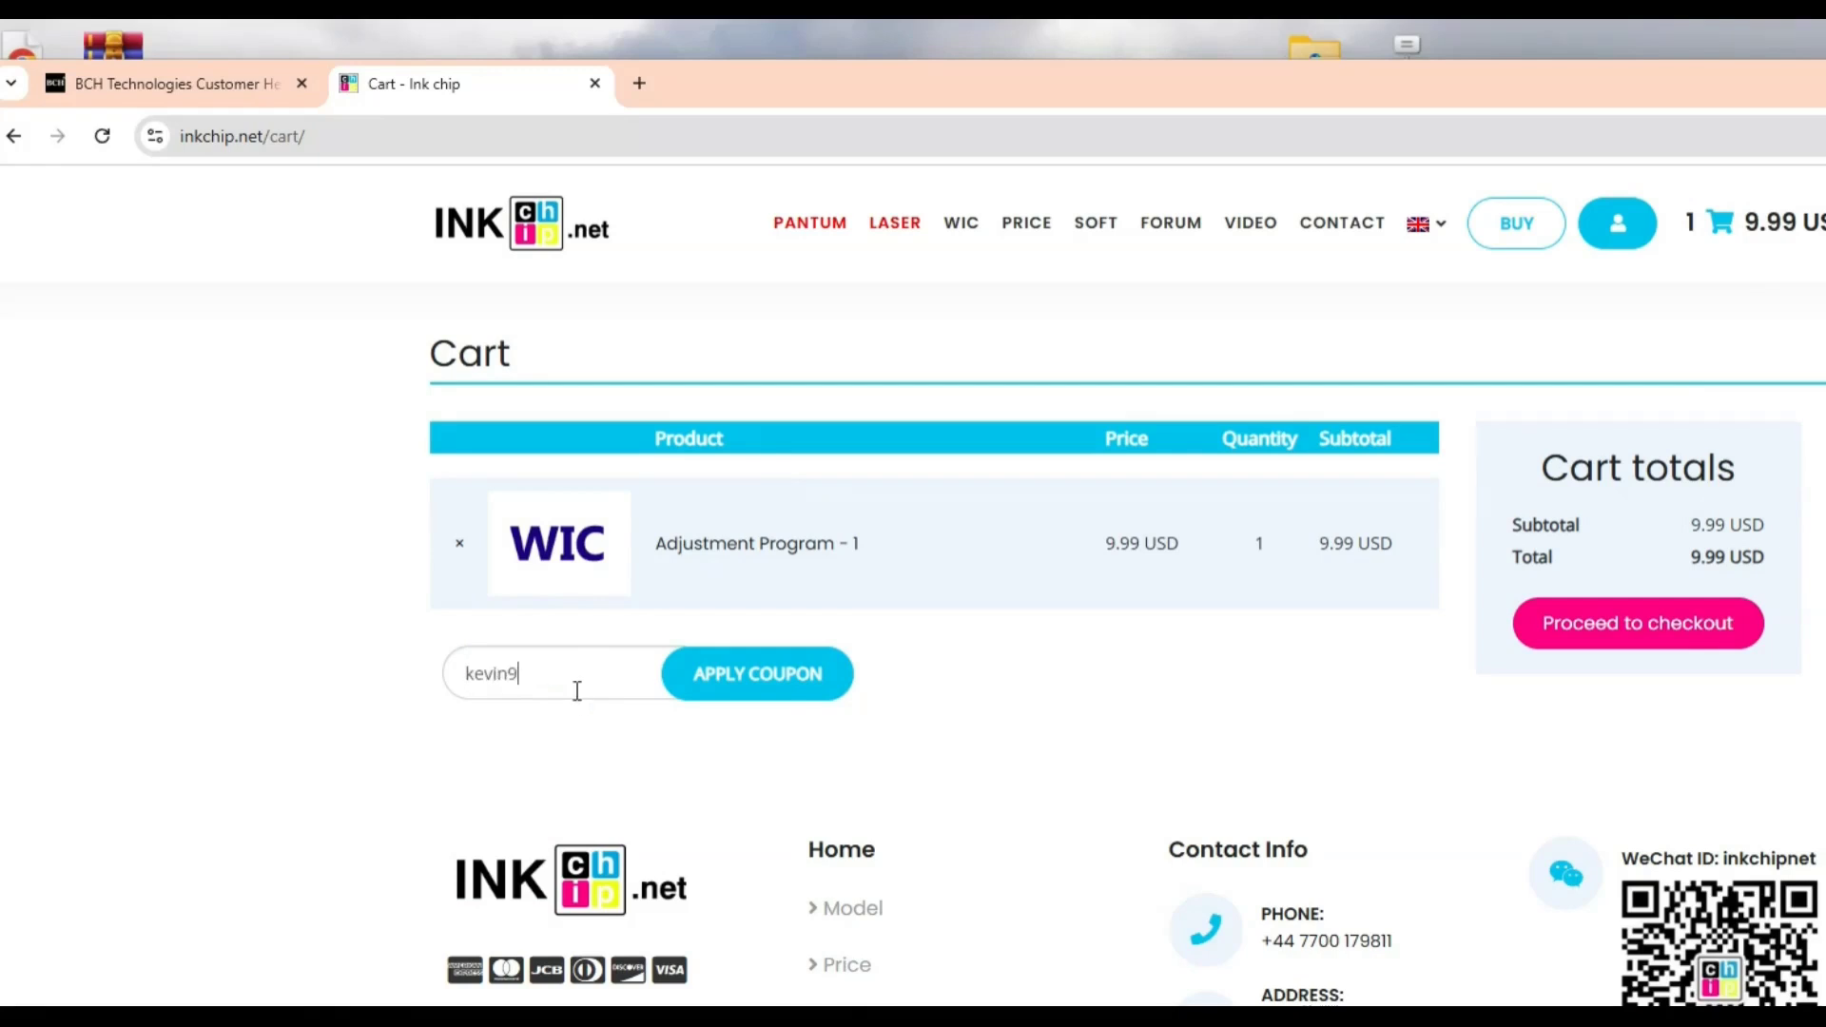
{"action": "type", "text": "966"}
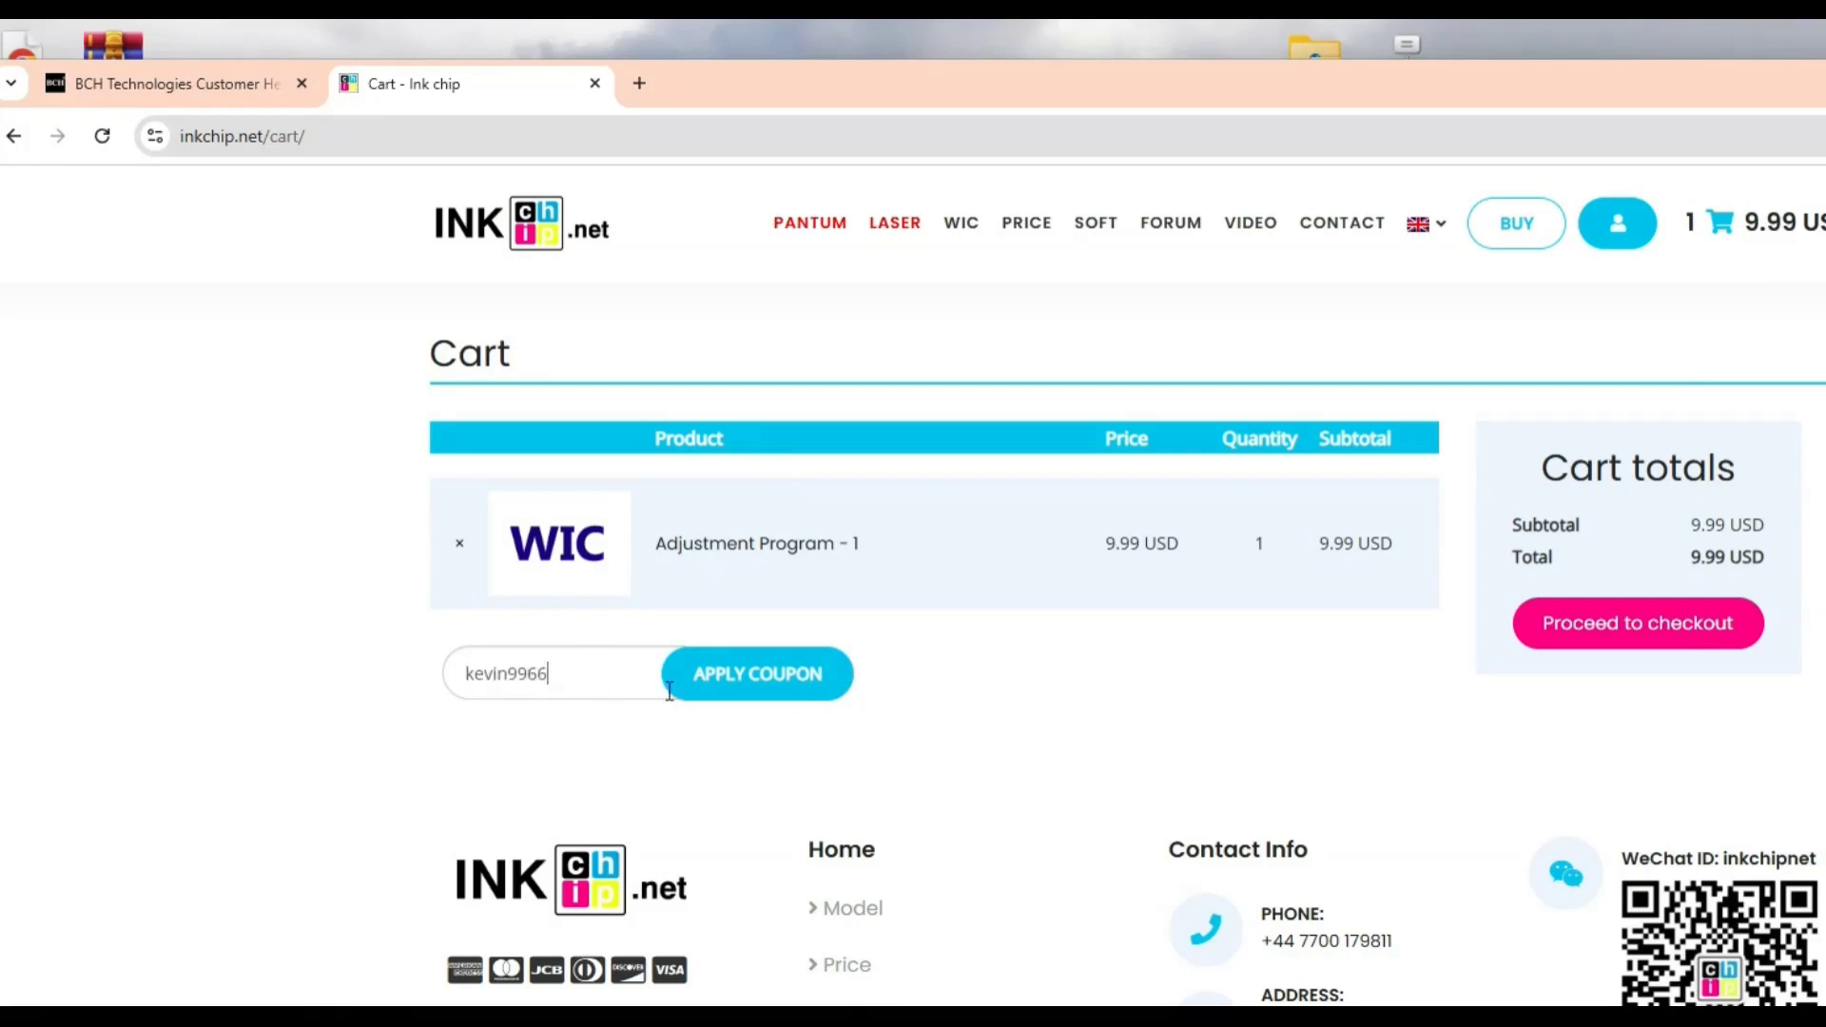
{"action": "left_click", "coordinate": [756, 673]}
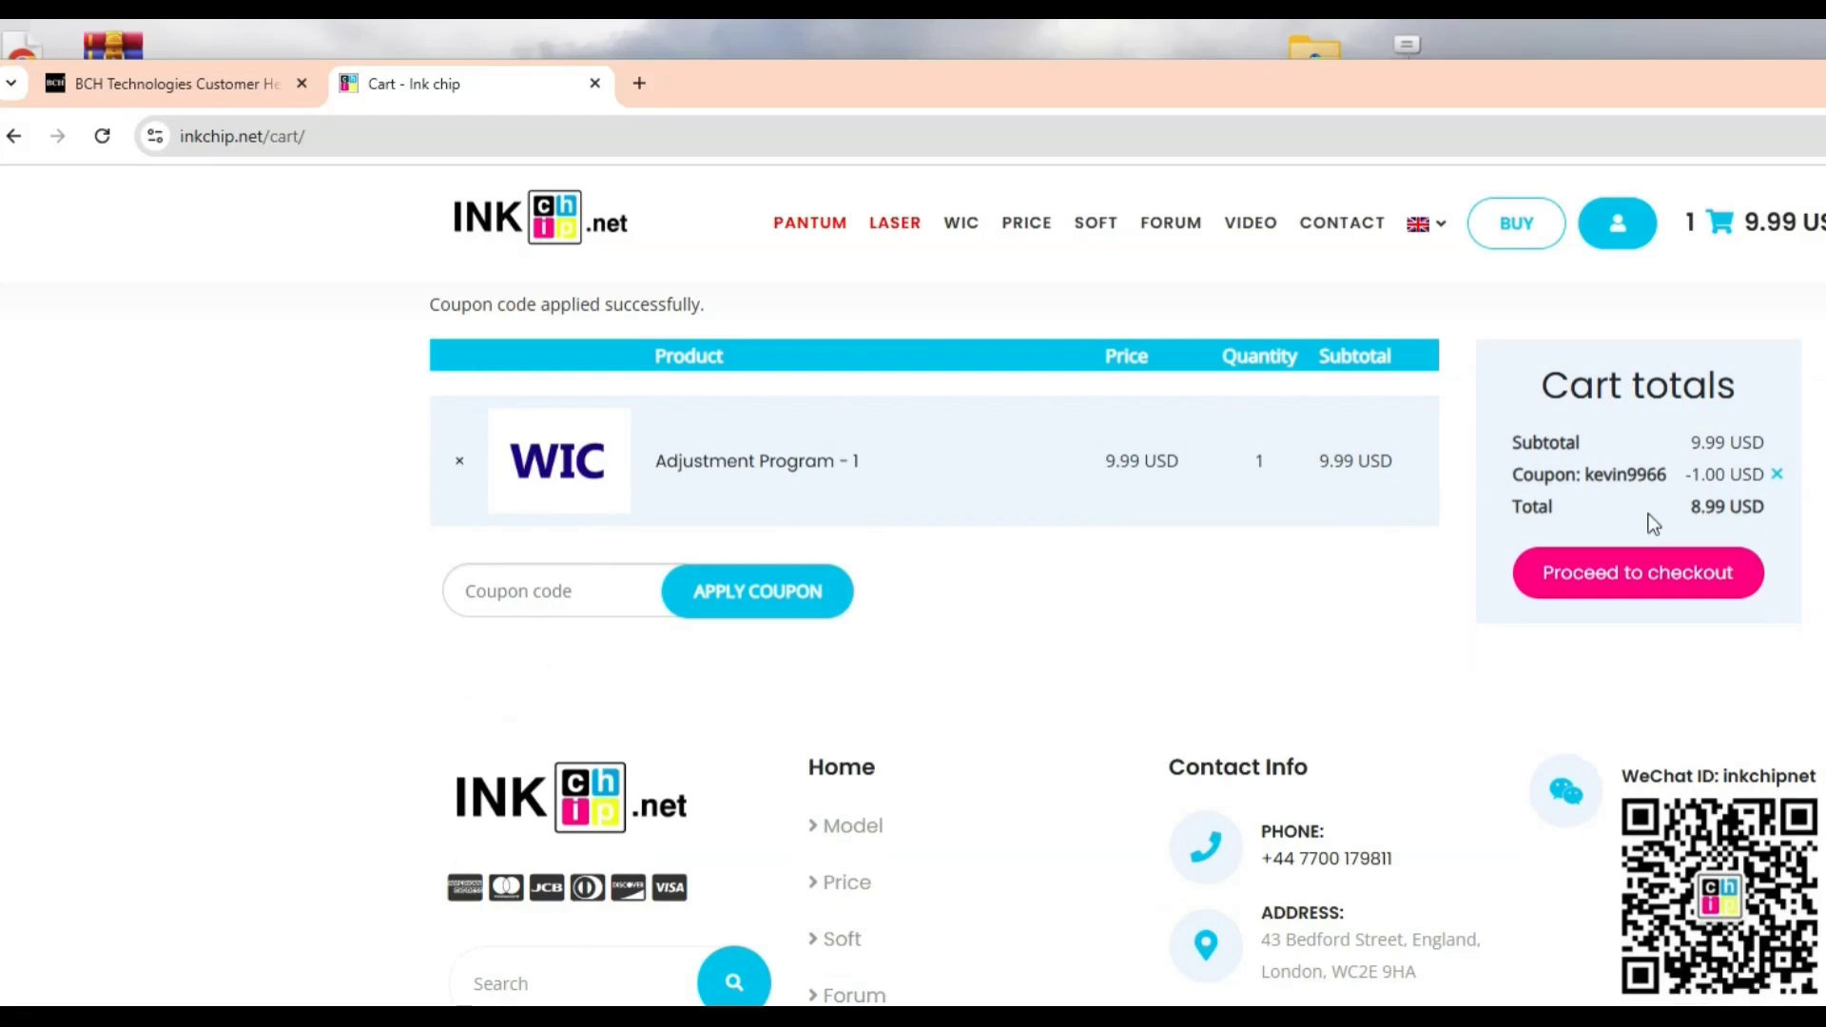
{"action": "mouse_move", "coordinate": [1768, 612]}
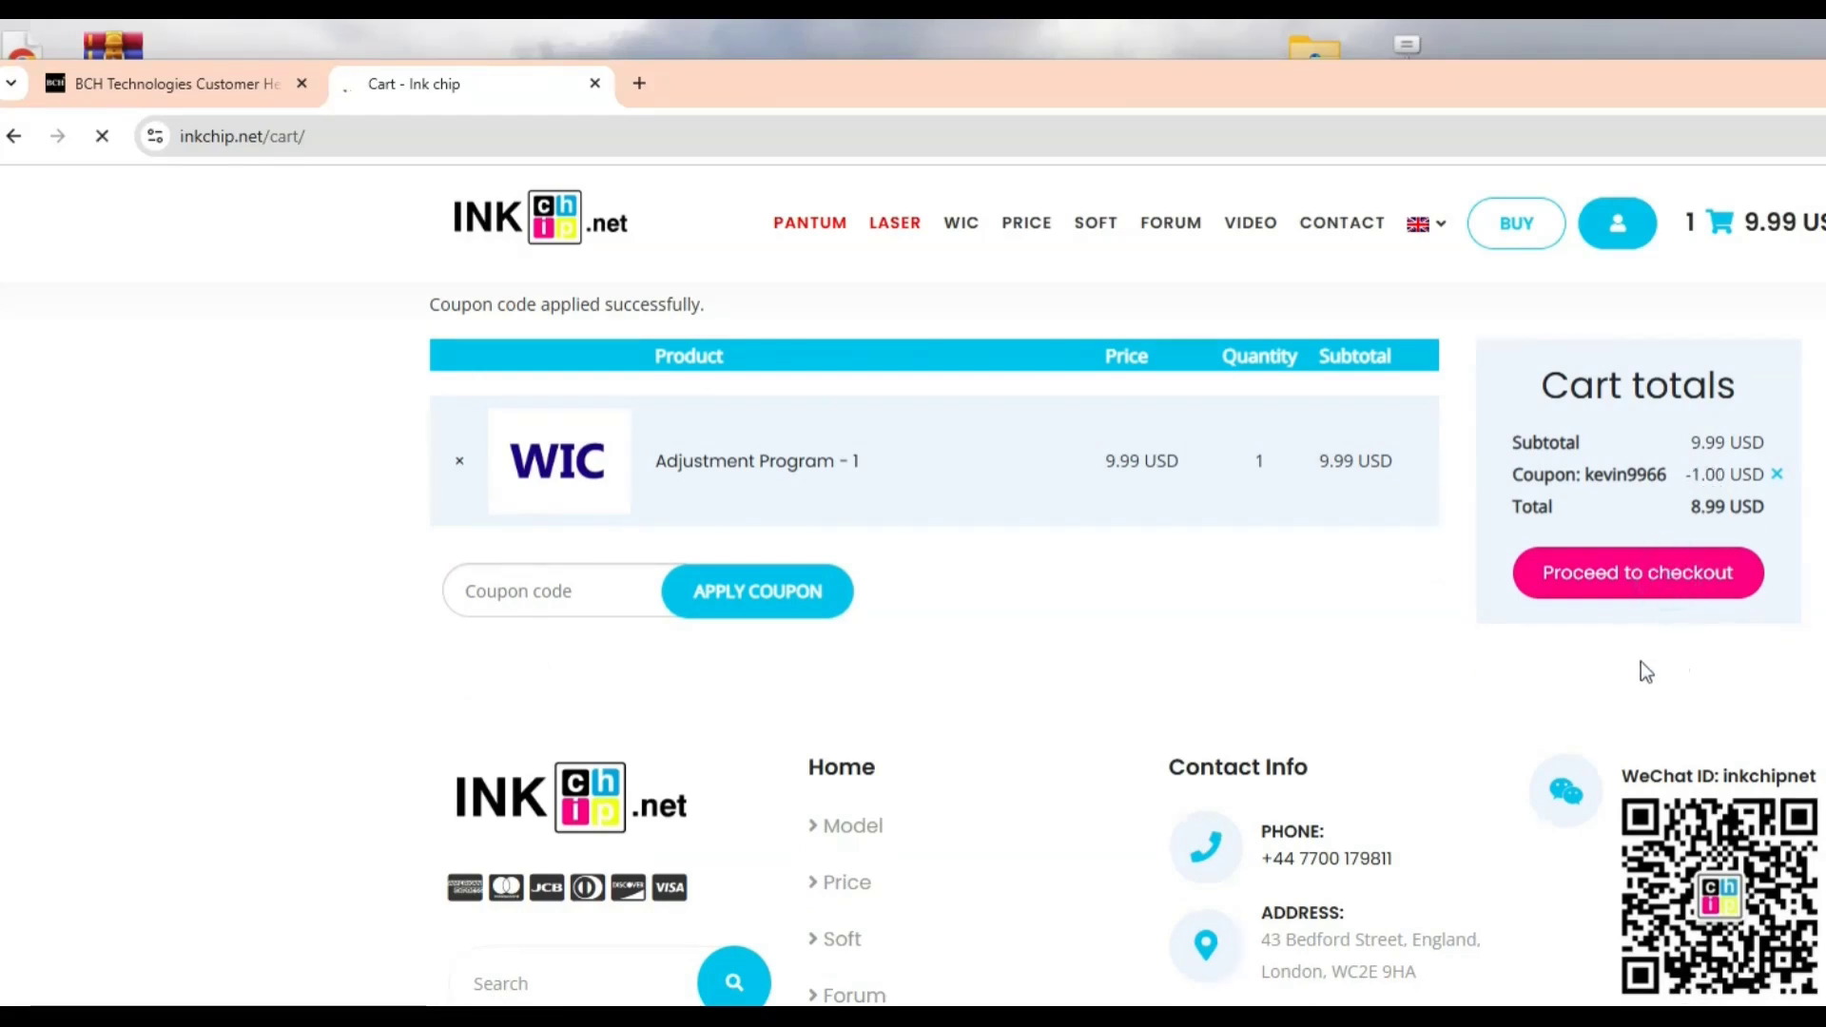
{"action": "left_click", "coordinate": [1635, 572]}
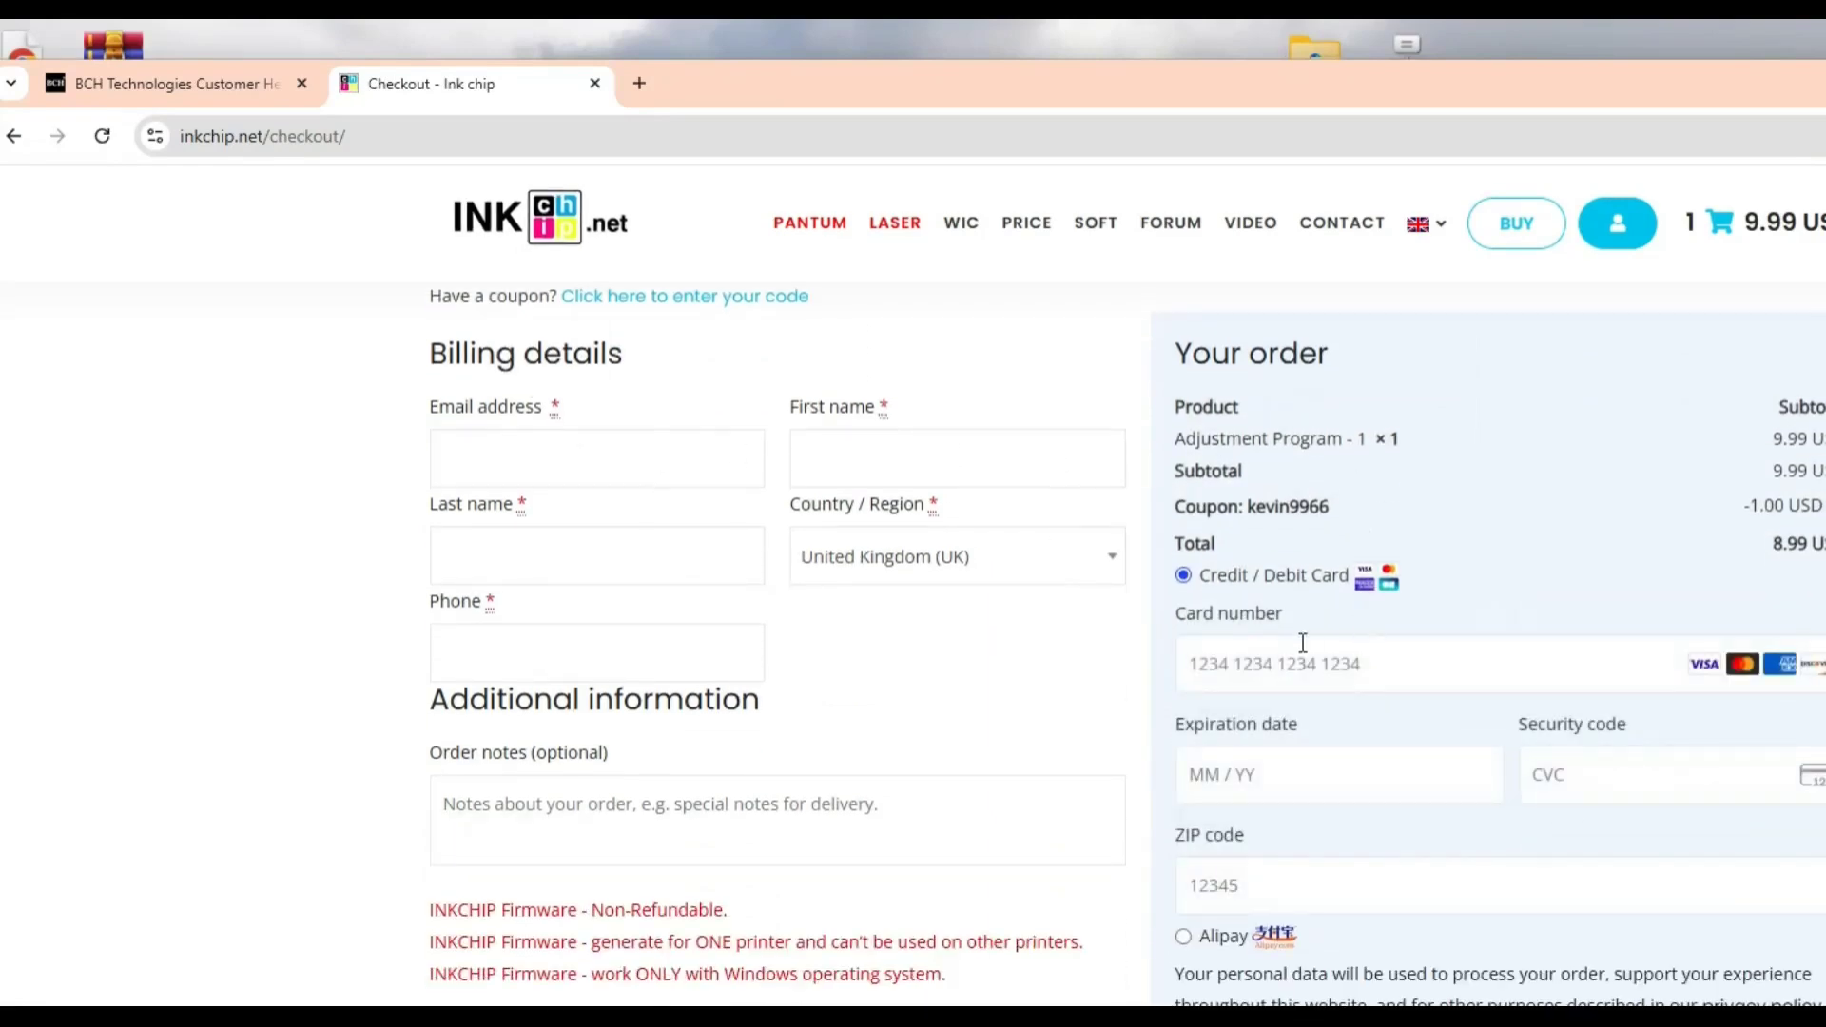
Scroll through the checkout billing form and order summary, then return to the INKCHIP program.
{"action": "scroll", "scroll_direction": "down", "scroll_amount": 3}
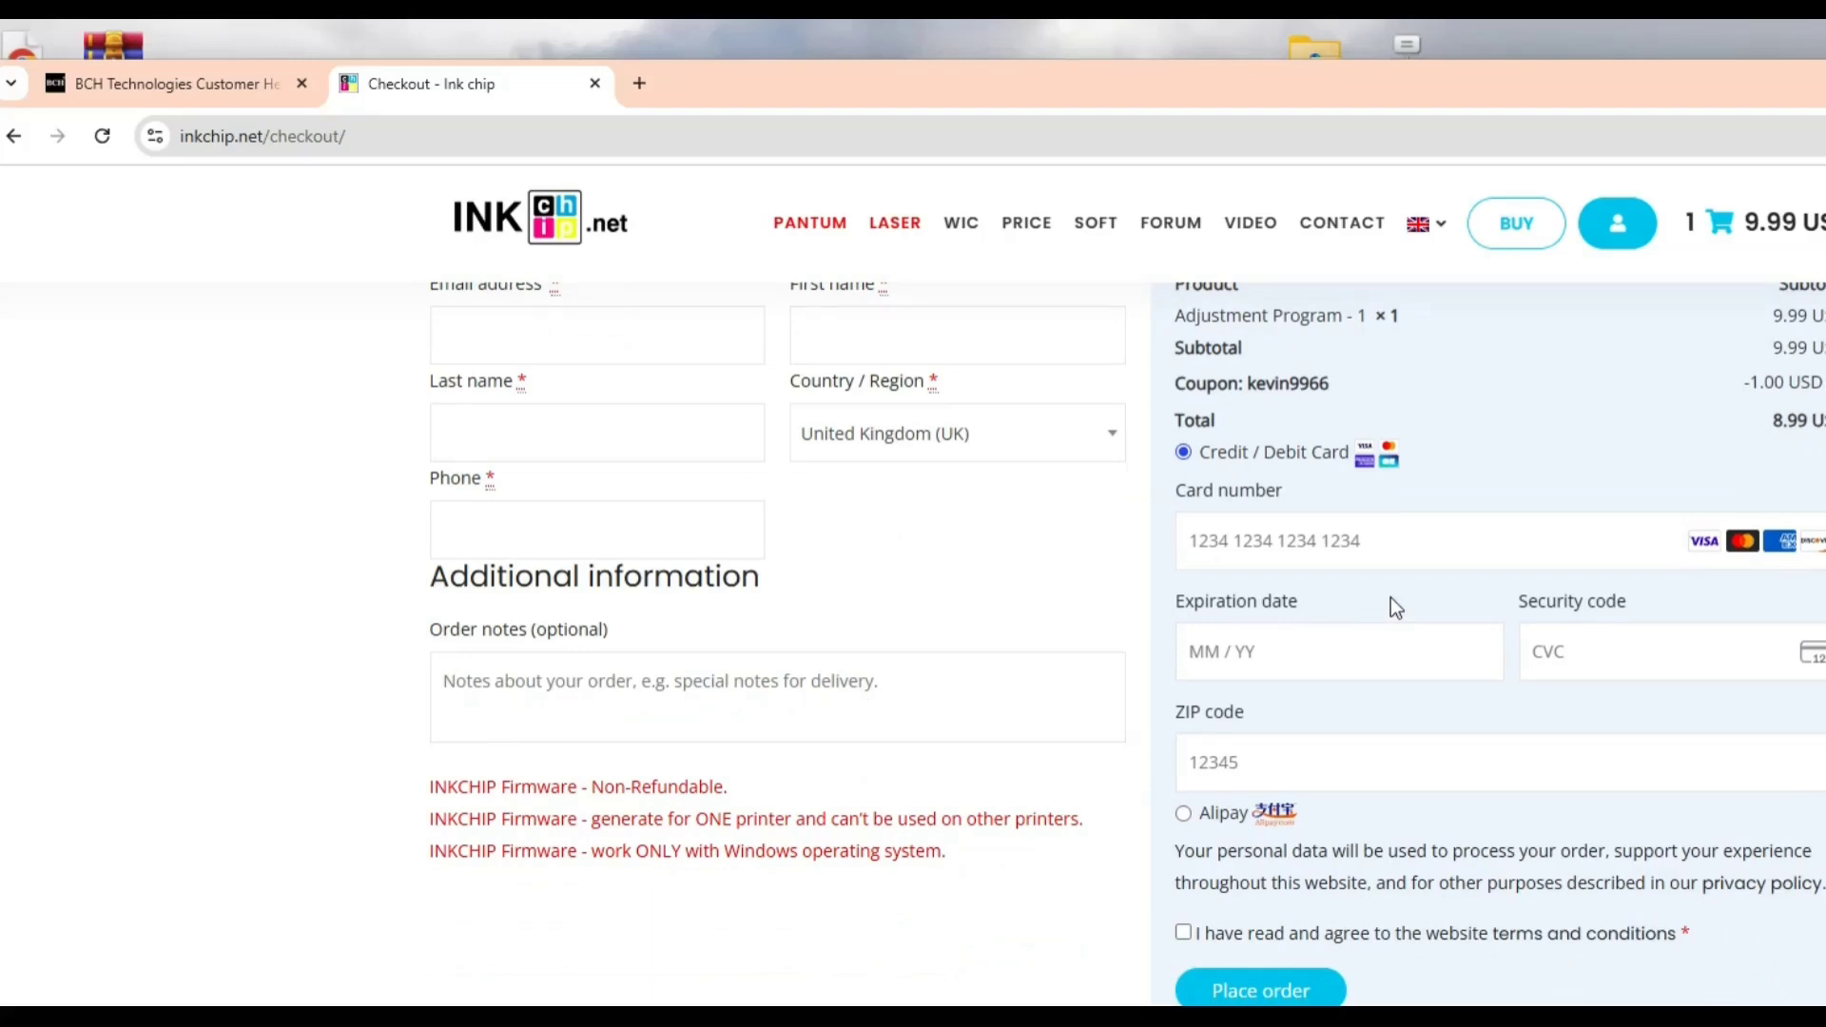
{"action": "scroll", "scroll_direction": "up", "scroll_amount": 3}
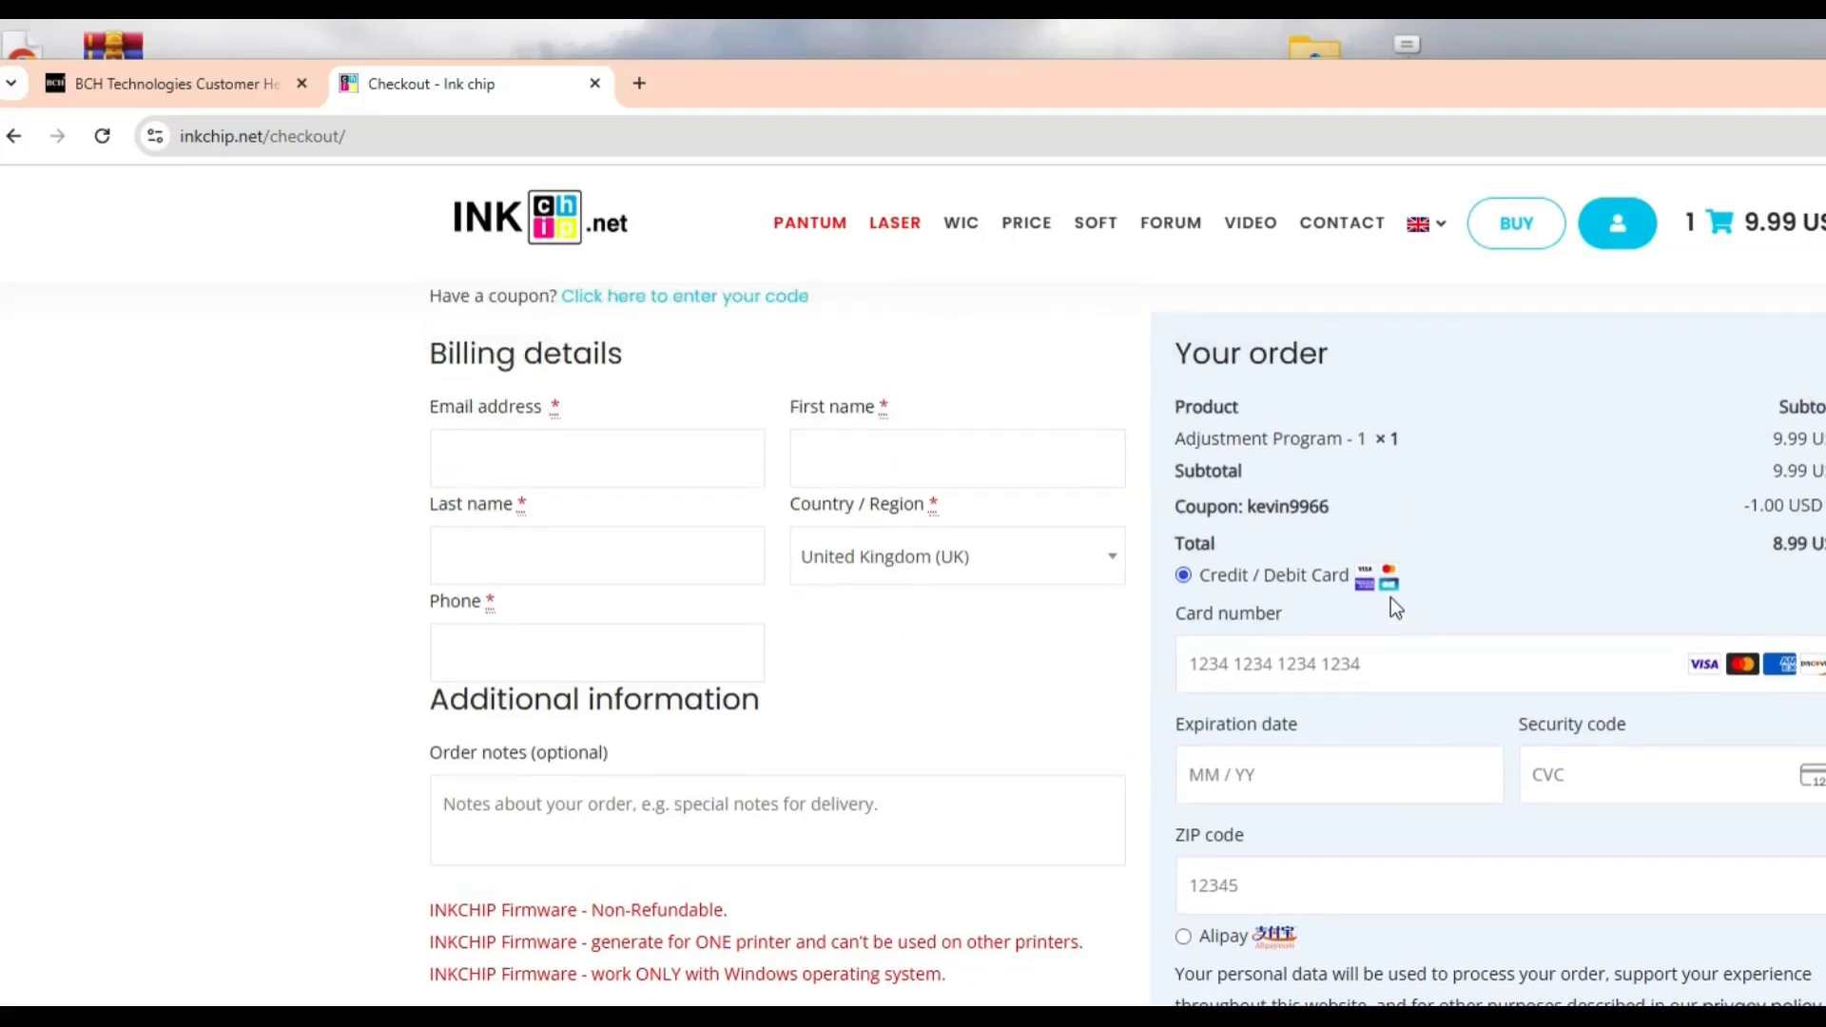
{"action": "mouse_move", "coordinate": [1588, 559]}
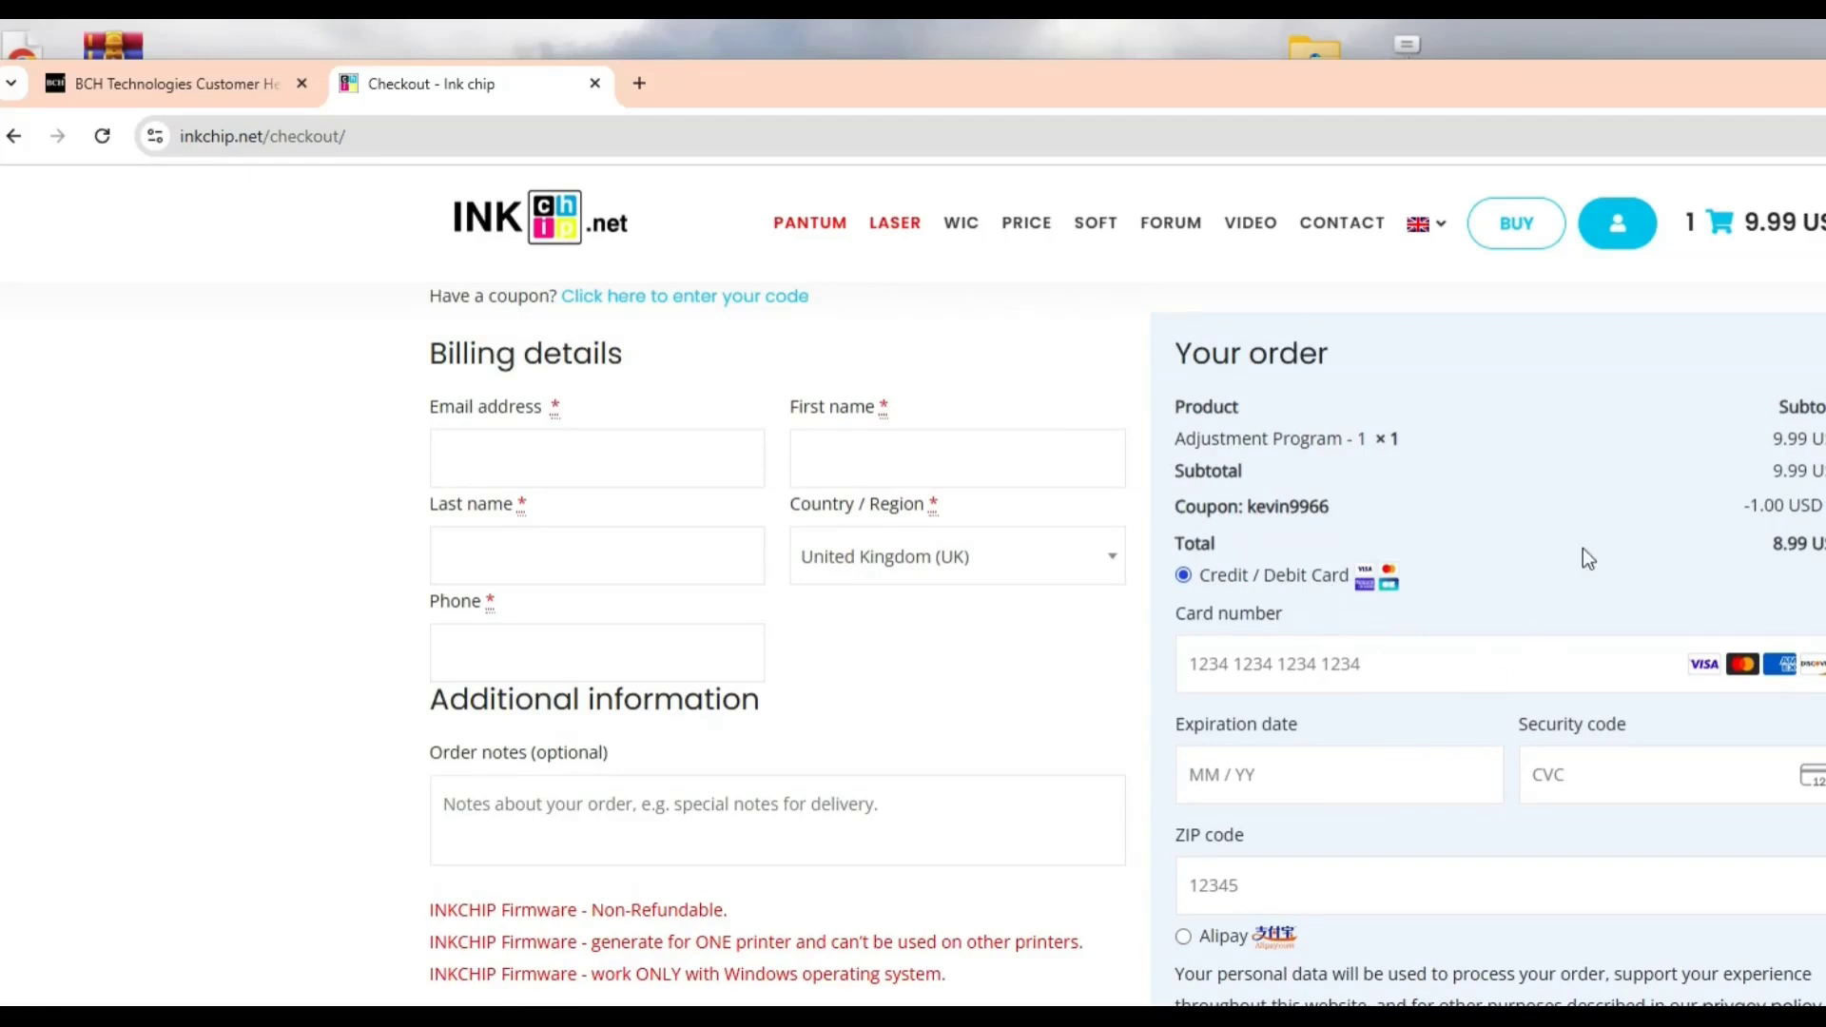
{"action": "mouse_move", "coordinate": [579, 64]}
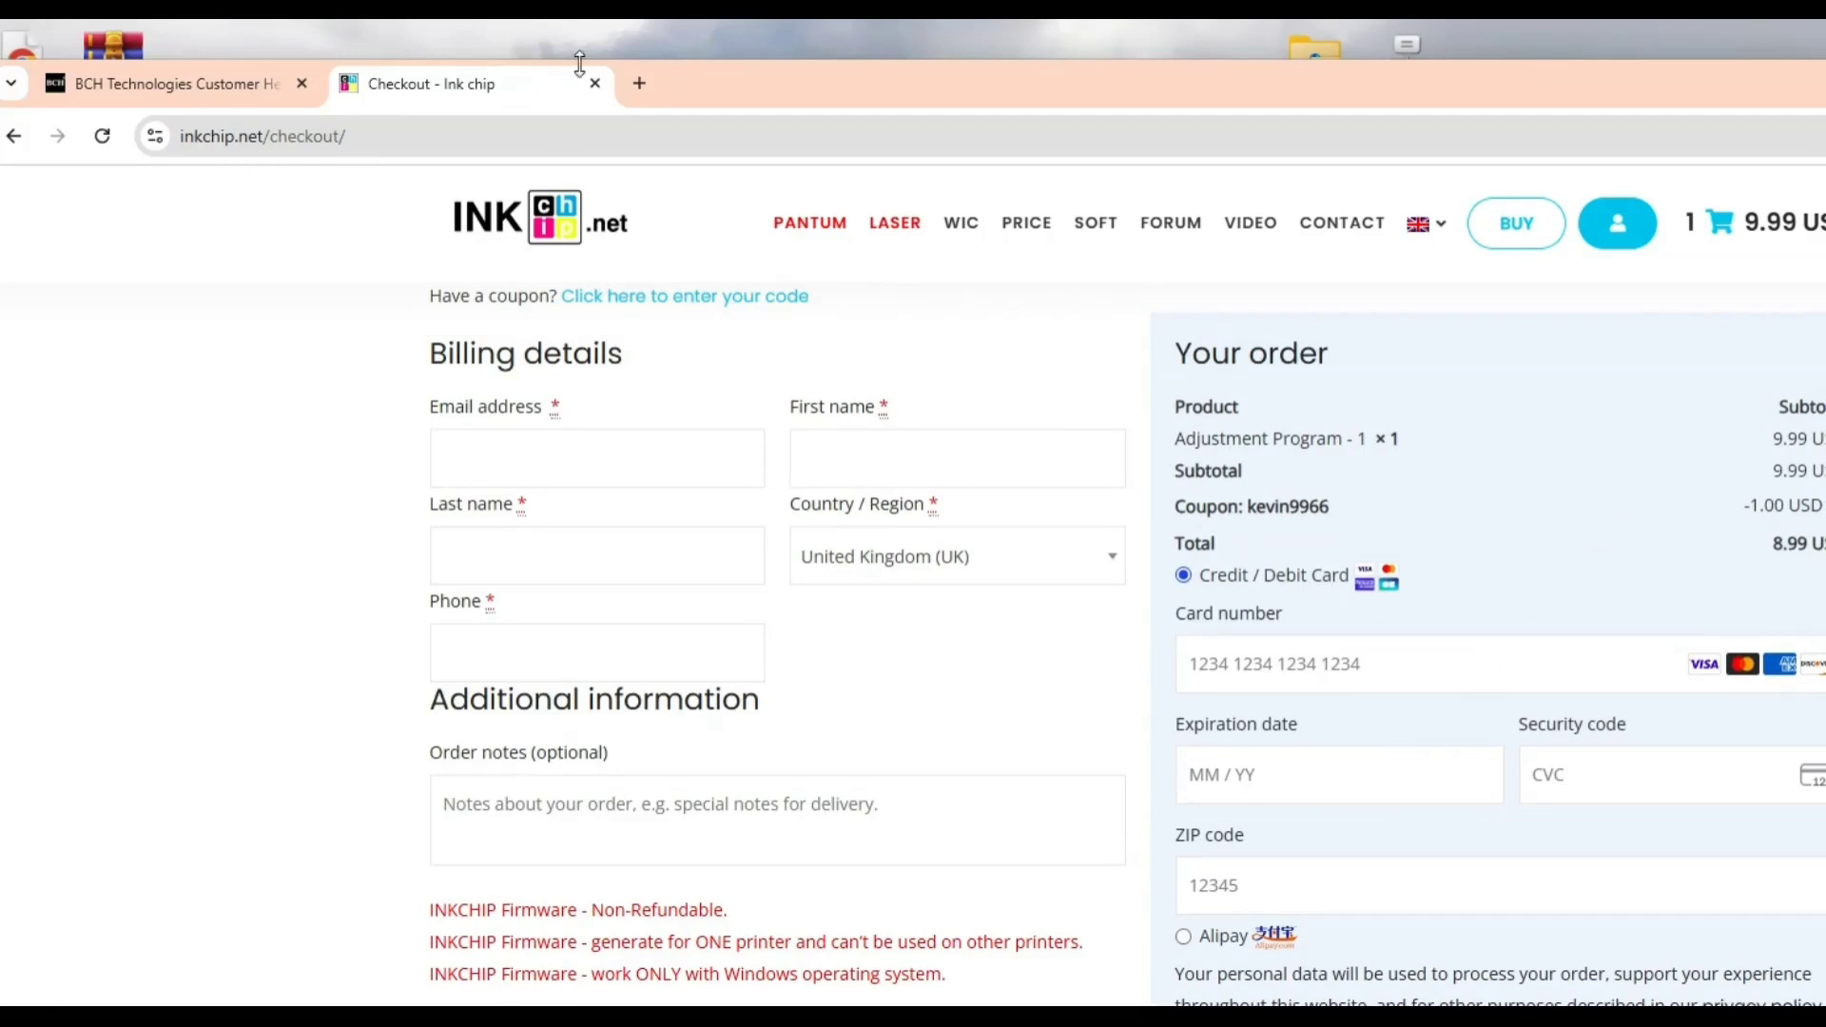
{"action": "left_click", "coordinate": [638, 83]}
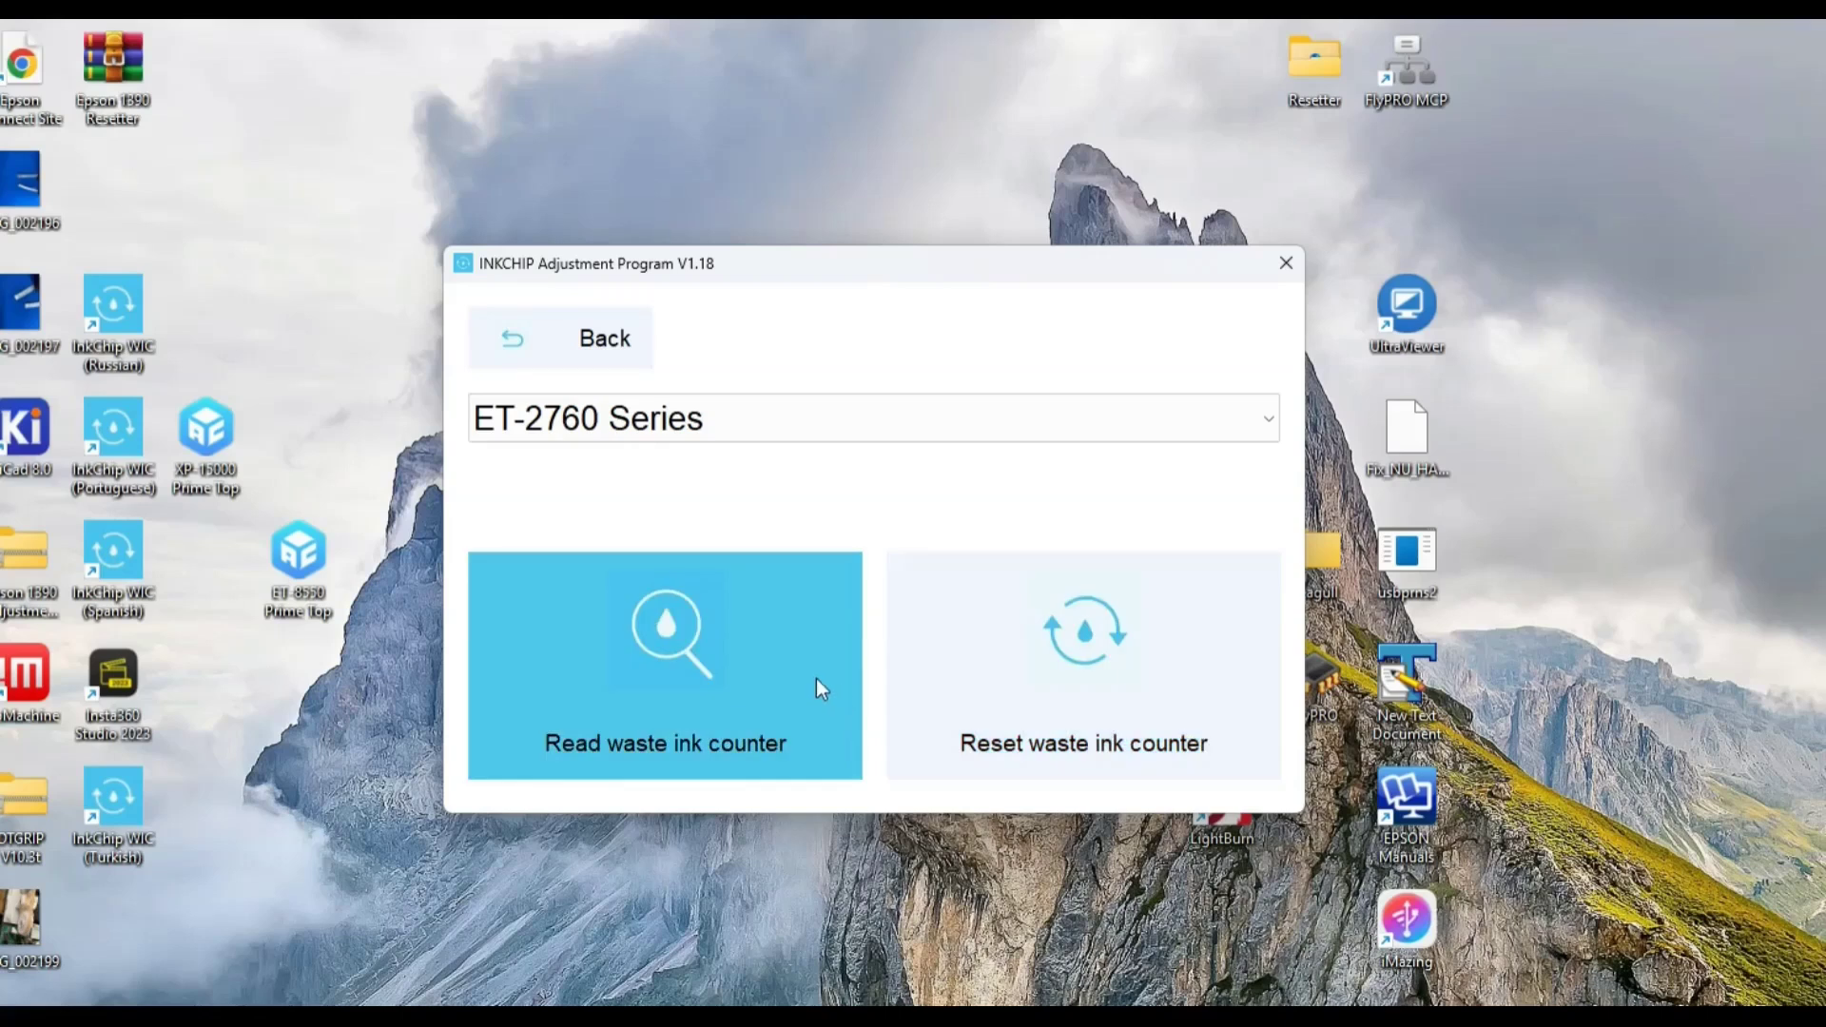
Reset the ET-2760 Series waste ink counter with the reset key and close the 'Done' message.
{"action": "left_click", "coordinate": [1082, 664]}
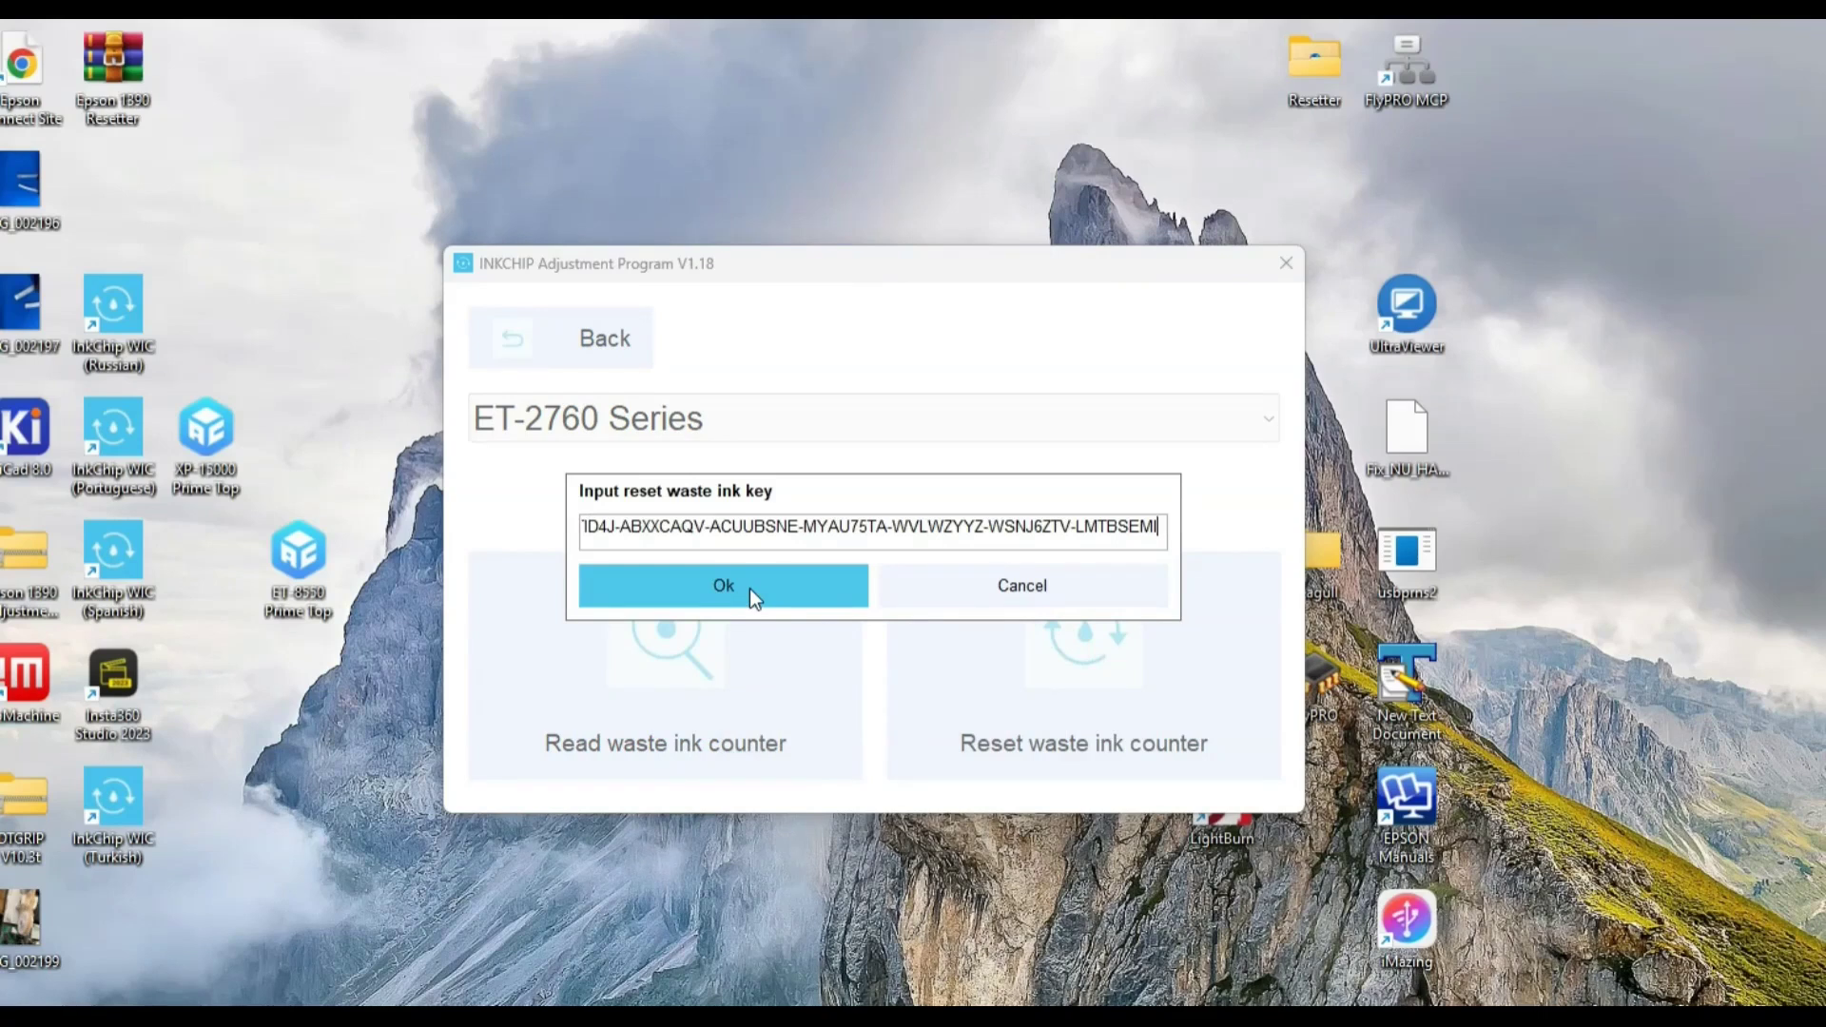
{"action": "left_click", "coordinate": [722, 585]}
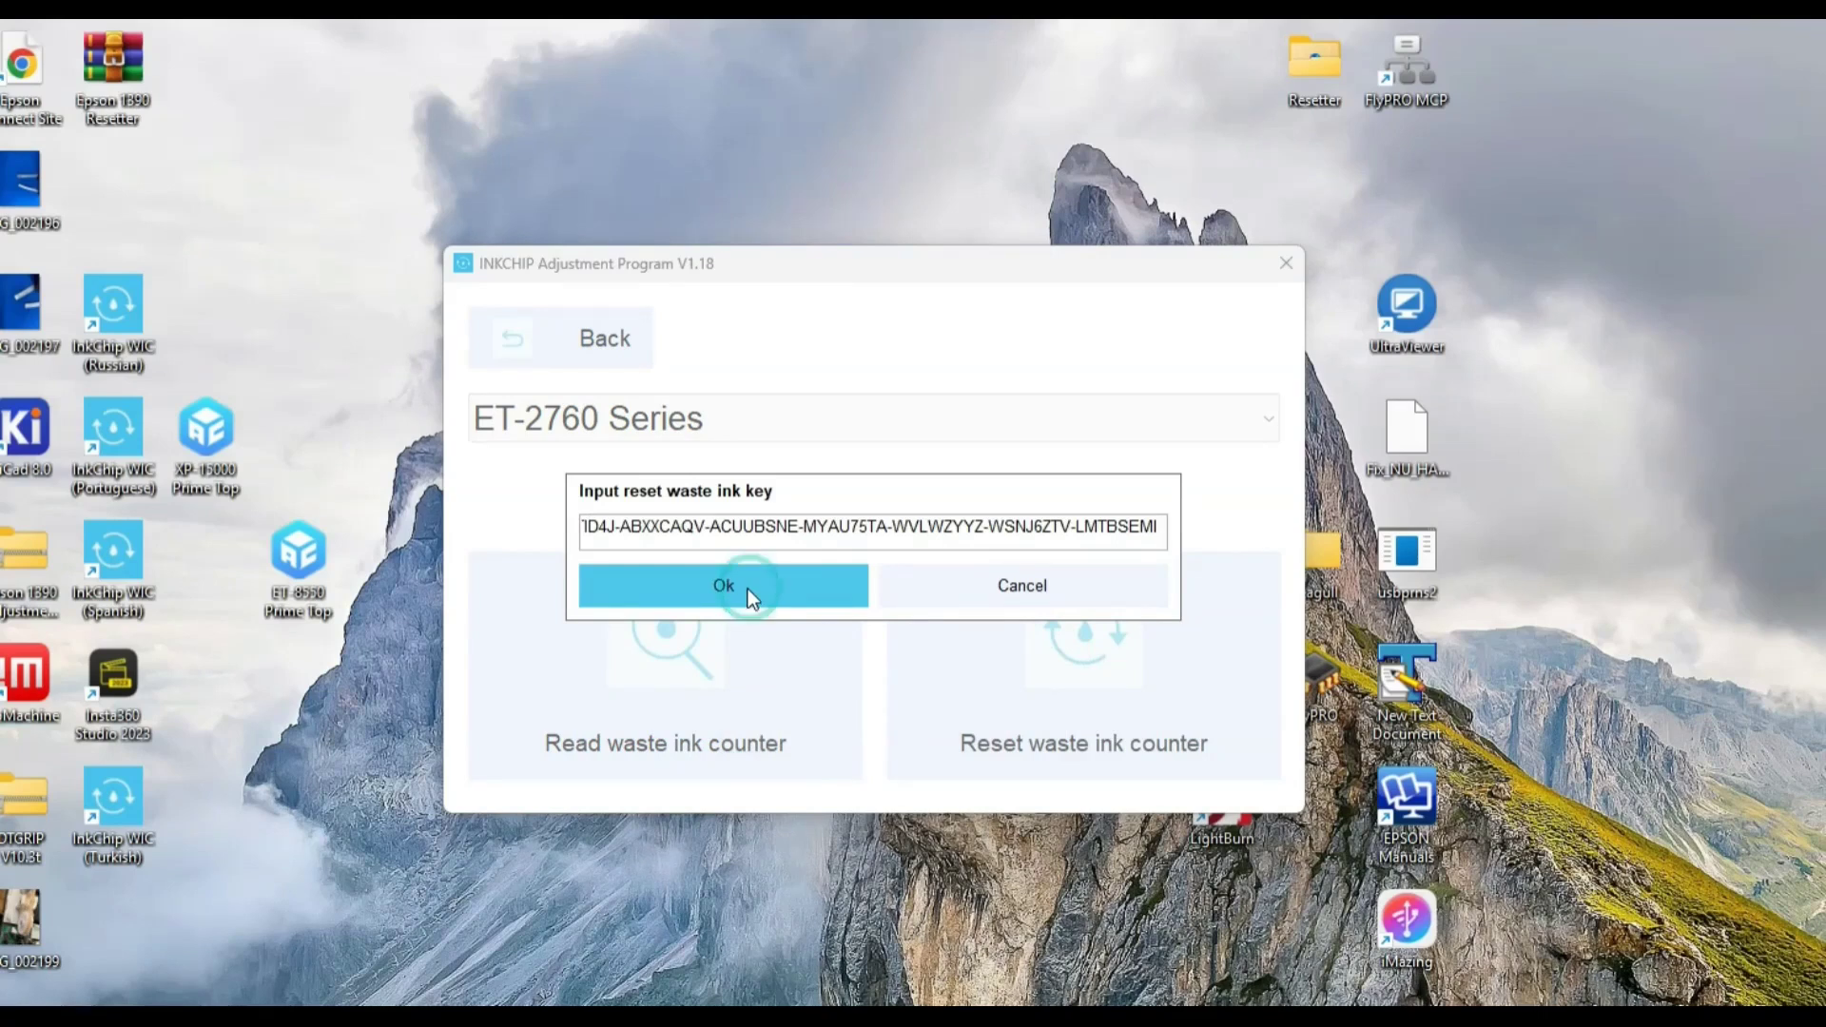
{"action": "left_click", "coordinate": [722, 585]}
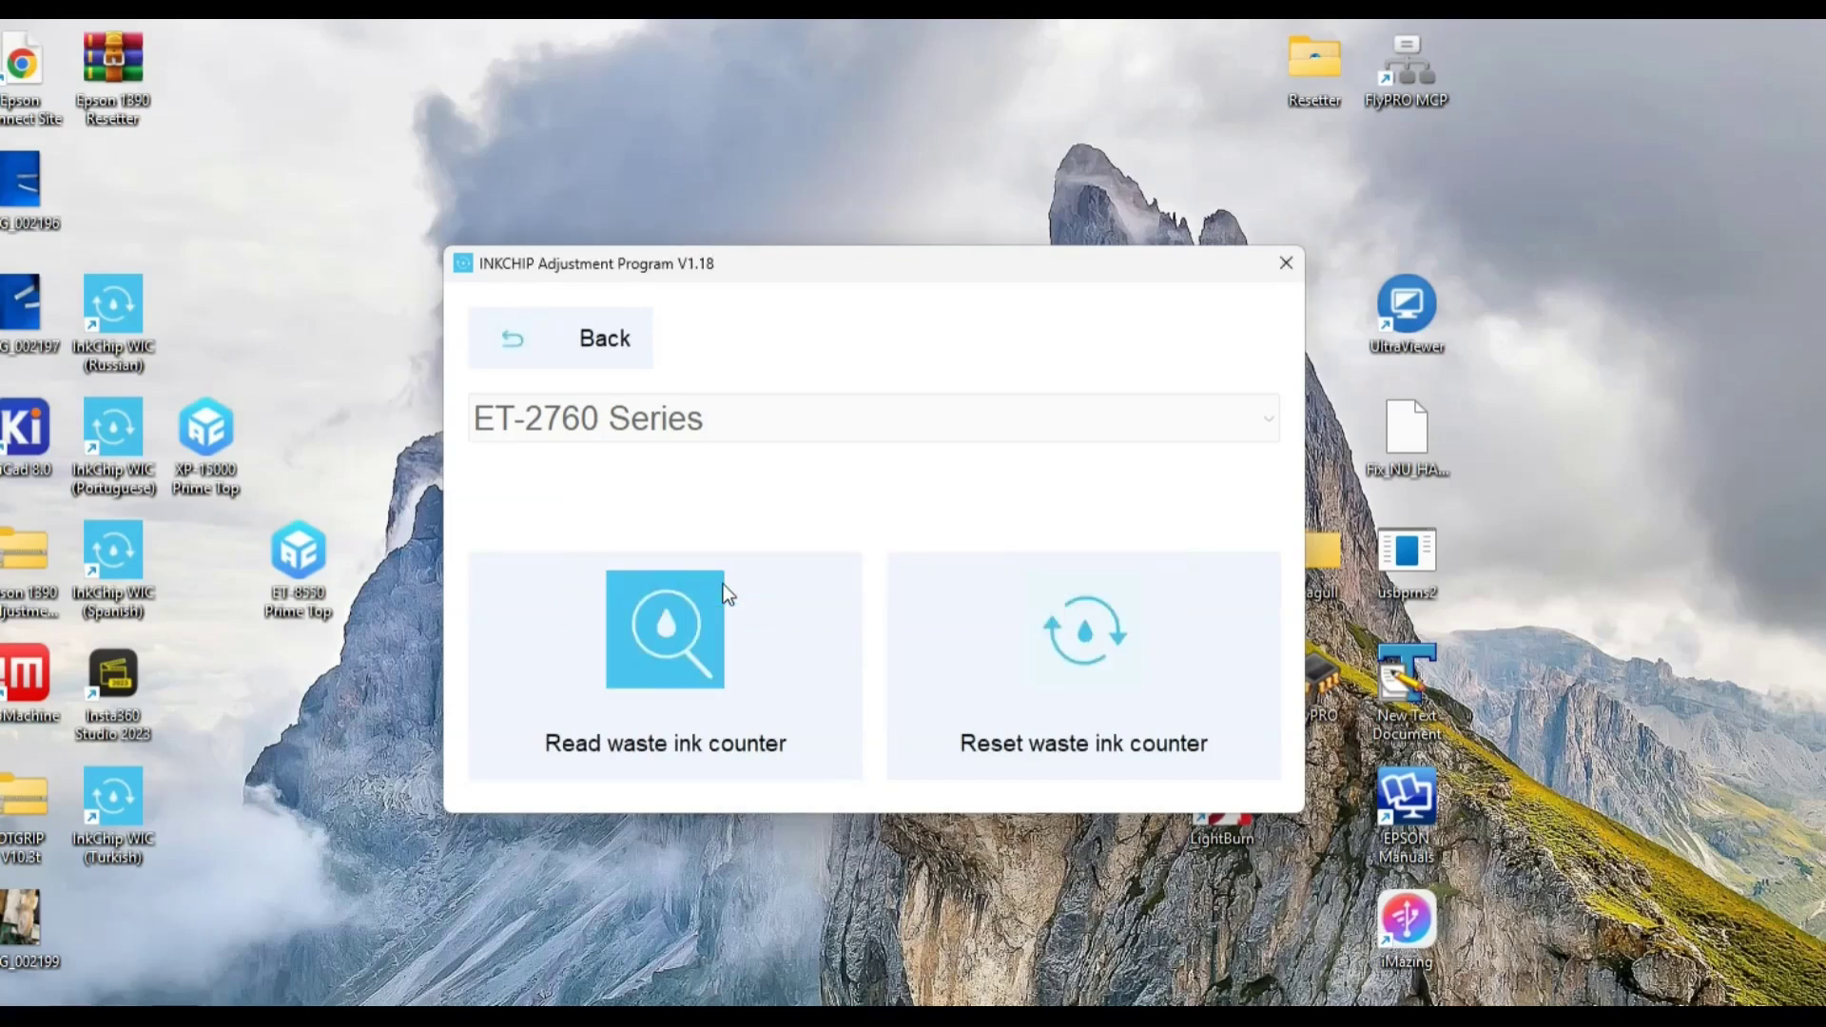
{"action": "left_click", "coordinate": [1082, 664]}
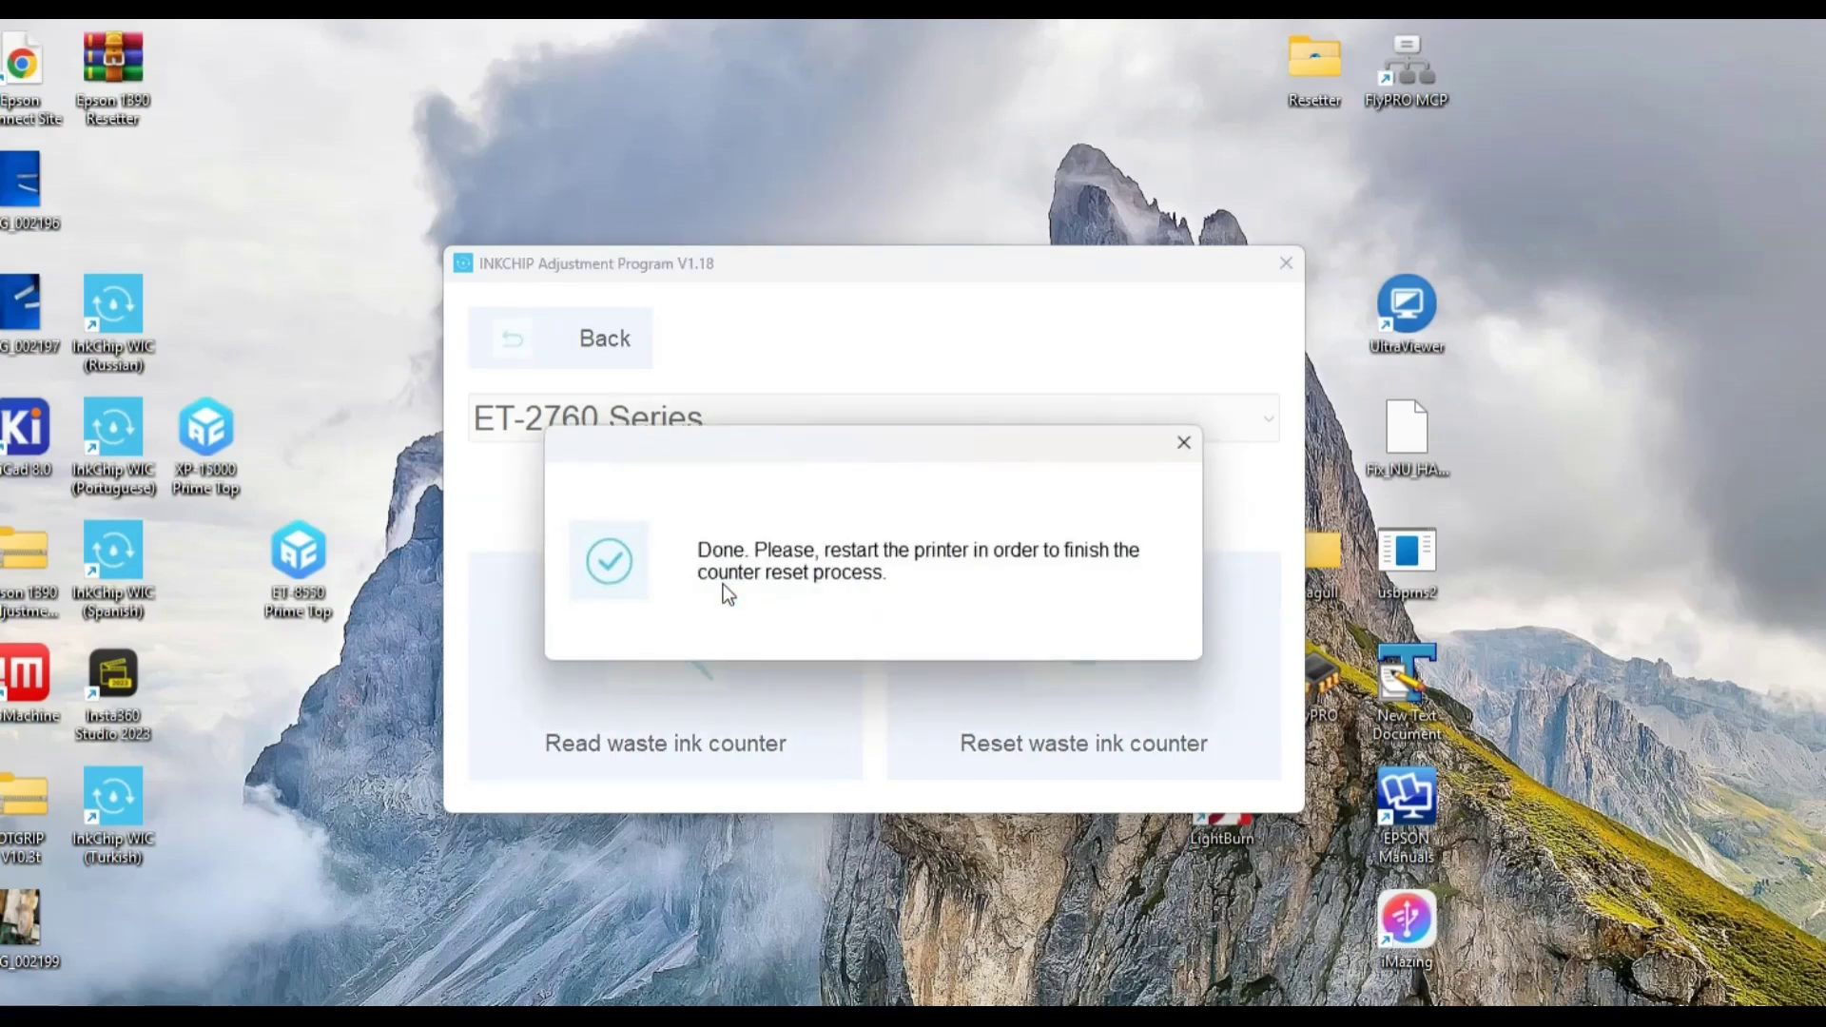
{"action": "mouse_move", "coordinate": [1059, 664]}
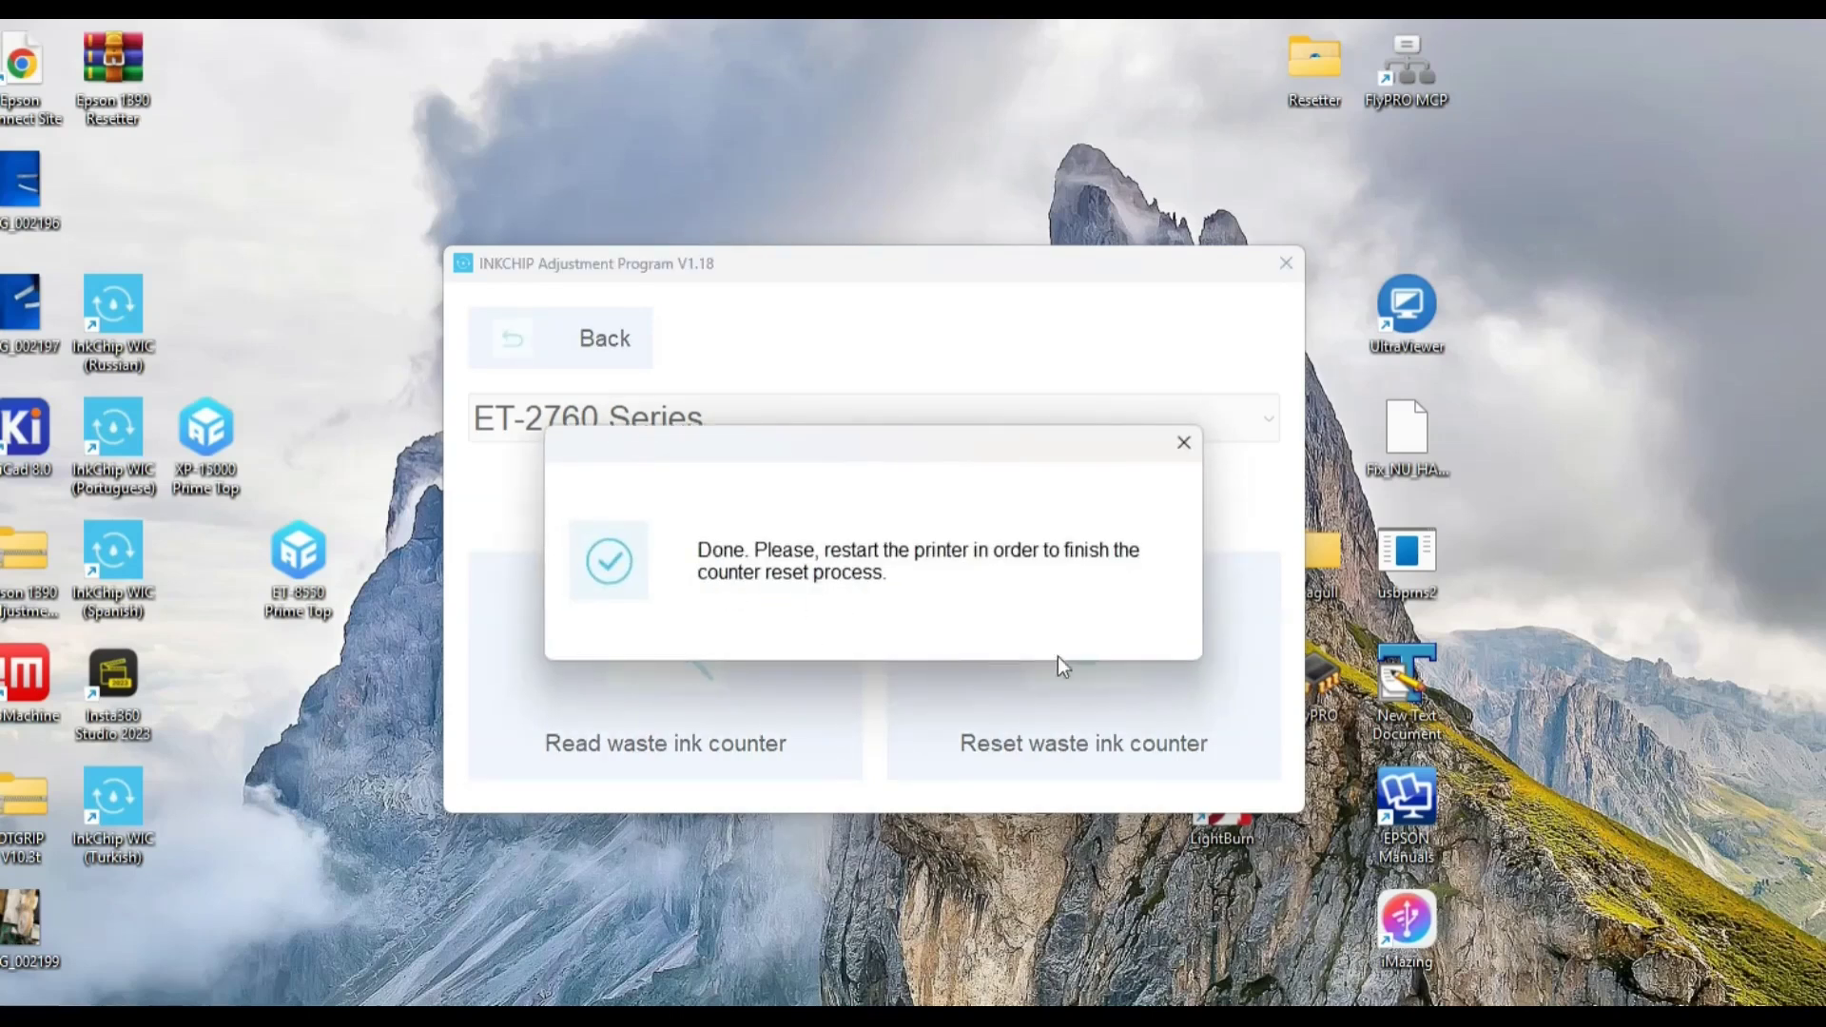
{"action": "left_click", "coordinate": [1183, 442]}
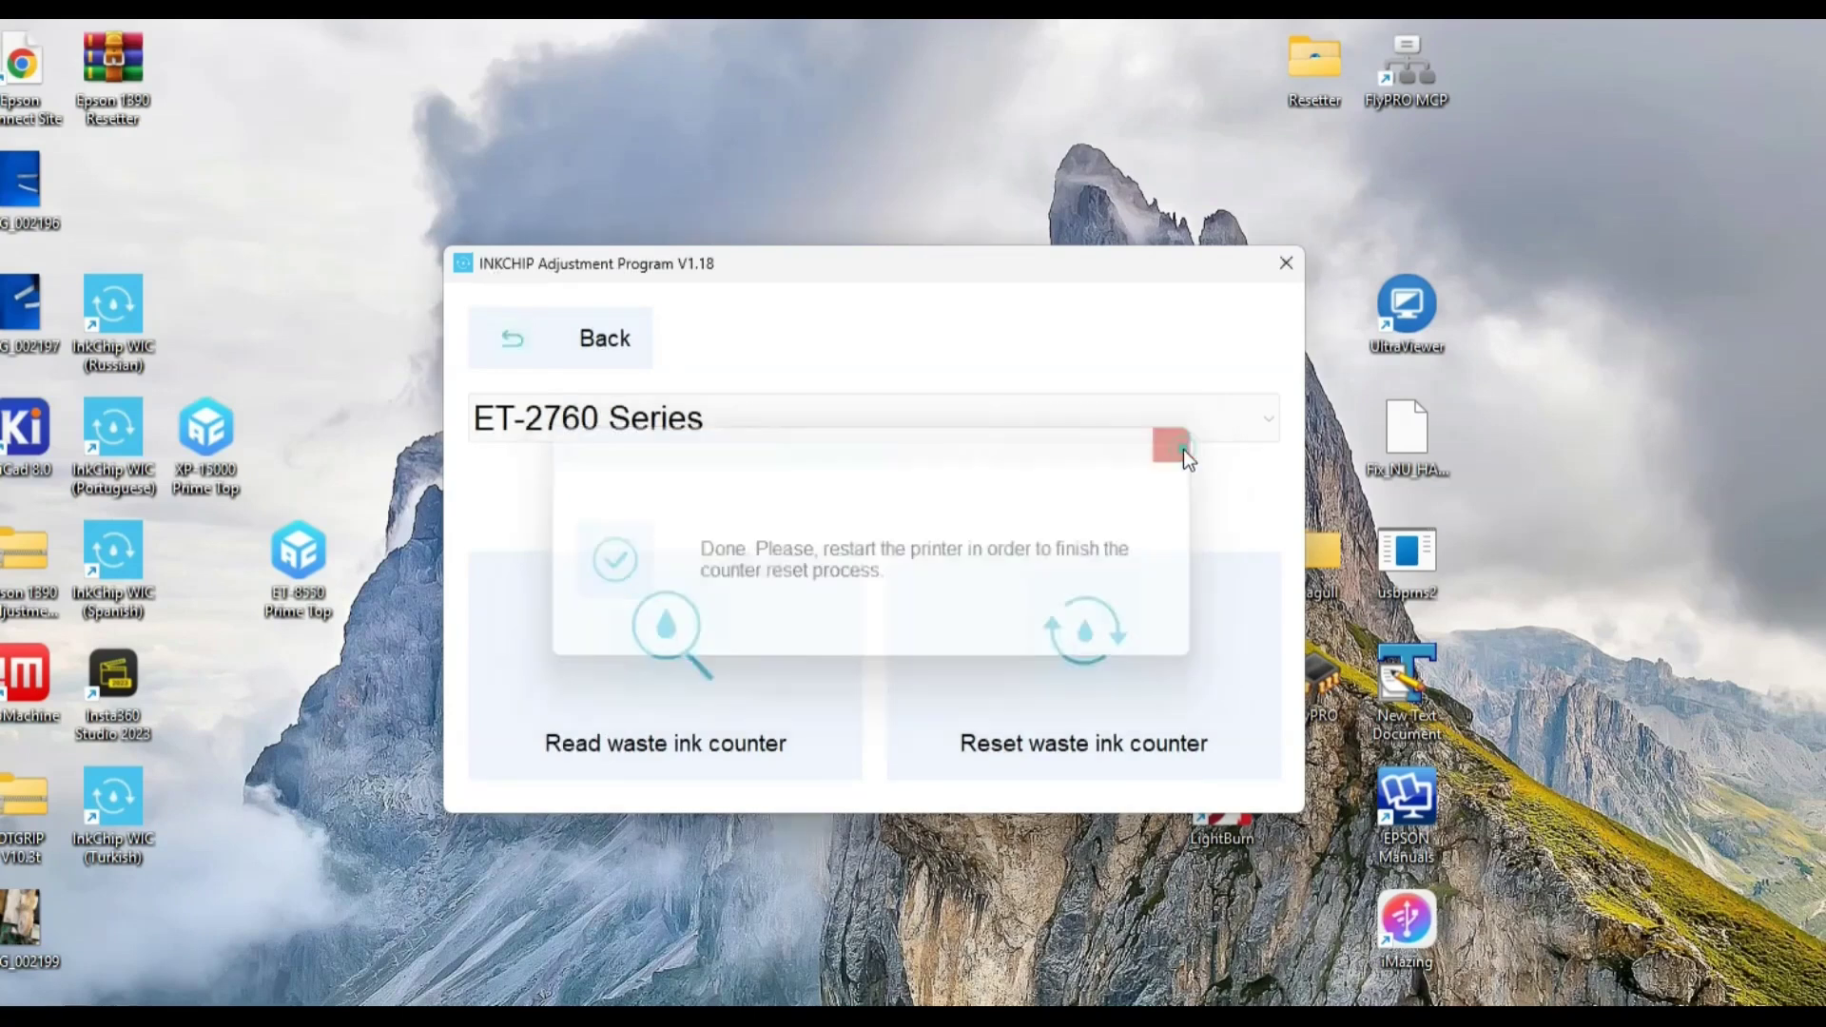
{"action": "left_click", "coordinate": [1171, 452]}
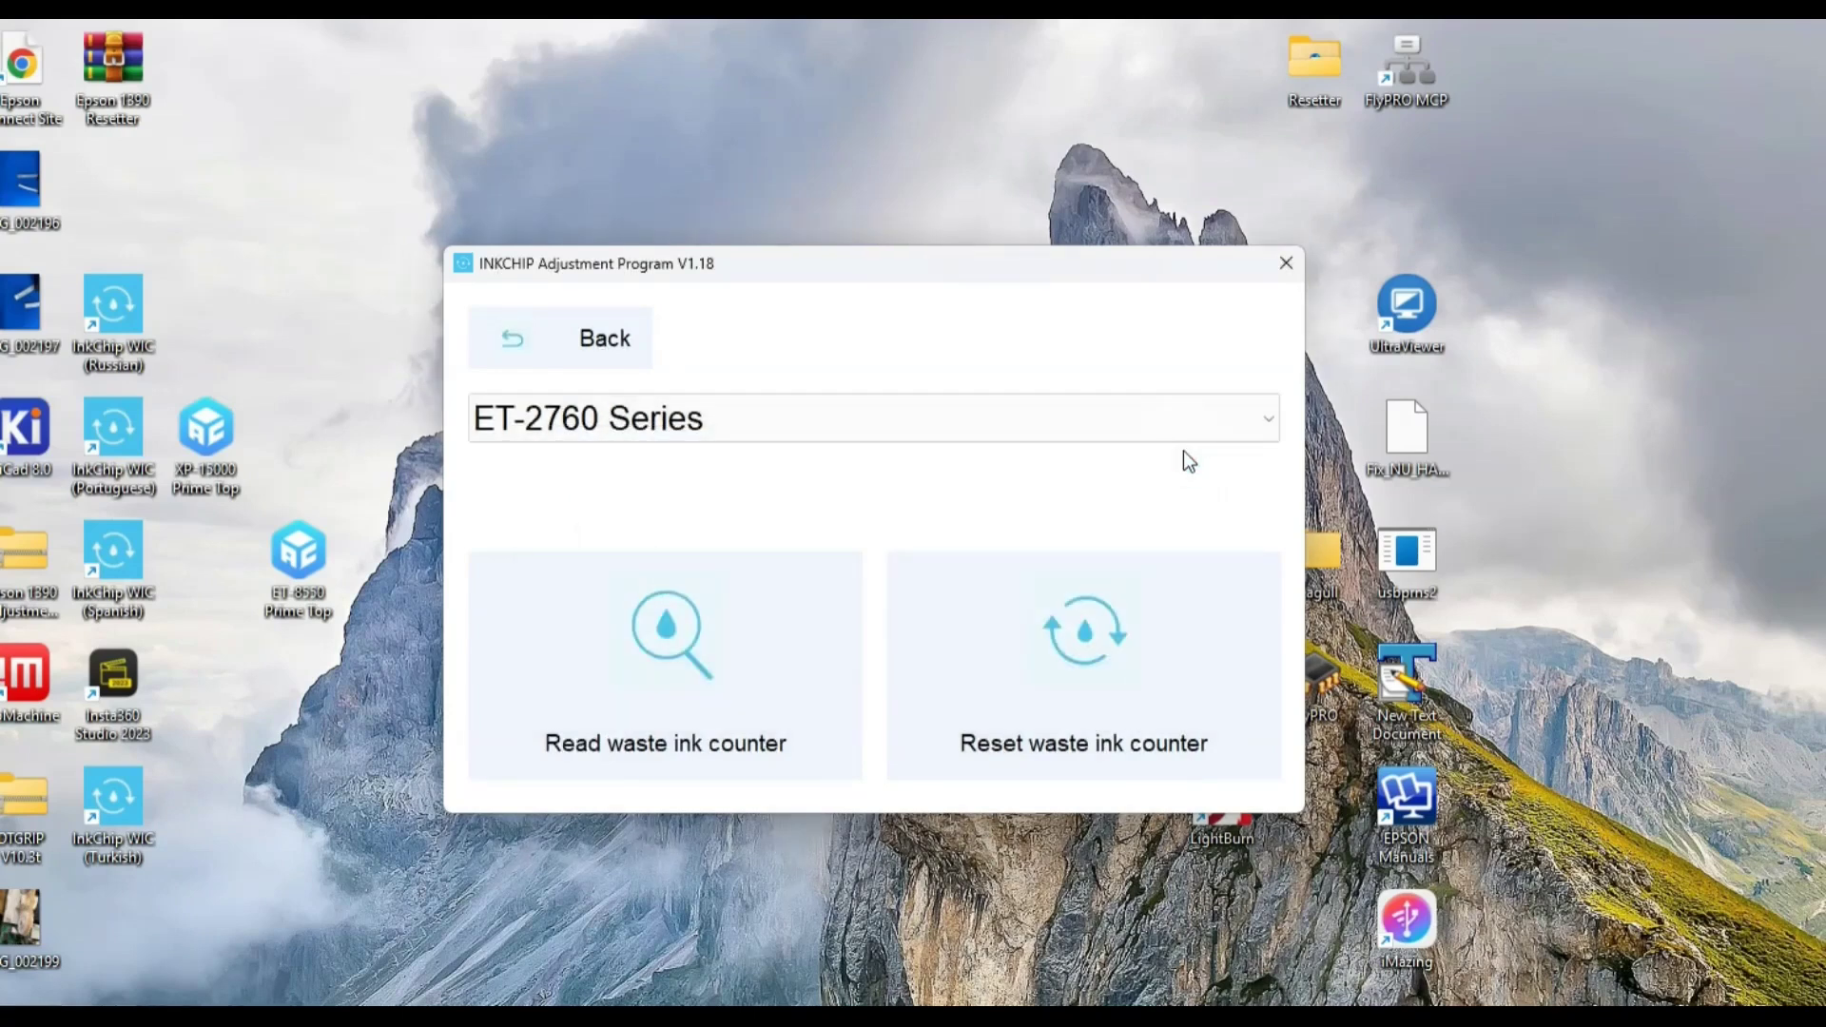
{"action": "mouse_move", "coordinate": [1187, 514]}
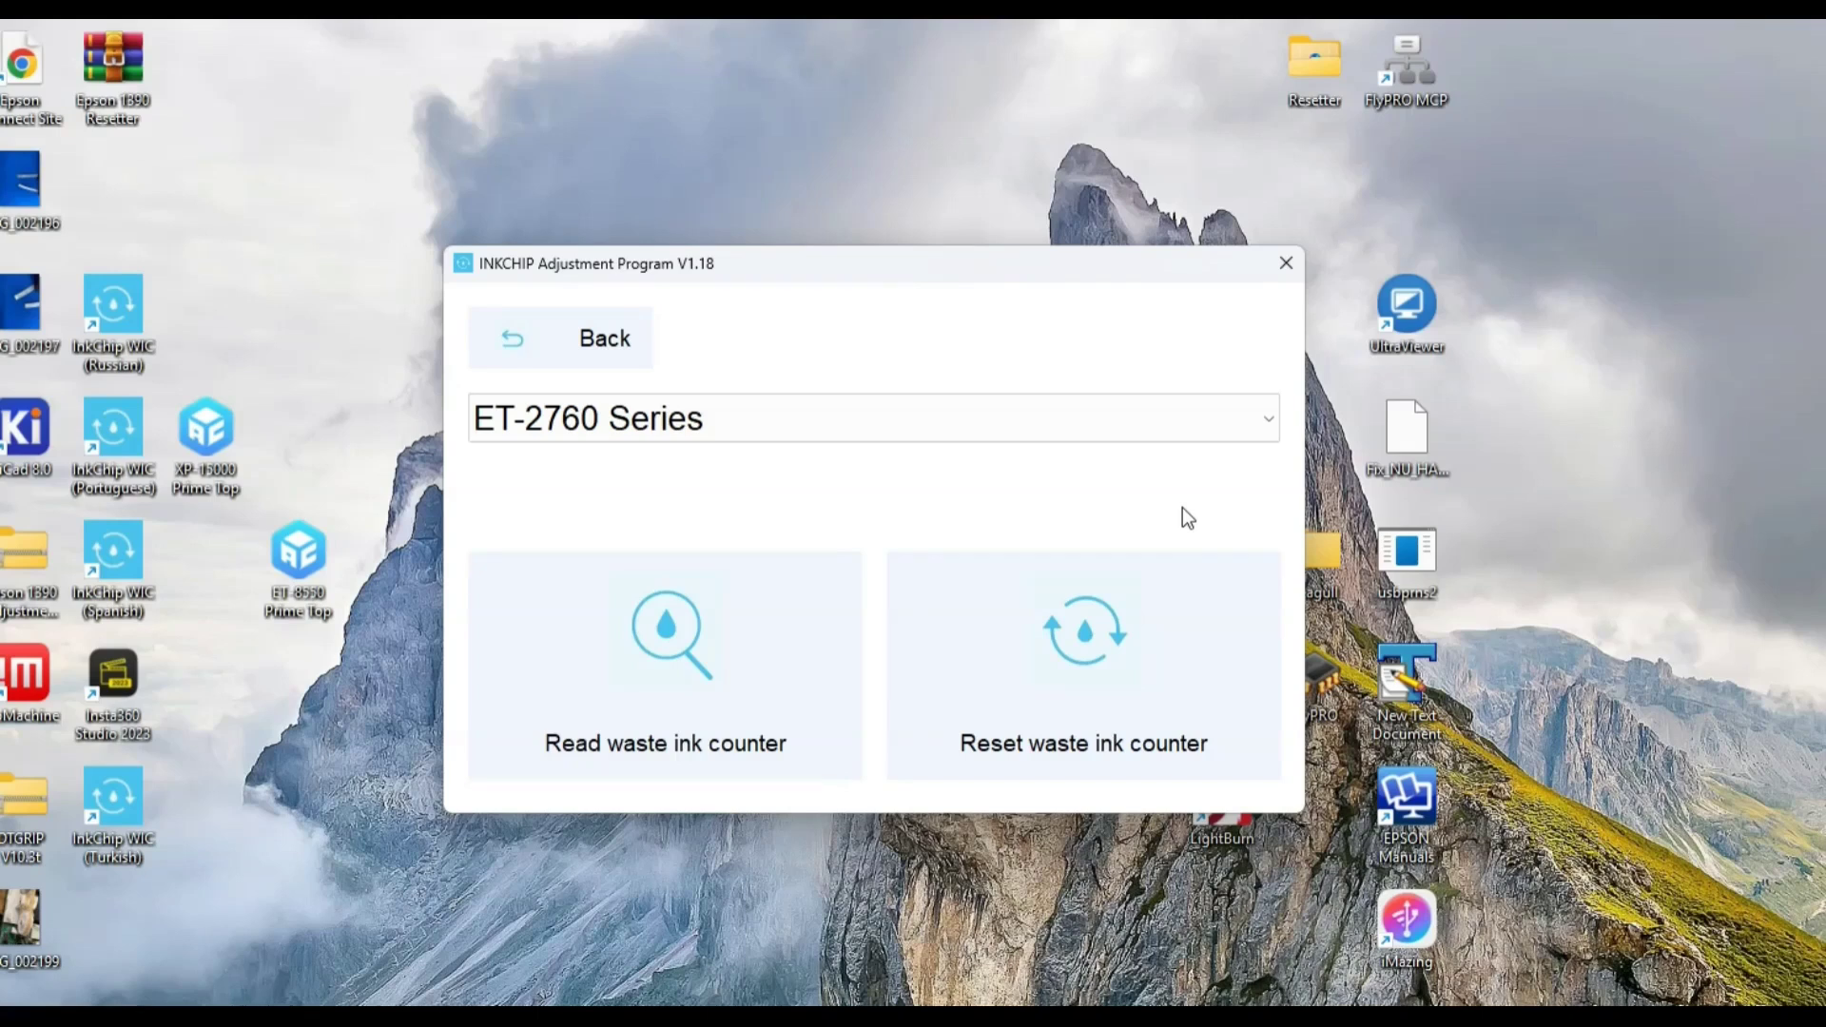
Read the ET-2760 waste ink counters, confirm both show 0.00% OK, and dismiss the readout.
{"action": "left_click", "coordinate": [664, 664]}
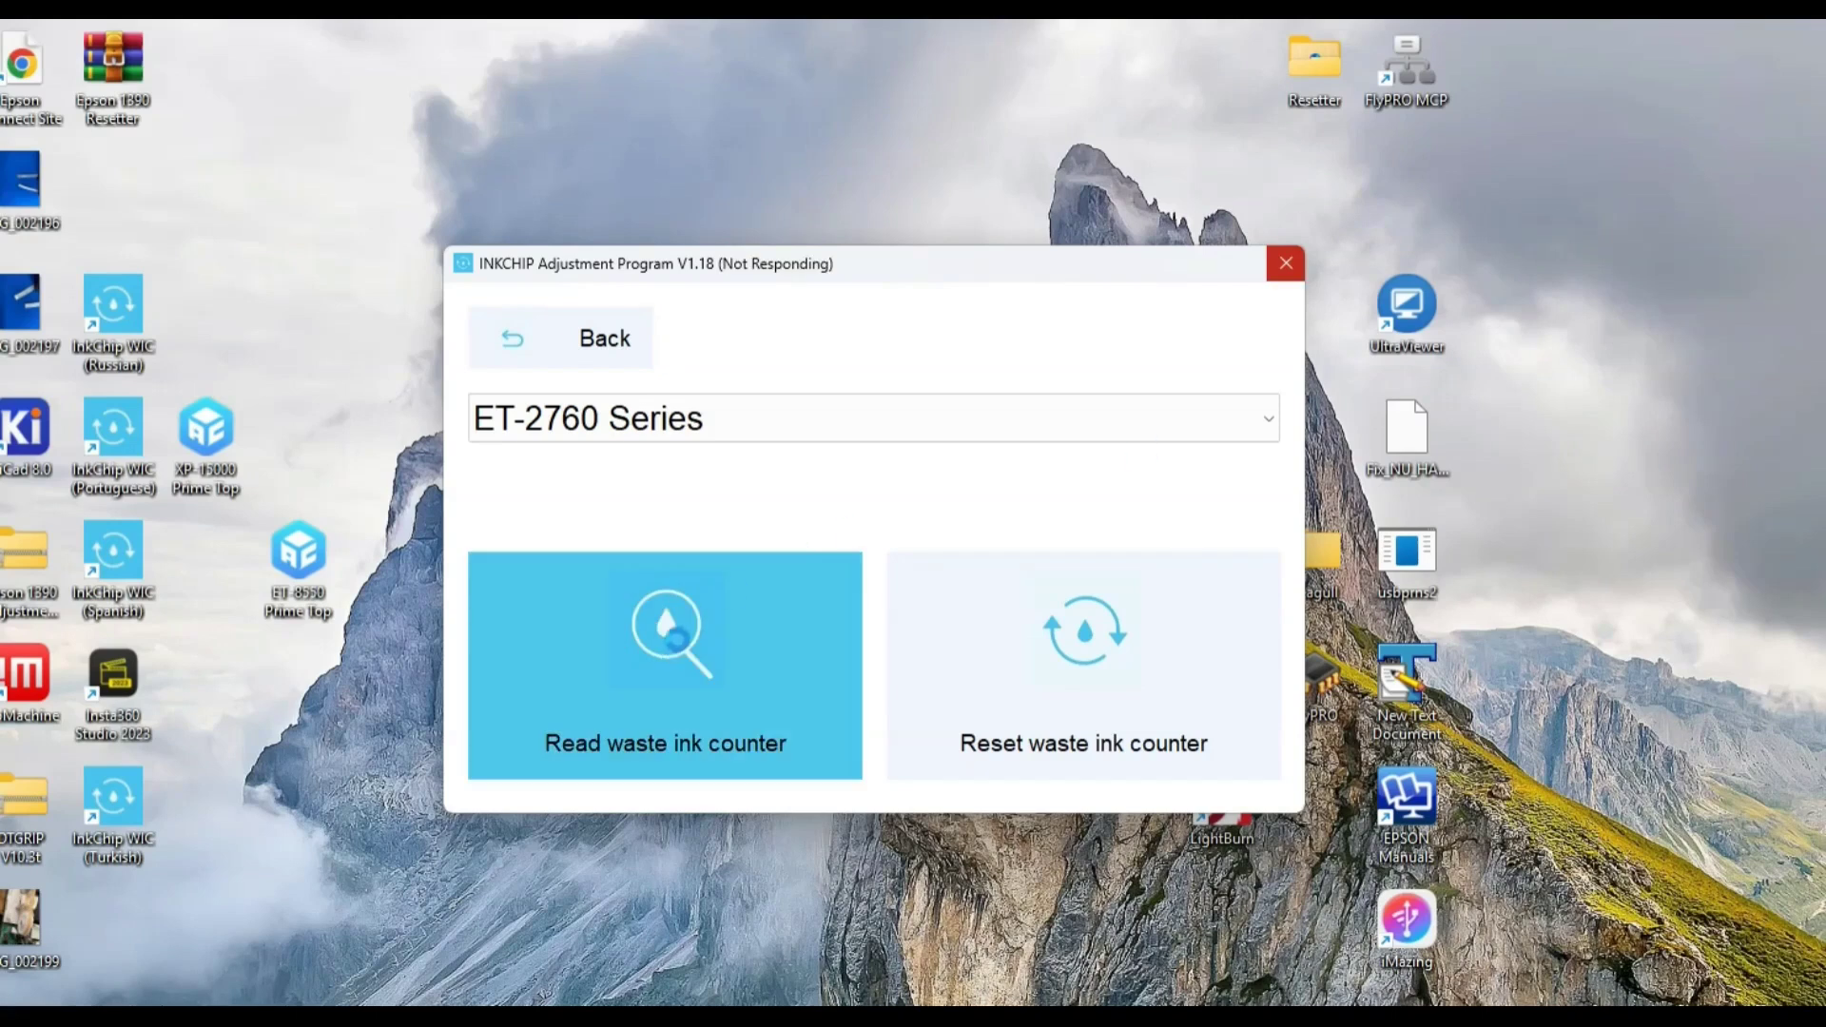
{"action": "left_click", "coordinate": [664, 664]}
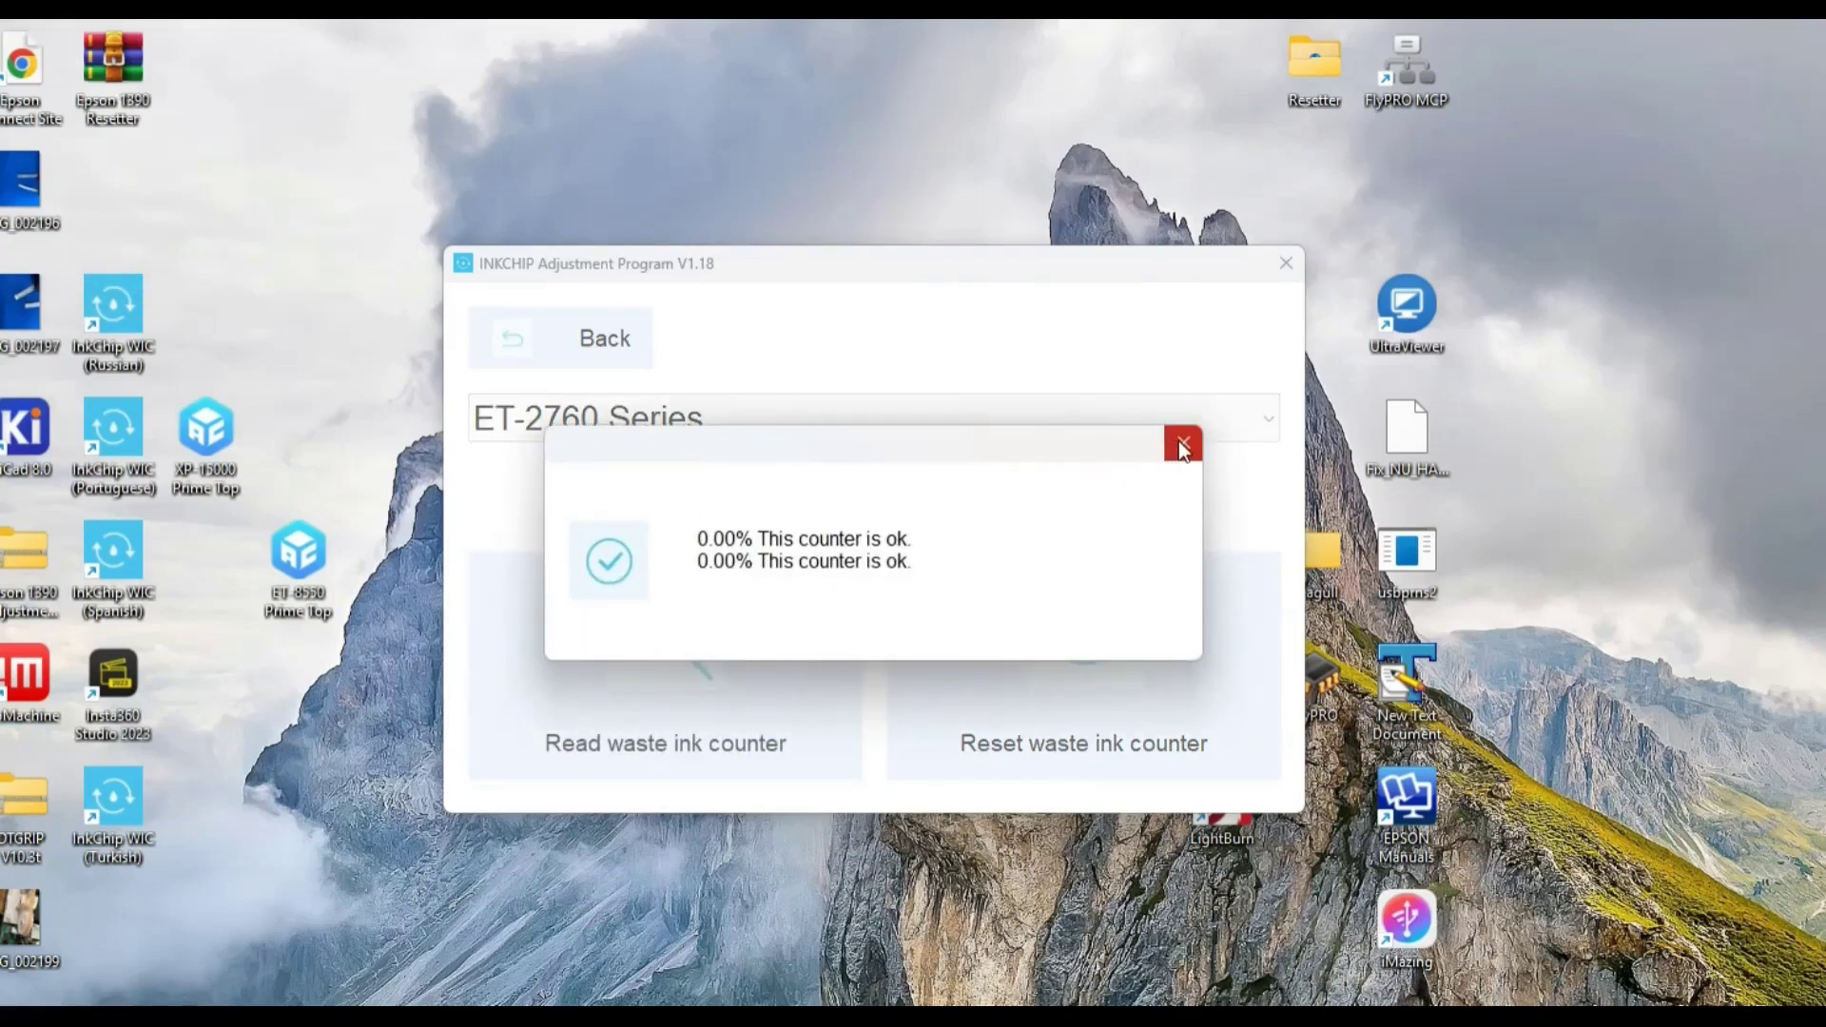
{"action": "mouse_move", "coordinate": [1182, 446]}
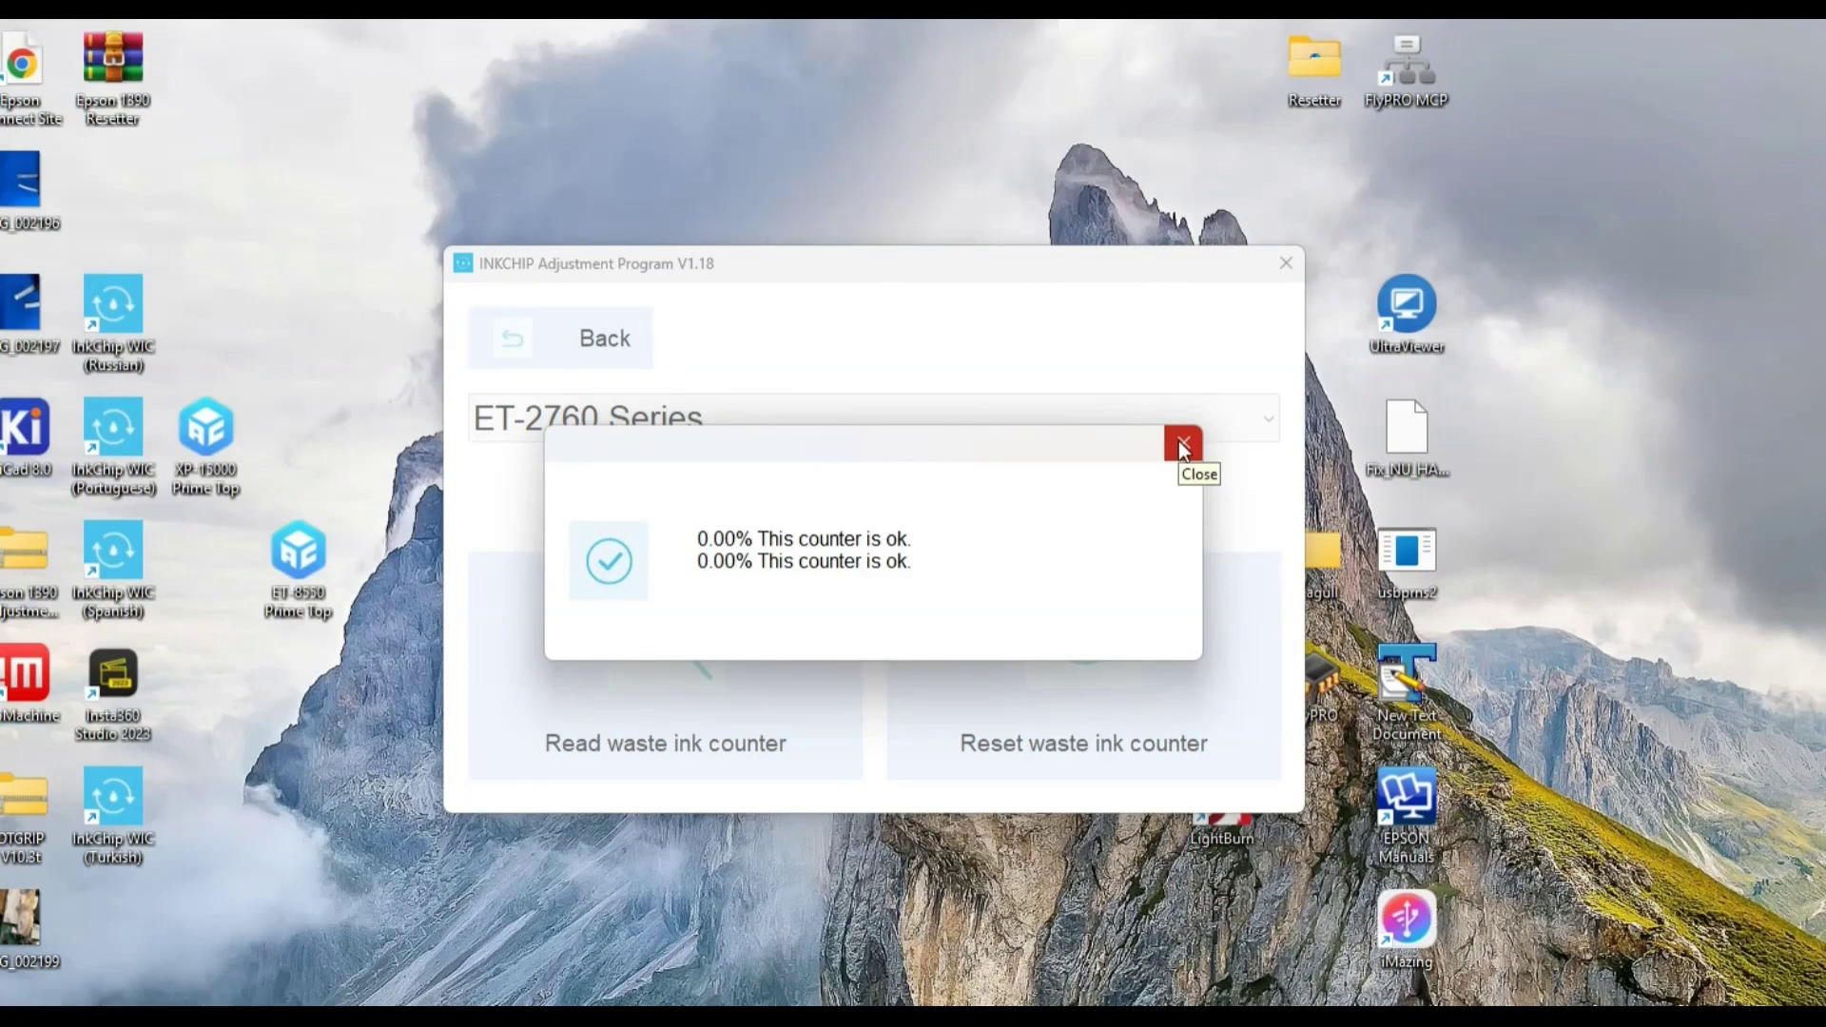
{"action": "left_click", "coordinate": [1183, 441]}
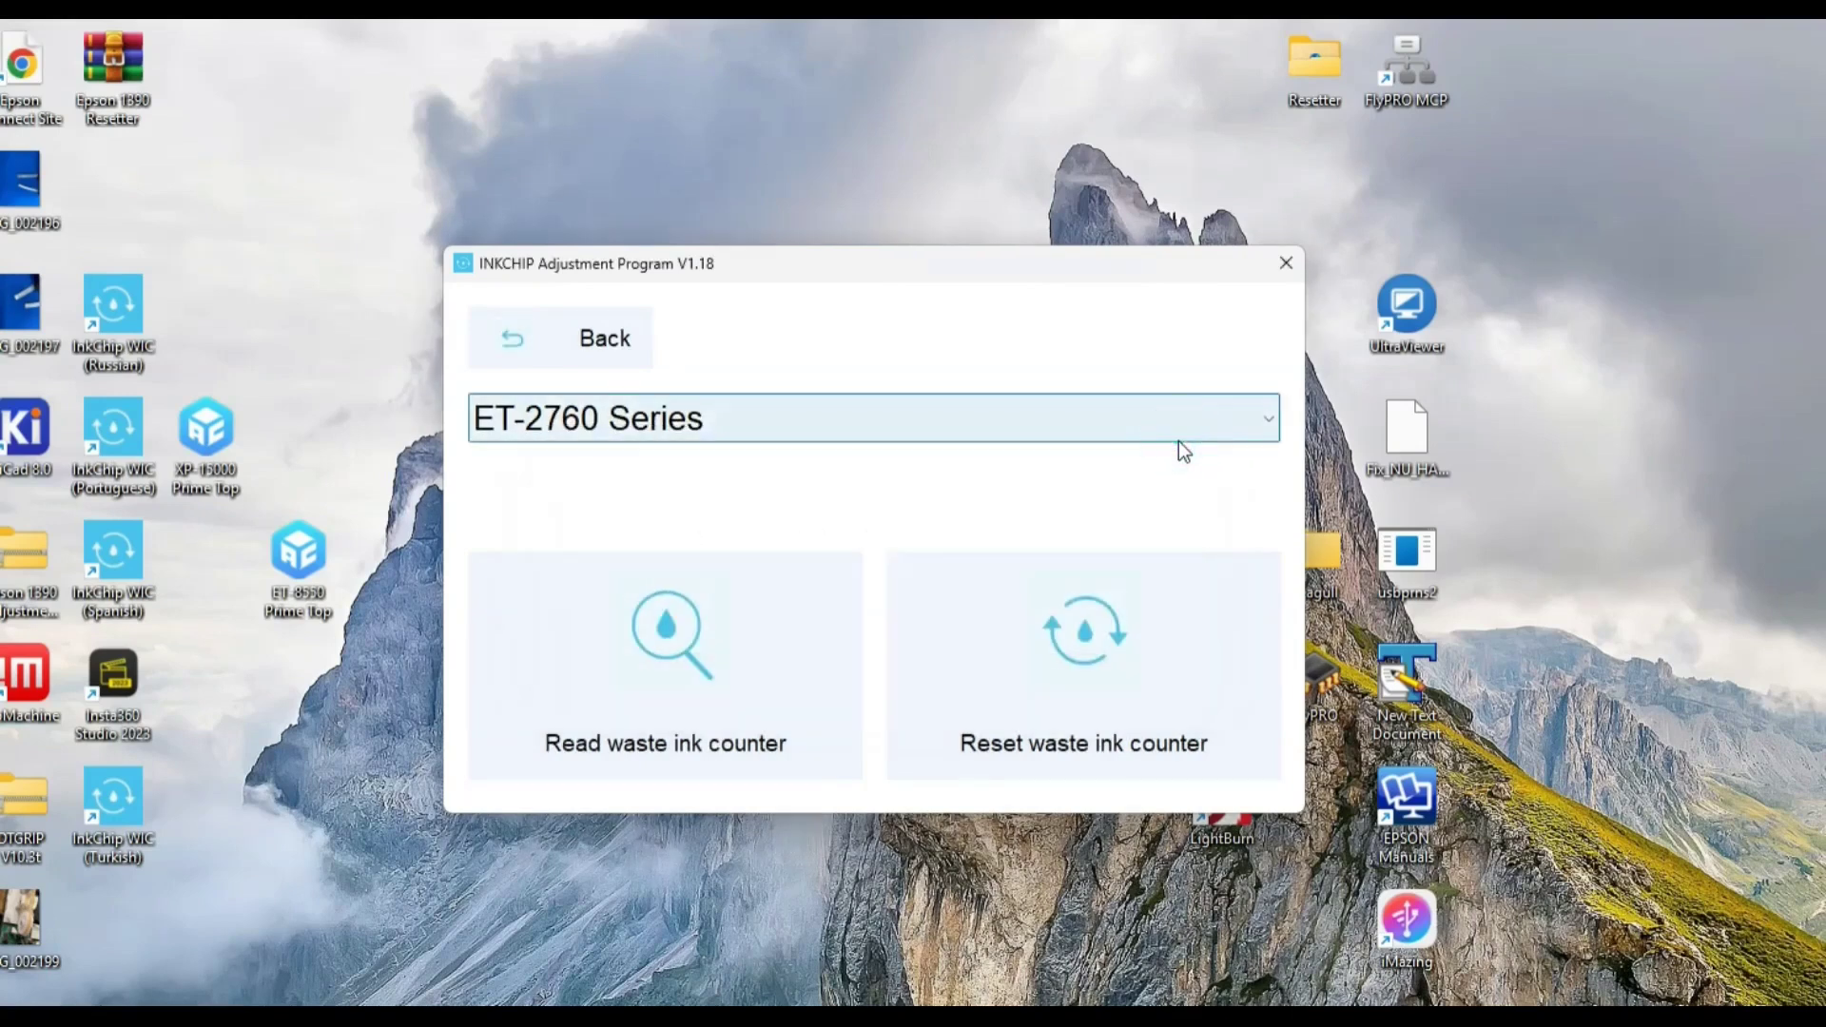